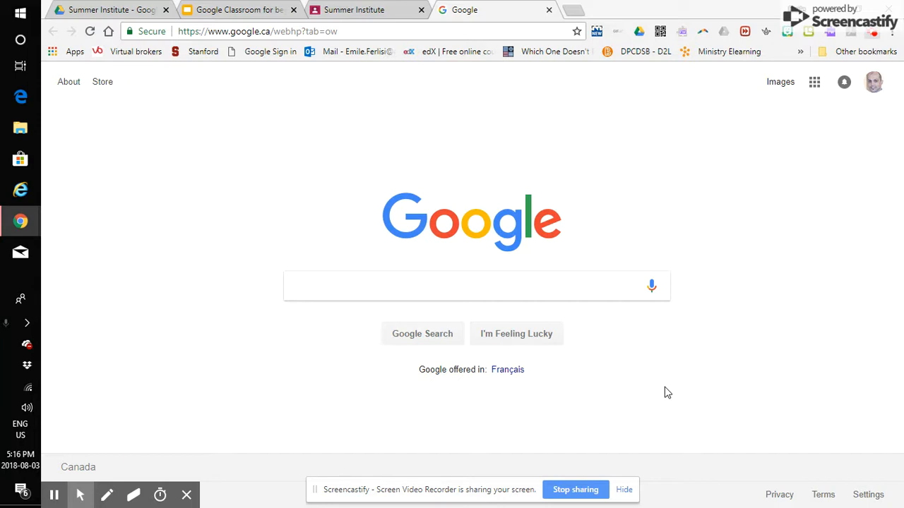
mouse_move(717, 267)
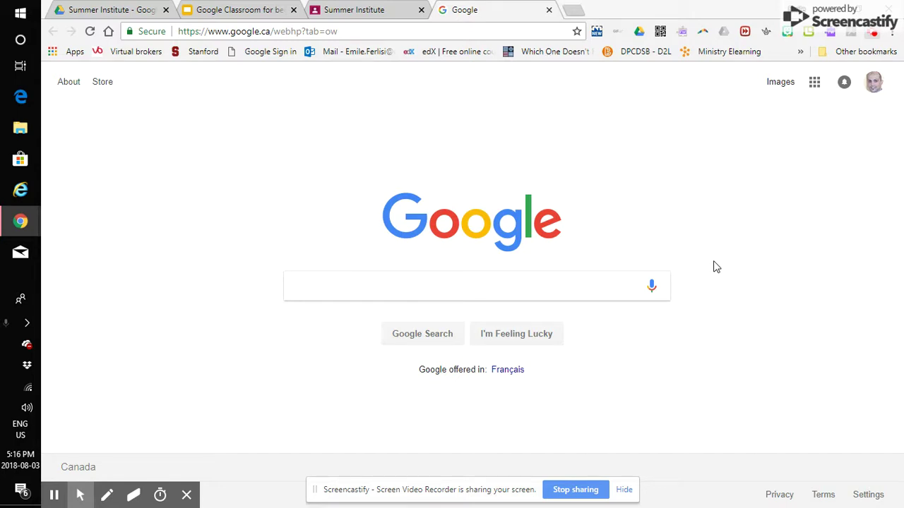
mouse_move(796, 195)
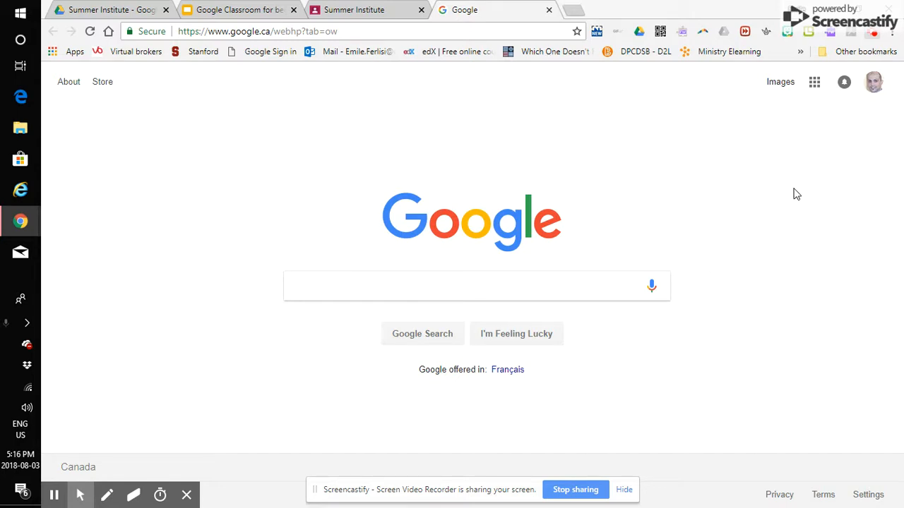
mouse_move(815, 163)
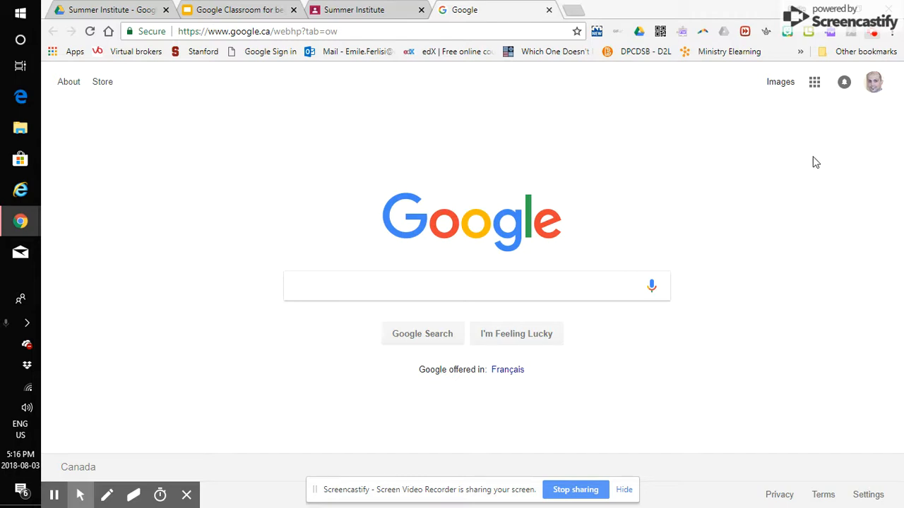
mouse_move(853, 112)
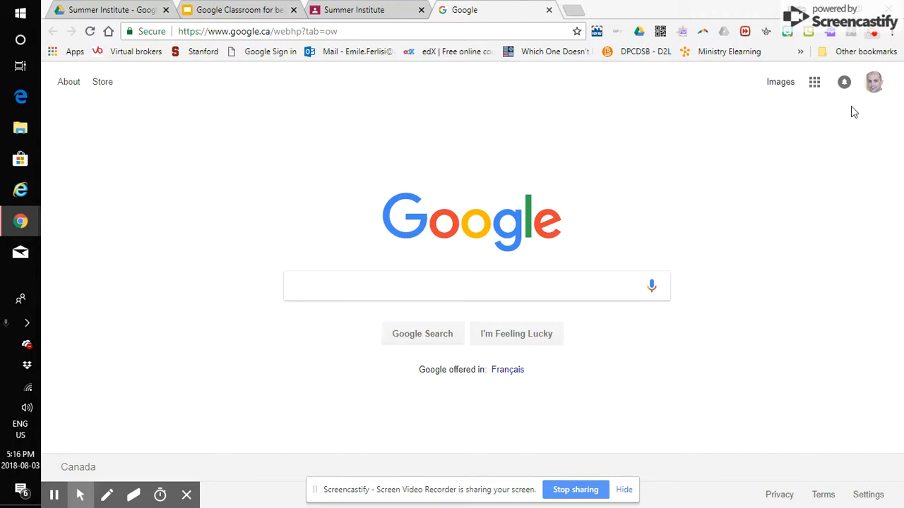
Check the signed-in account, then open the Google apps launcher and scroll to find Classroom
click(873, 82)
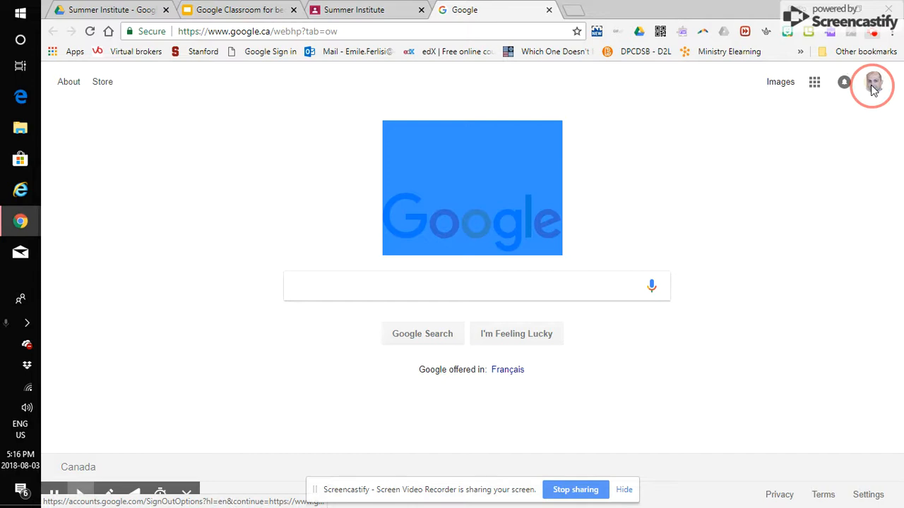
mouse_move(873, 84)
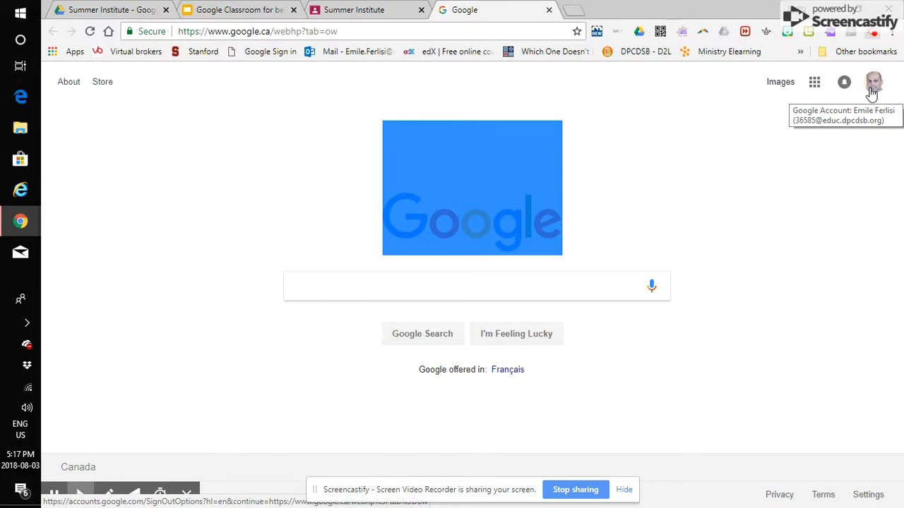
mouse_move(860, 190)
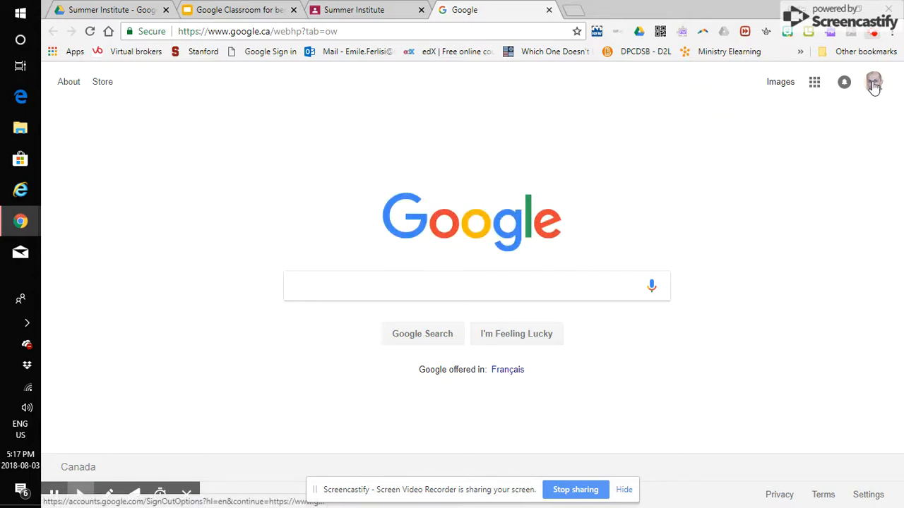
mouse_move(817, 161)
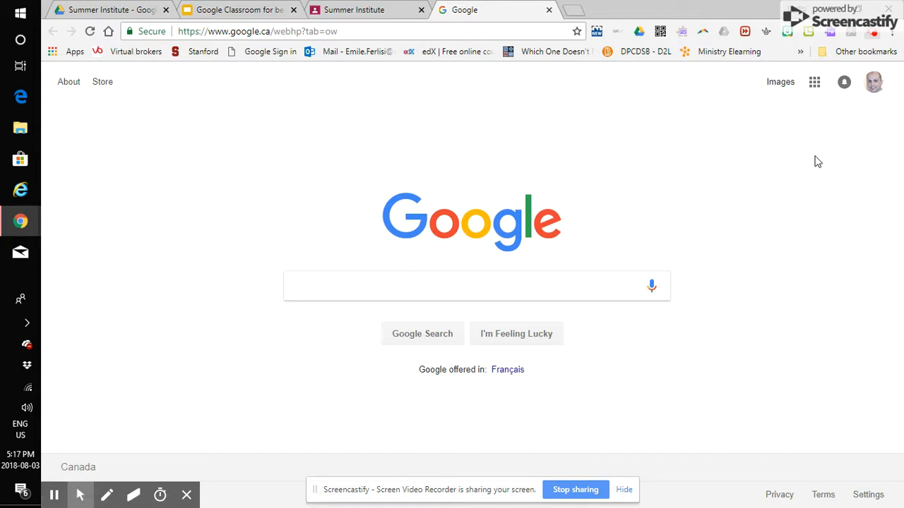
mouse_move(873, 81)
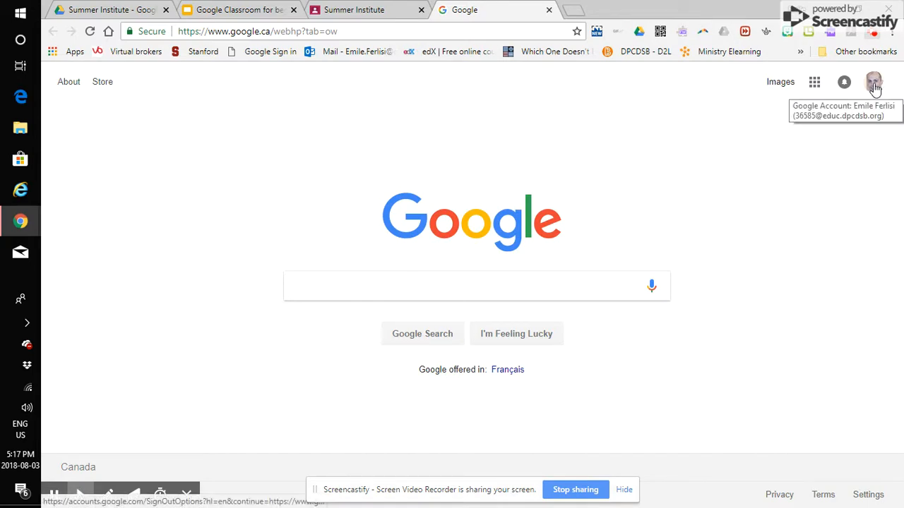
mouse_move(796, 175)
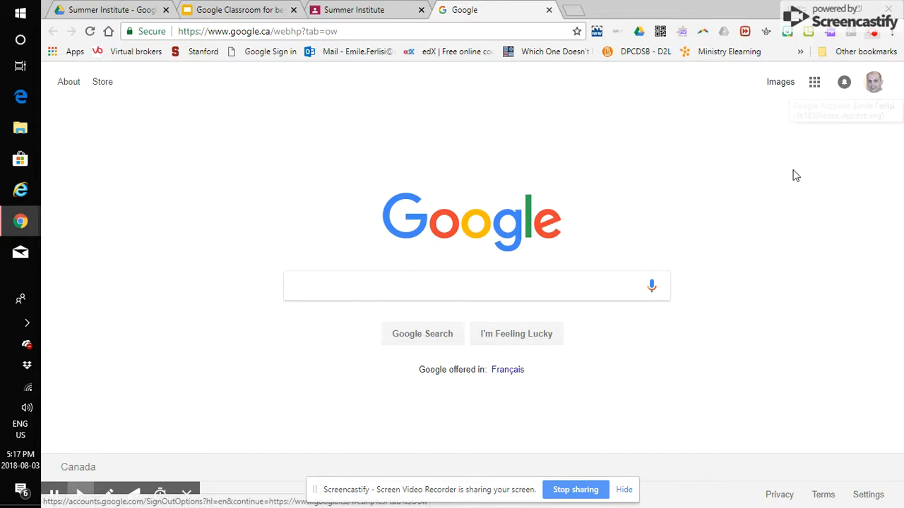
mouse_move(815, 82)
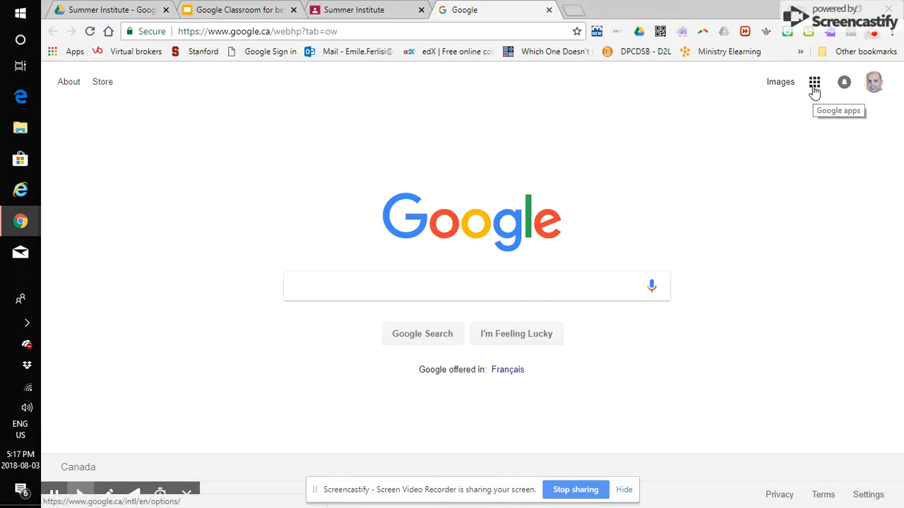
click(814, 82)
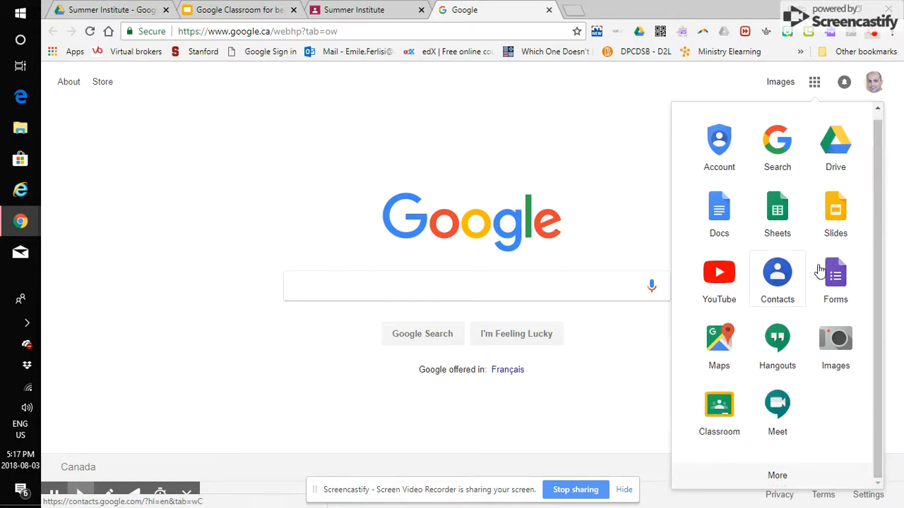
mouse_move(730, 420)
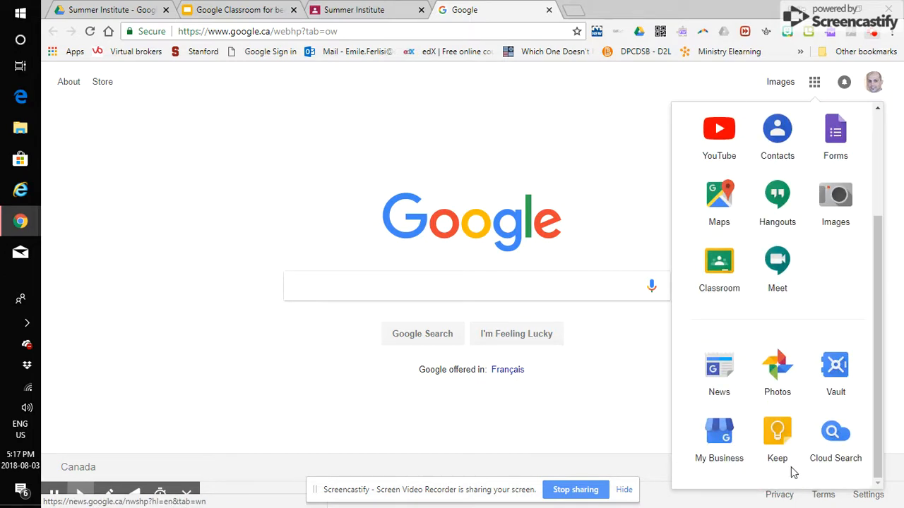
scroll(up, 3)
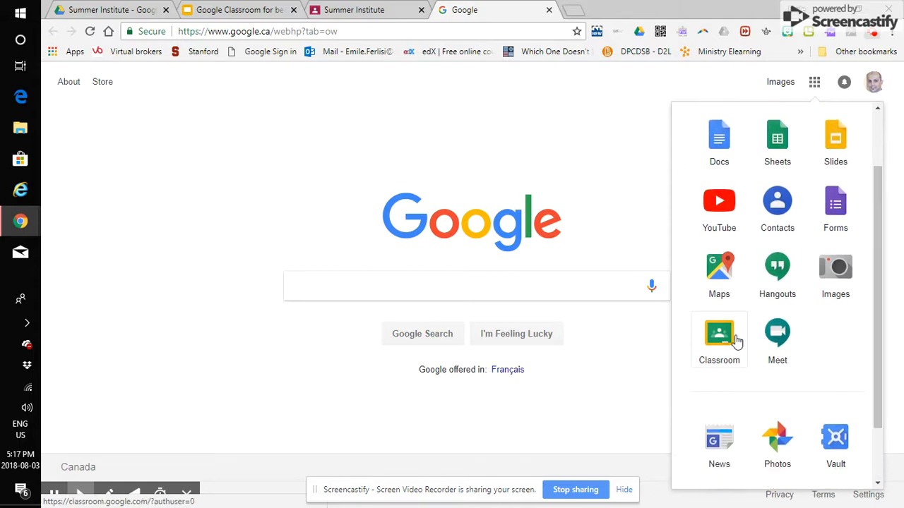
mouse_move(776, 332)
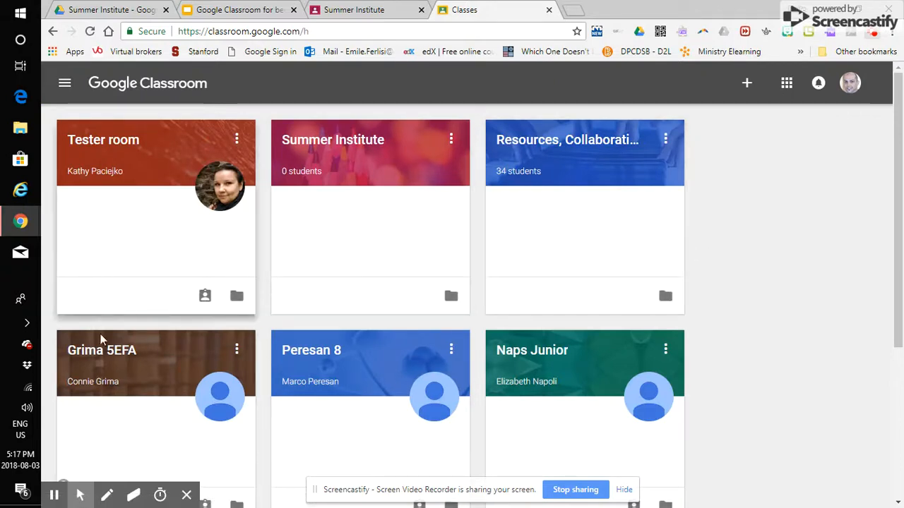
mouse_move(415, 312)
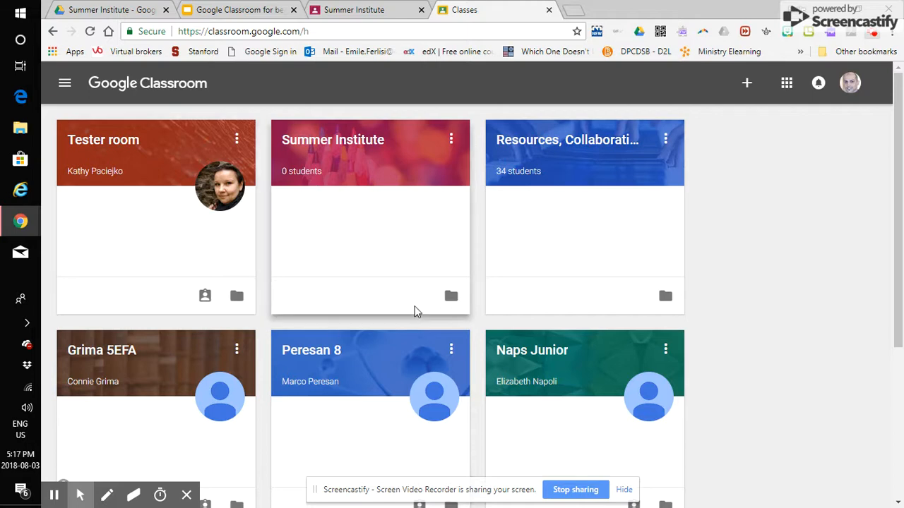
mouse_move(64, 83)
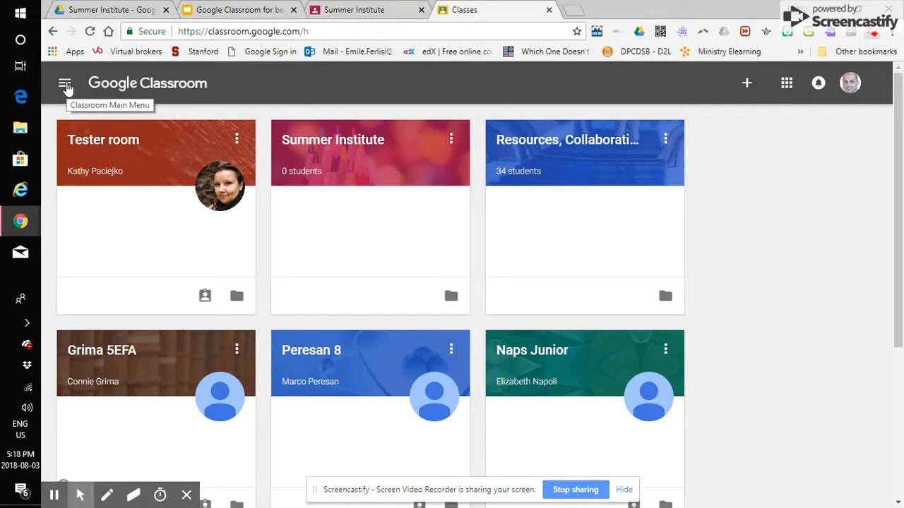
Open the Classroom main menu and browse the Teaching and Enrolled class lists
click(65, 83)
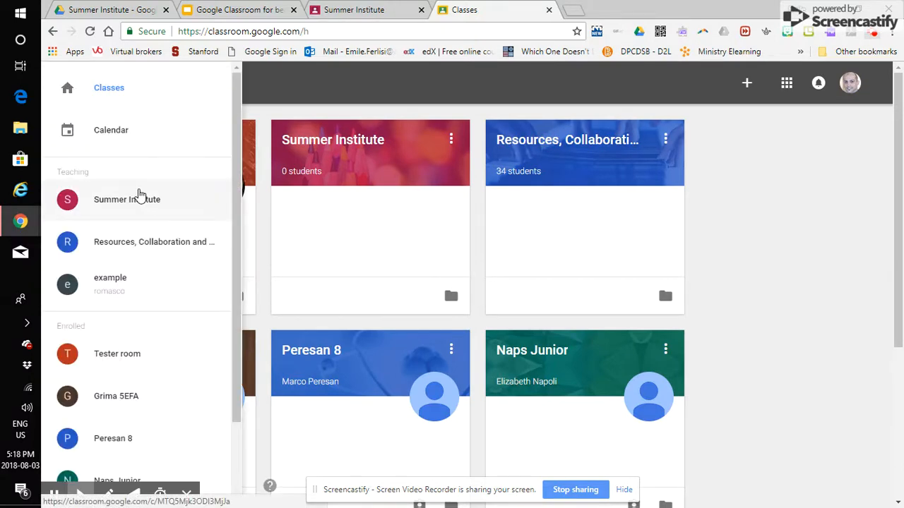
mouse_move(83, 179)
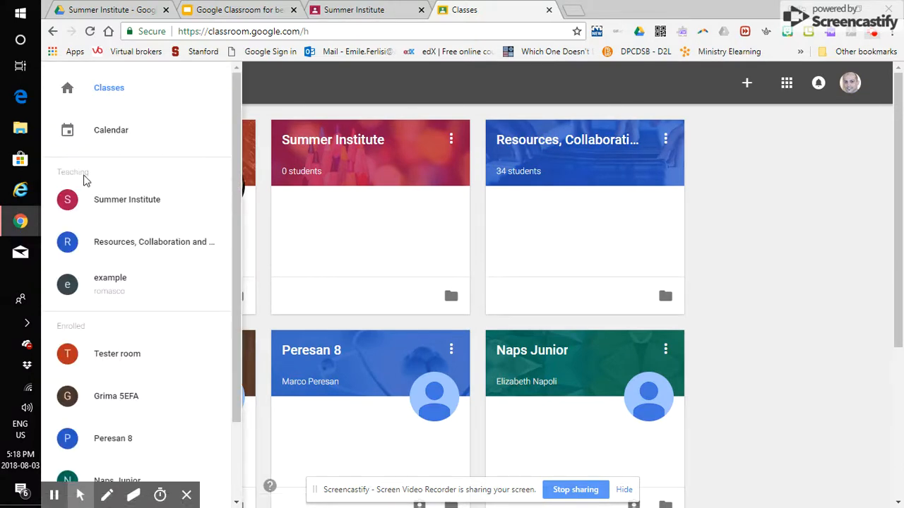
scroll(down, 3)
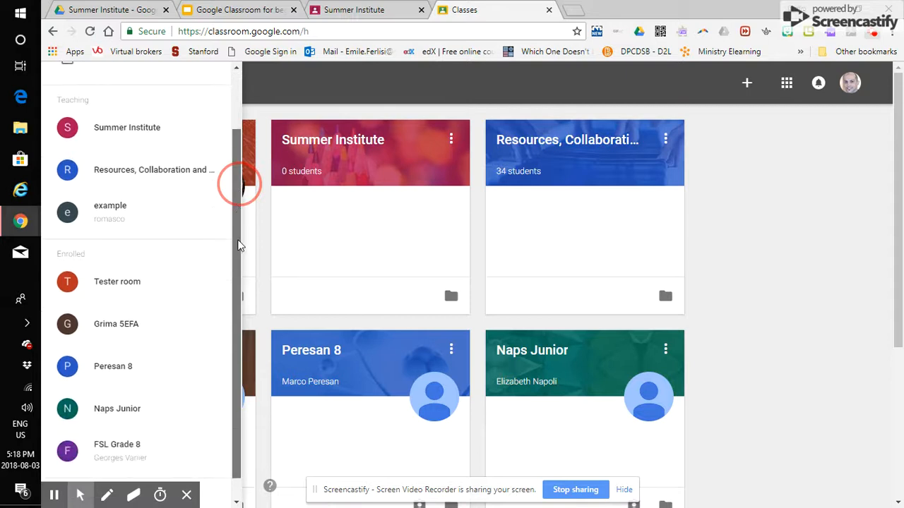
scroll(down, 3)
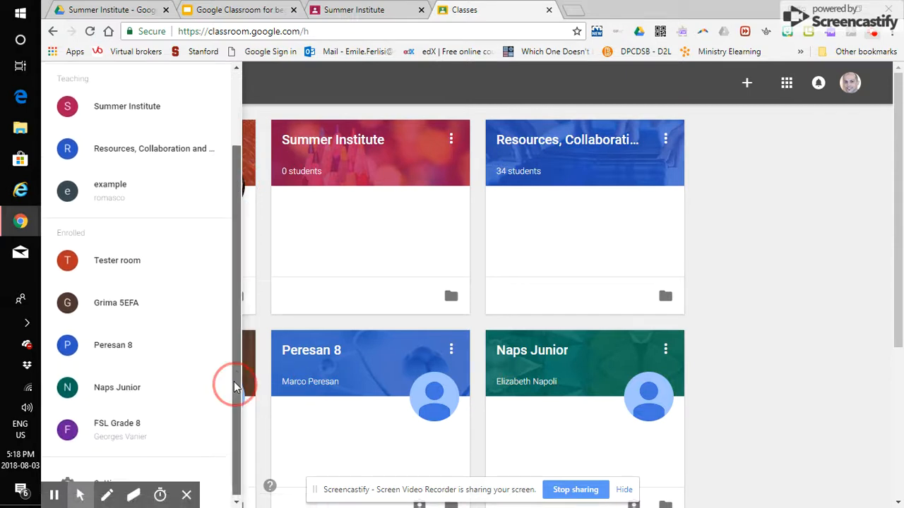
scroll(up, 3)
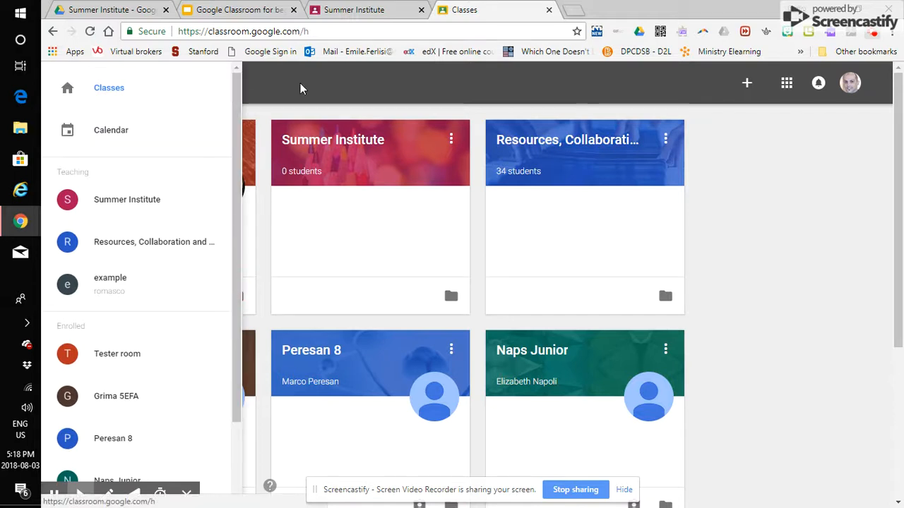
Show the Join/Create class options, try and cancel Join class, then reshow the options
click(64, 82)
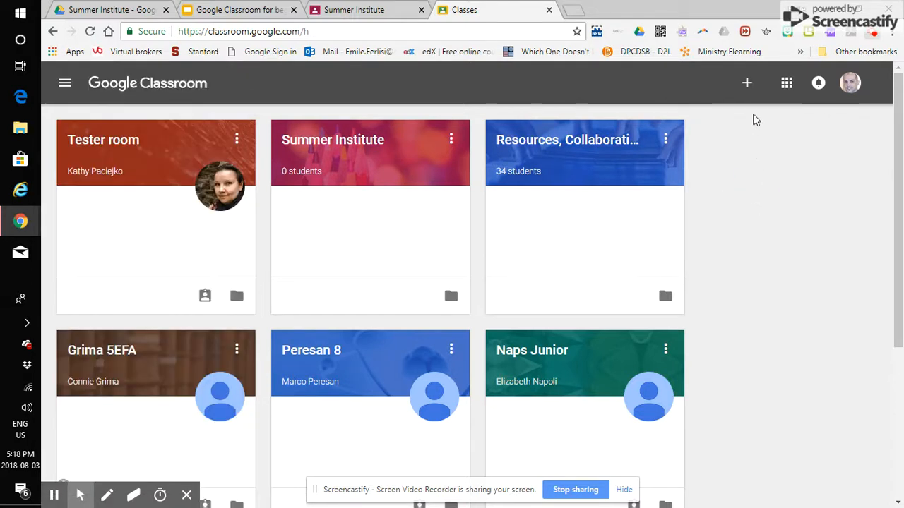
mouse_move(747, 83)
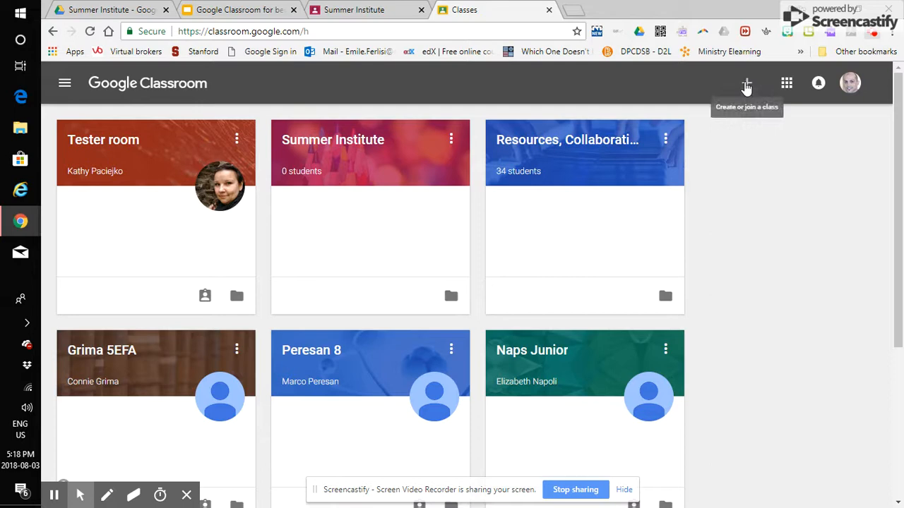
click(746, 83)
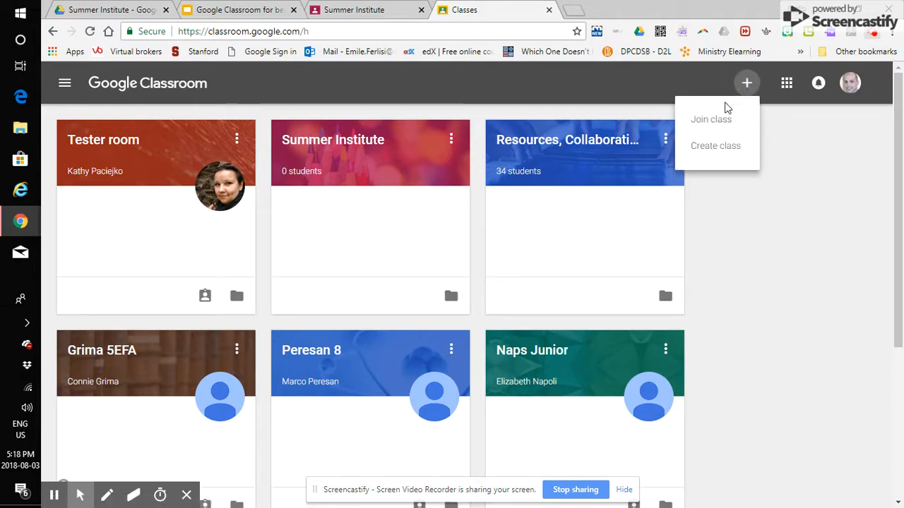
mouse_move(708, 126)
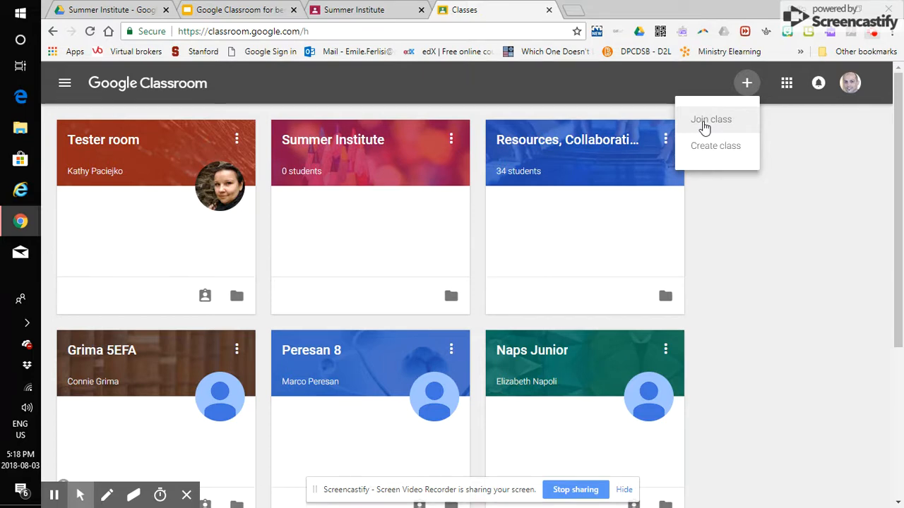
click(710, 119)
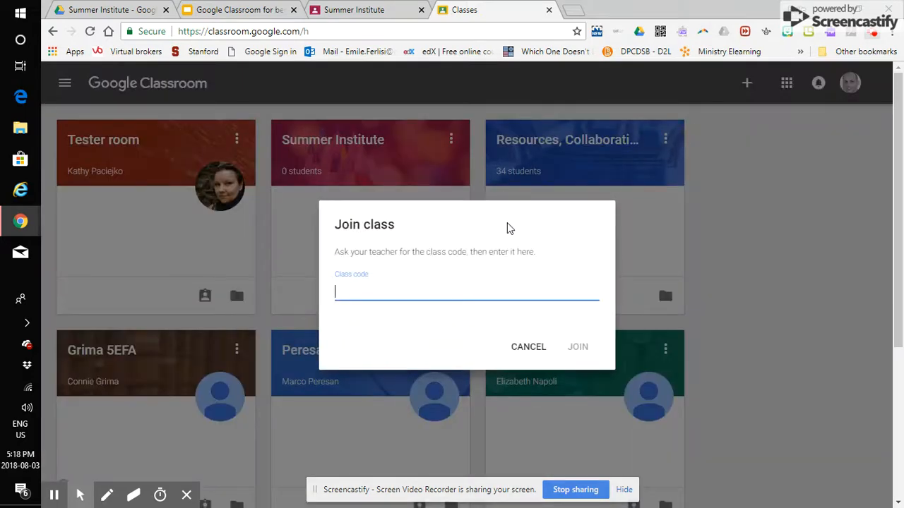
text(class c)
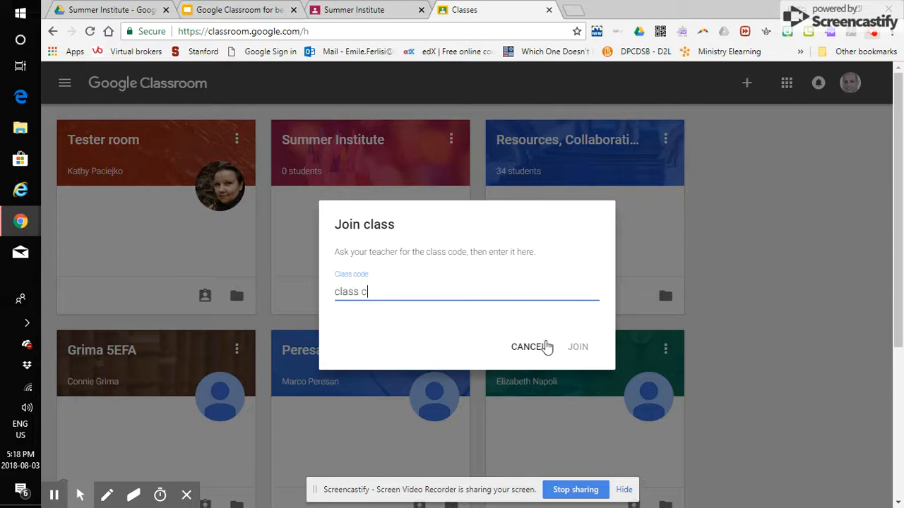
click(527, 347)
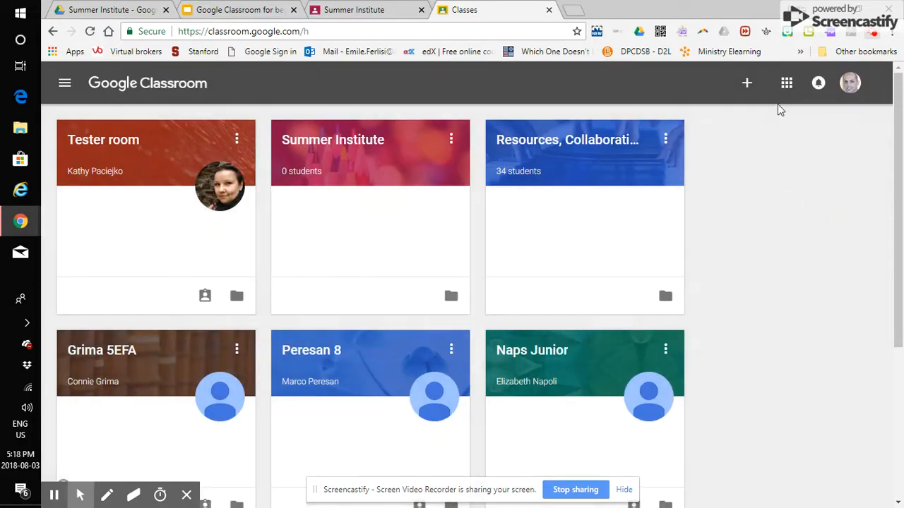
click(747, 83)
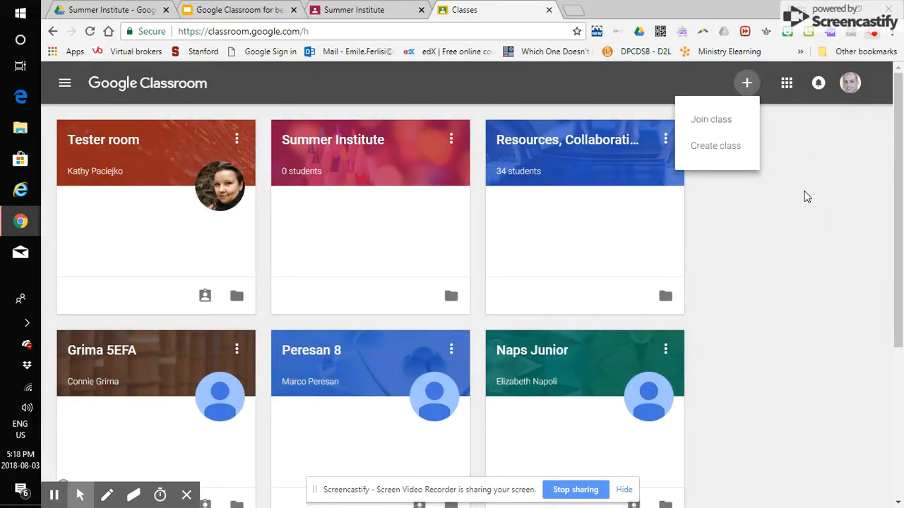
Create a class with name 'grade level, last name', section 'can do this', subject 'specific'
click(715, 146)
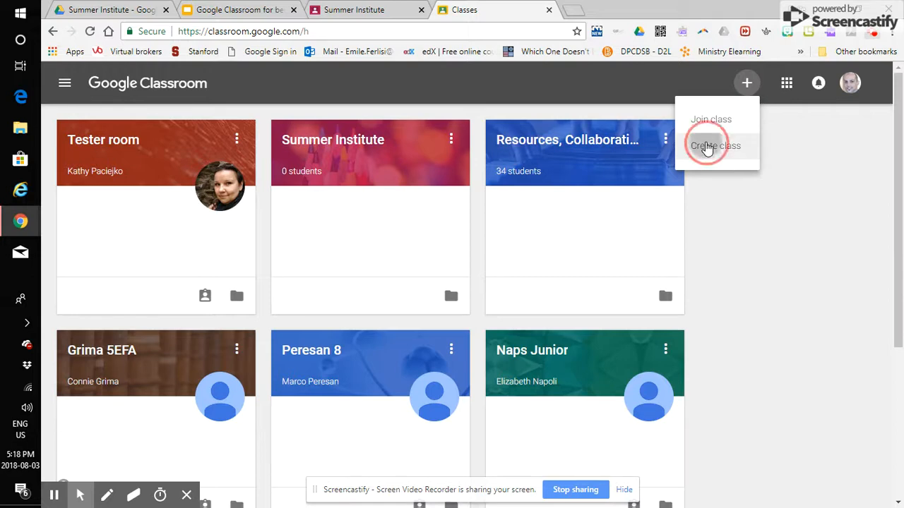
click(715, 145)
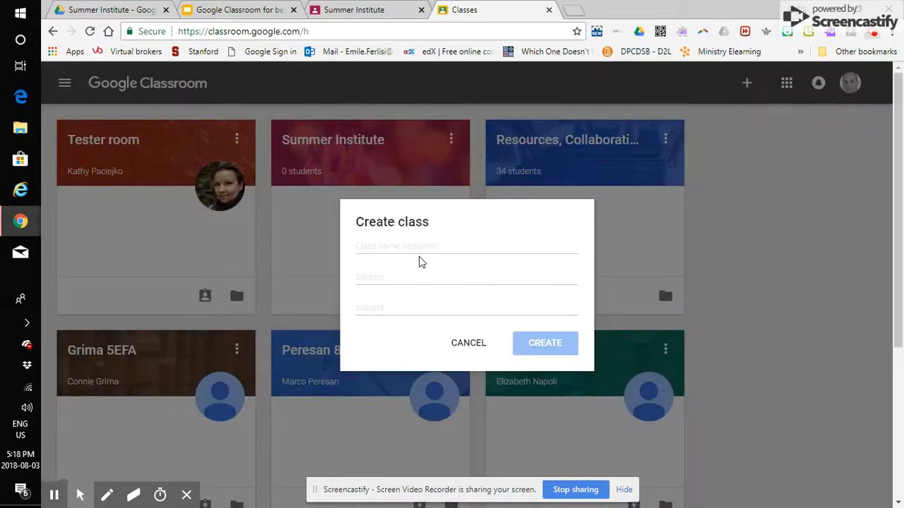
text(G)
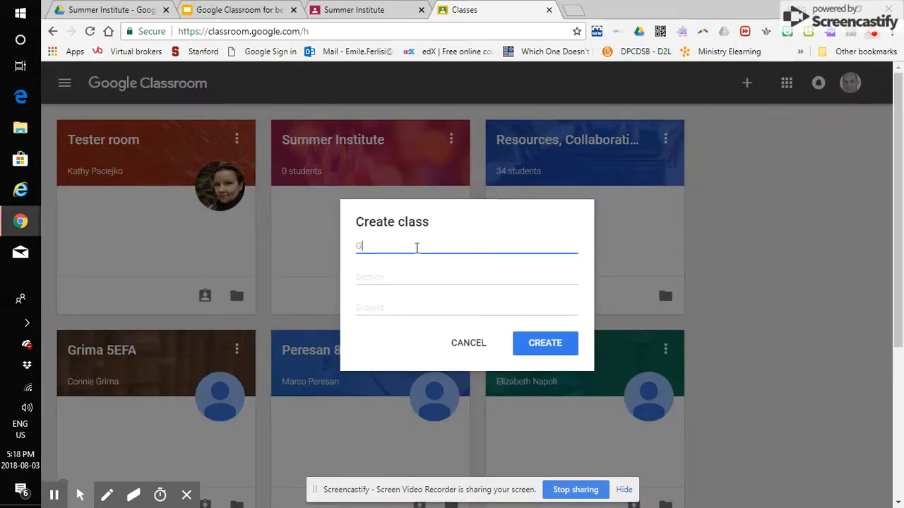
key(Backspace)
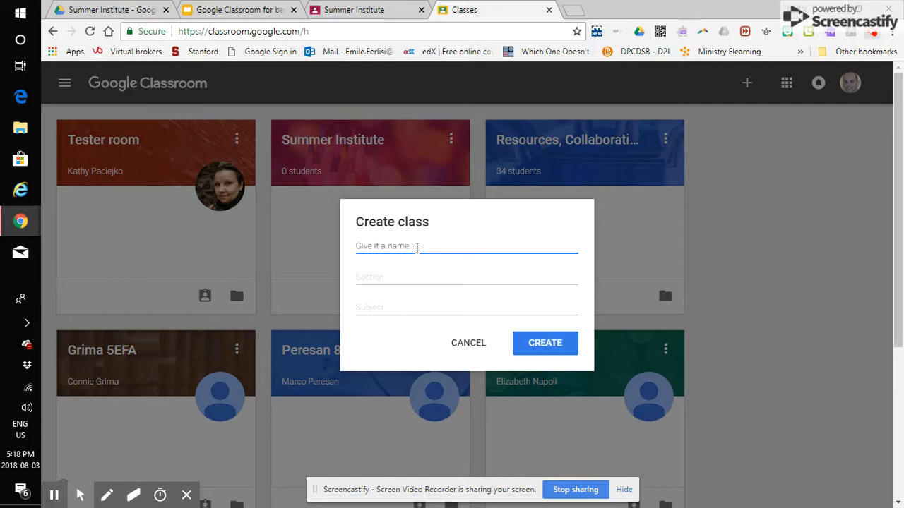
text(grade level)
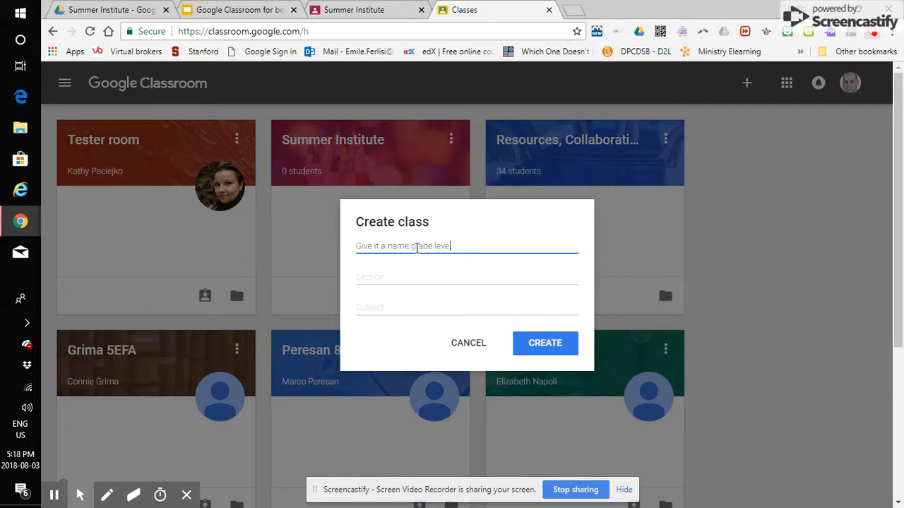
text(, last name, et)
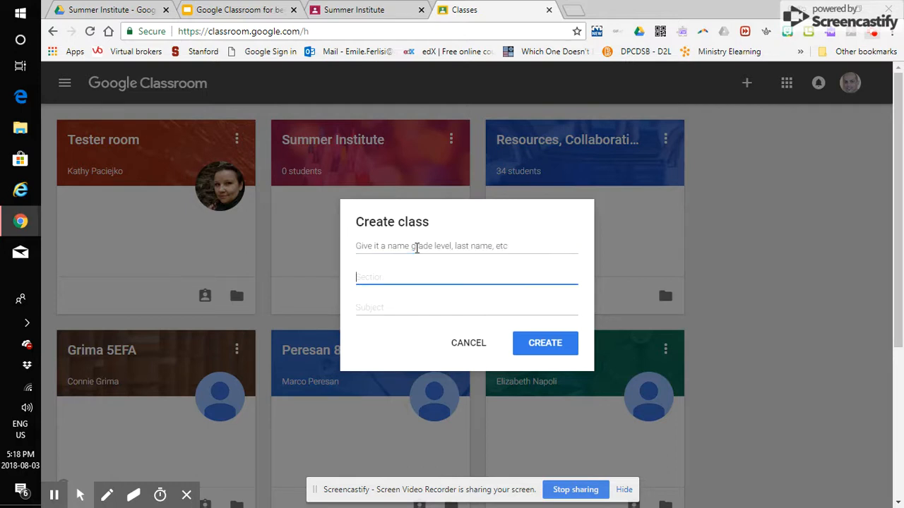
text(can)
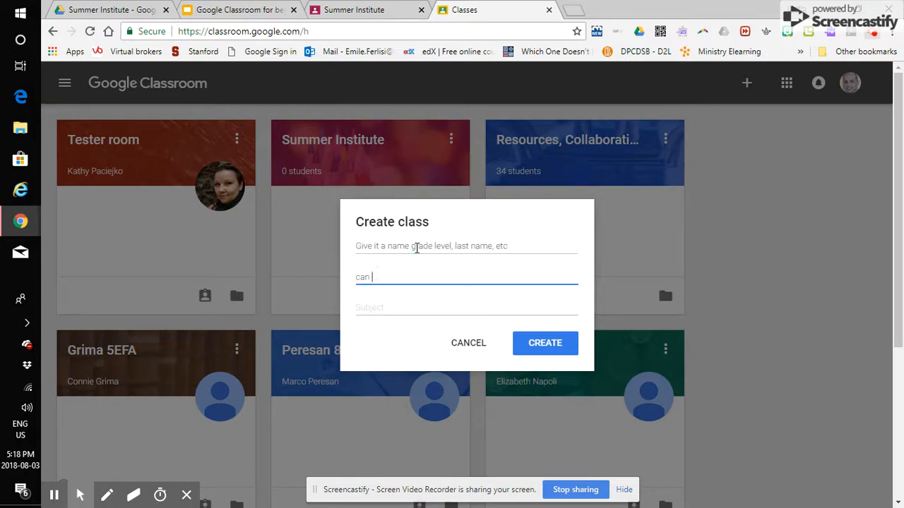
text(do this)
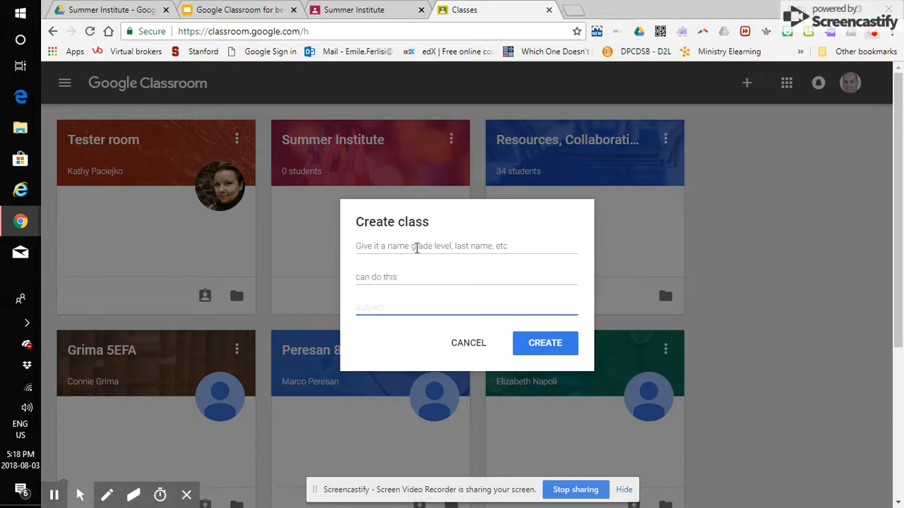
text(speciic)
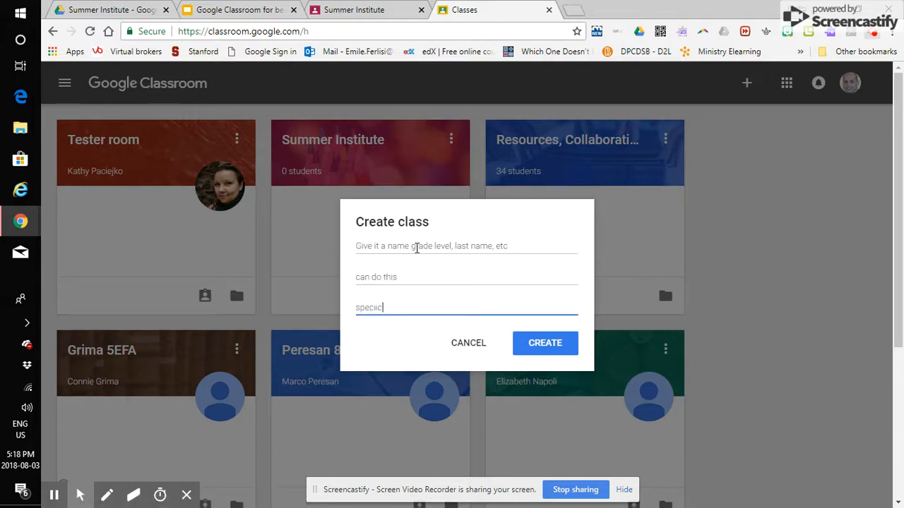
text(f)
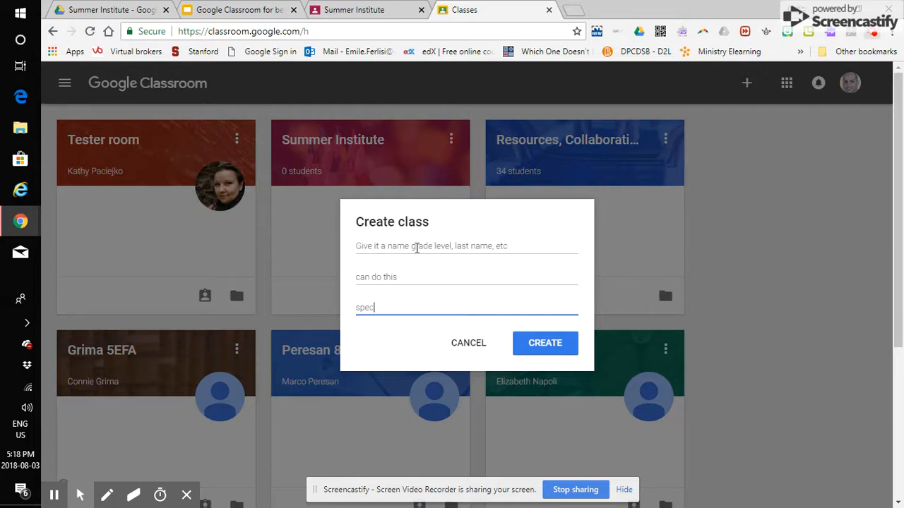
text(ific)
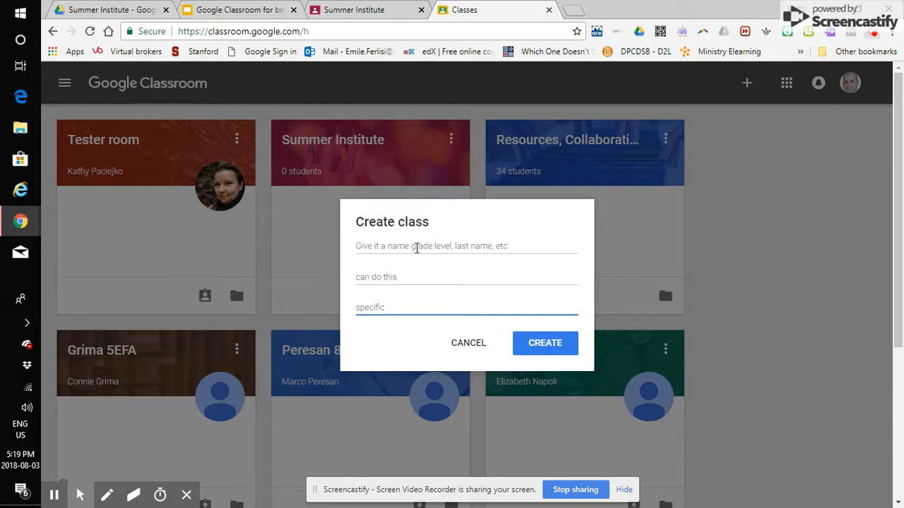
mouse_move(552, 303)
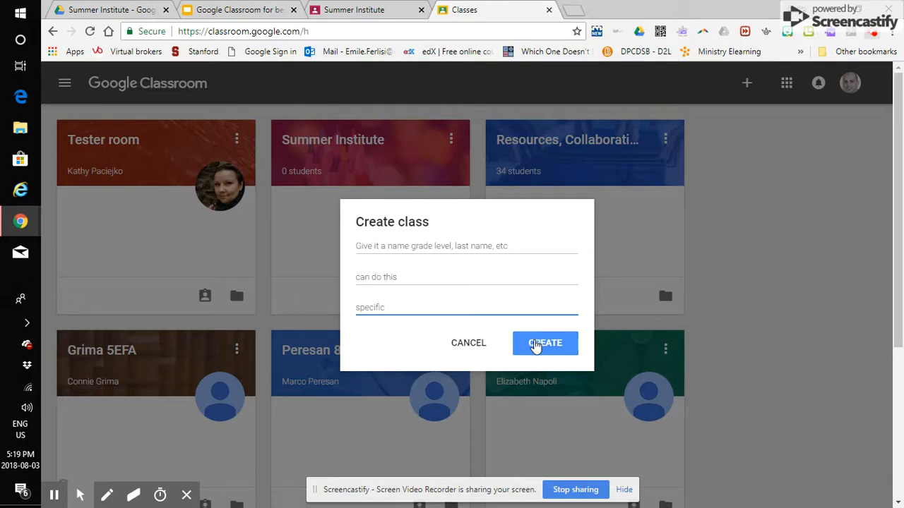
click(544, 343)
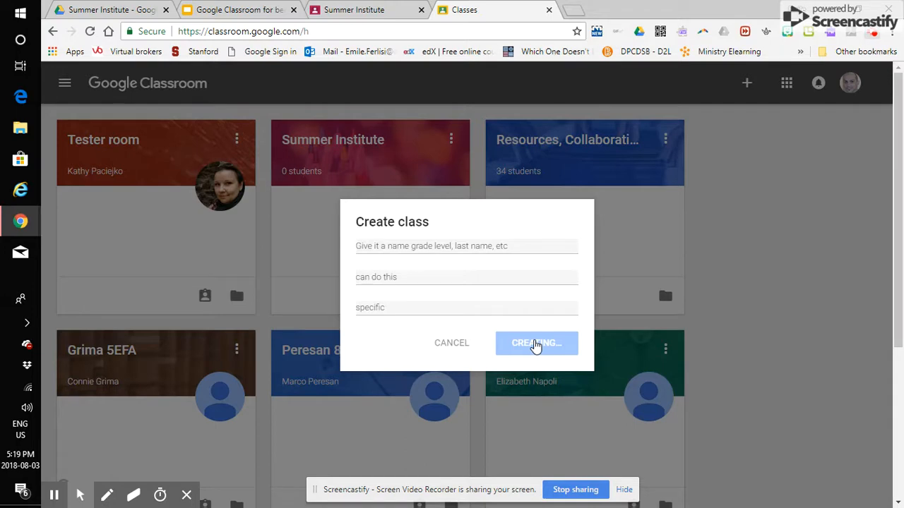
Let the new class finish creating and view its Stream page
click(536, 342)
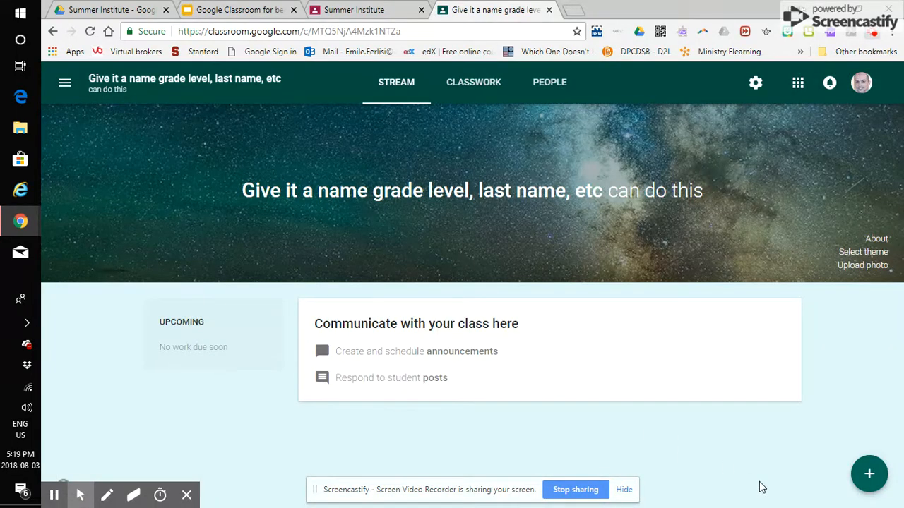
mouse_move(360, 214)
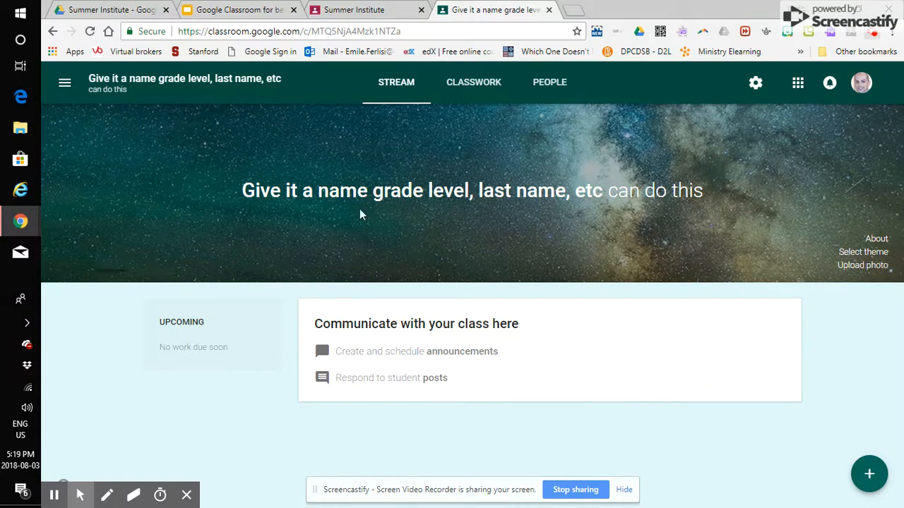
mouse_move(333, 211)
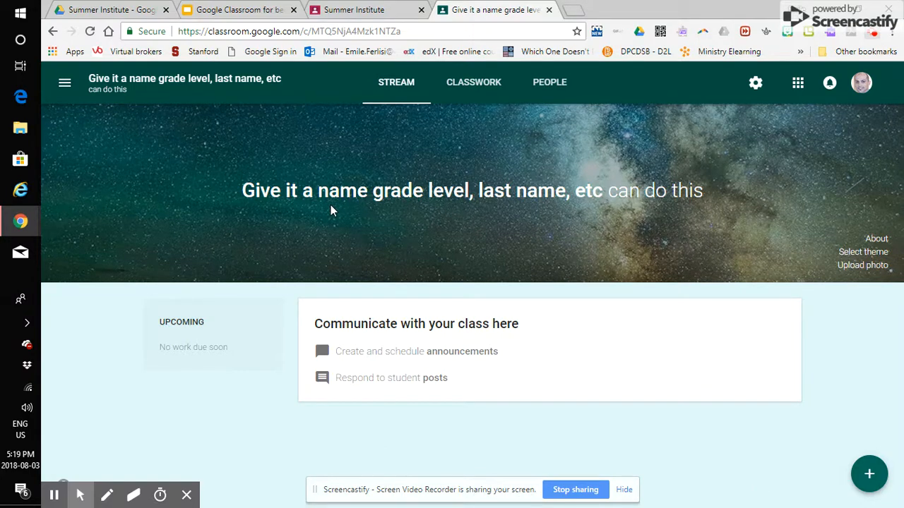
mouse_move(547, 195)
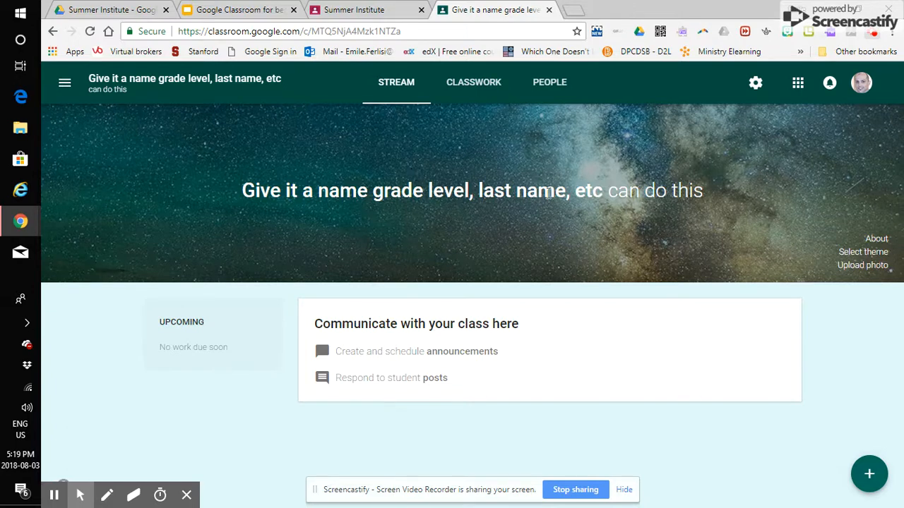
mouse_move(689, 235)
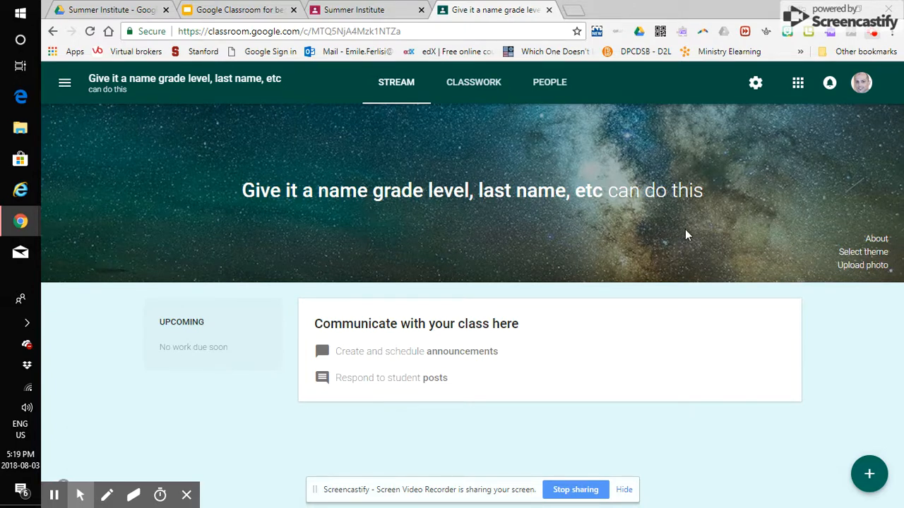
mouse_move(639, 244)
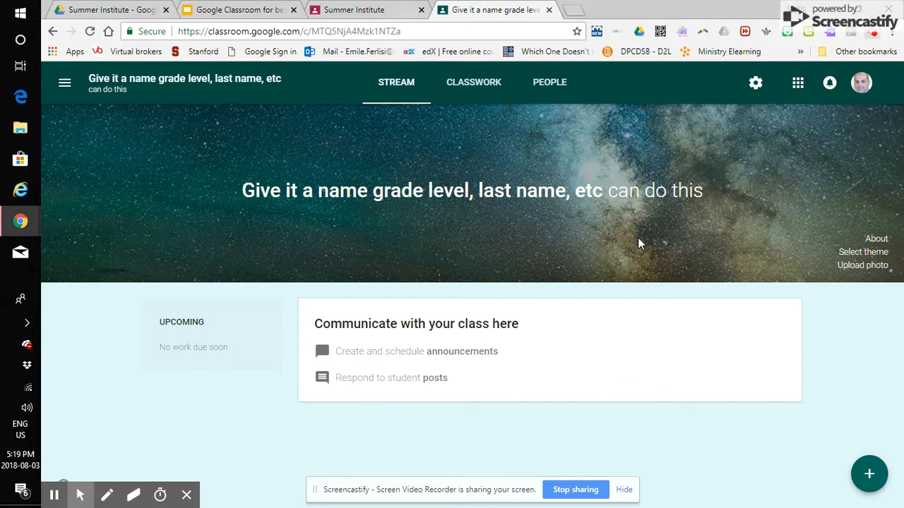
mouse_move(648, 245)
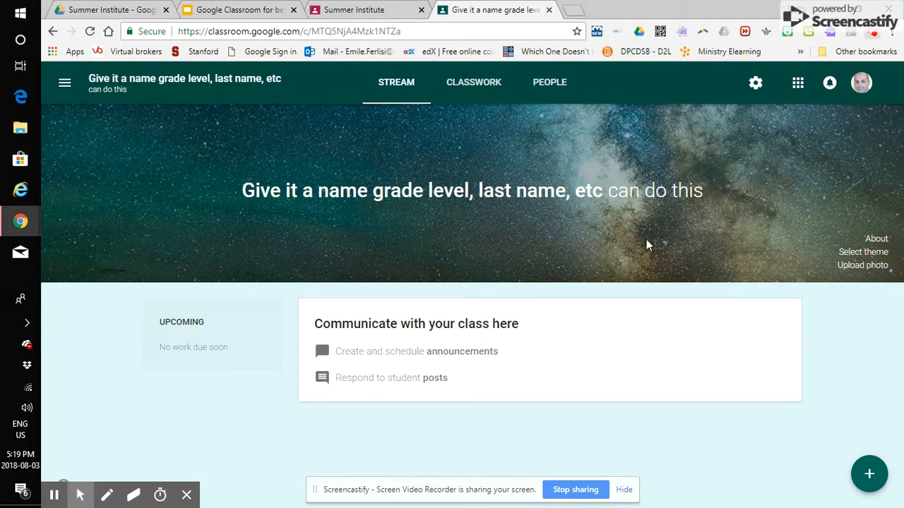
mouse_move(541, 226)
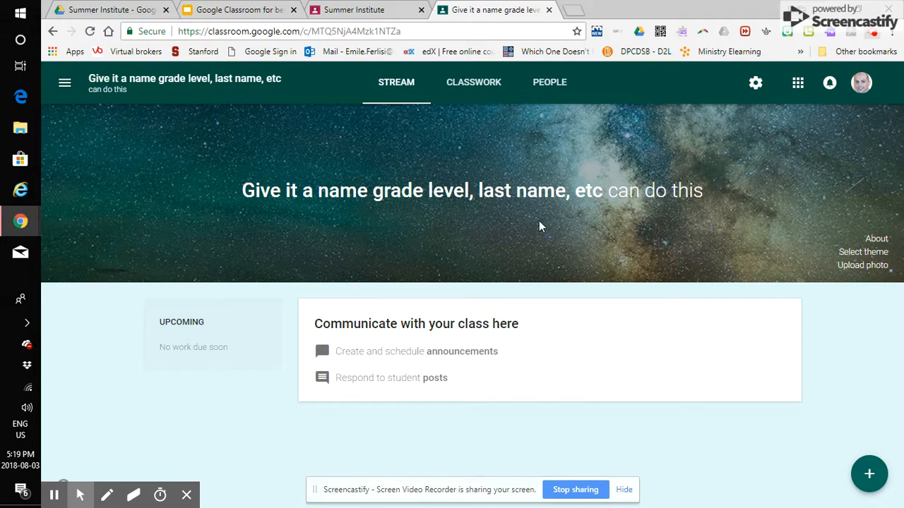
mouse_move(571, 229)
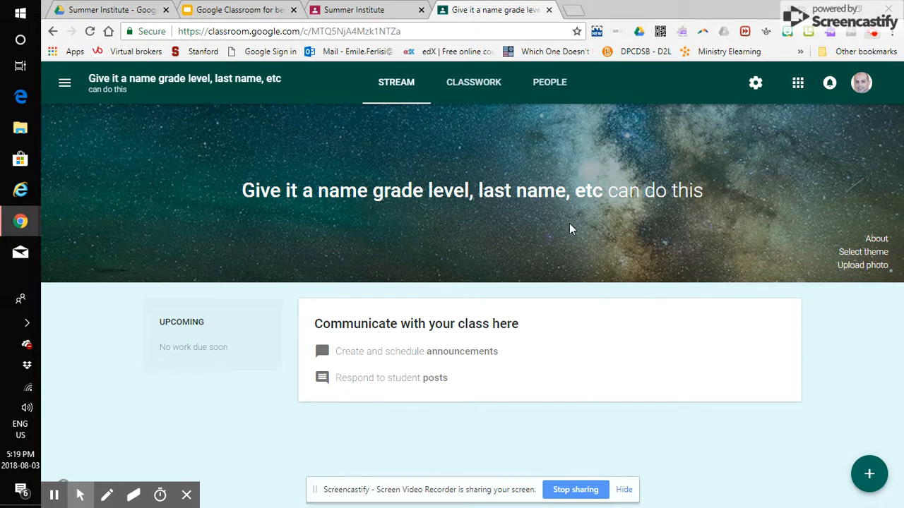
mouse_move(812, 212)
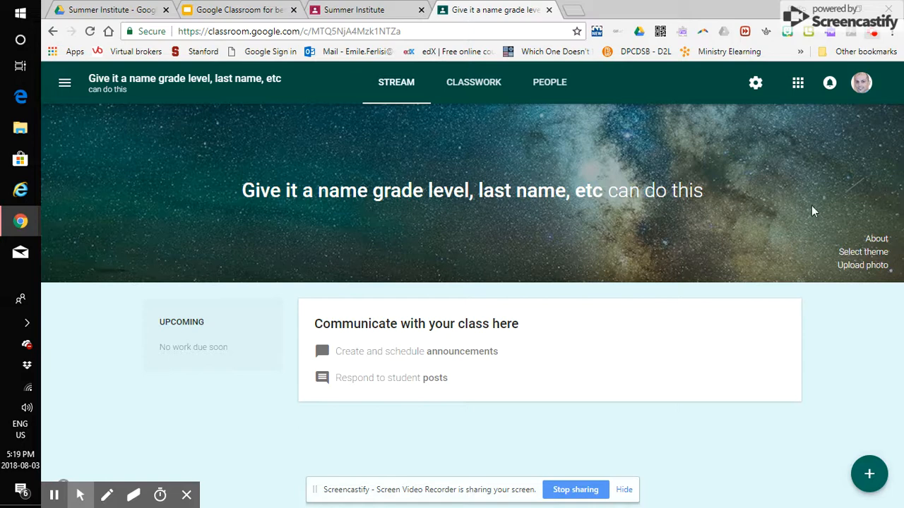
mouse_move(281, 106)
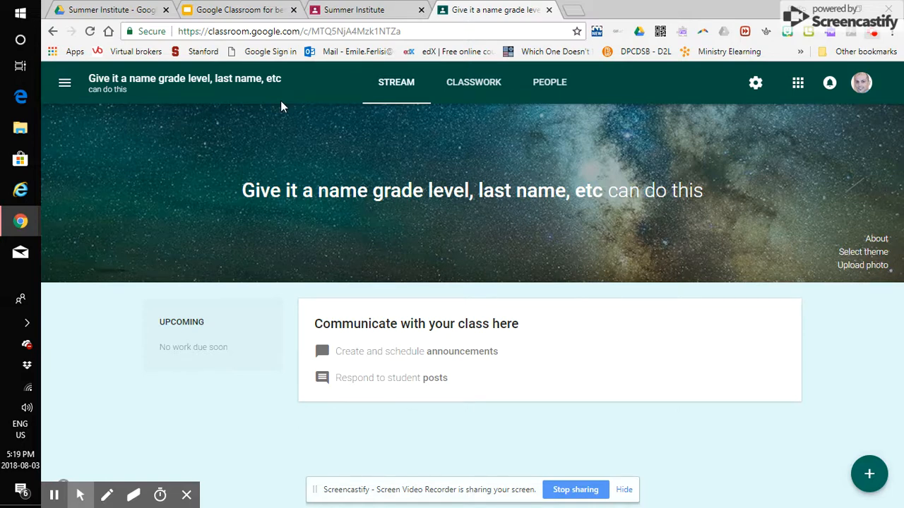
mouse_move(138, 85)
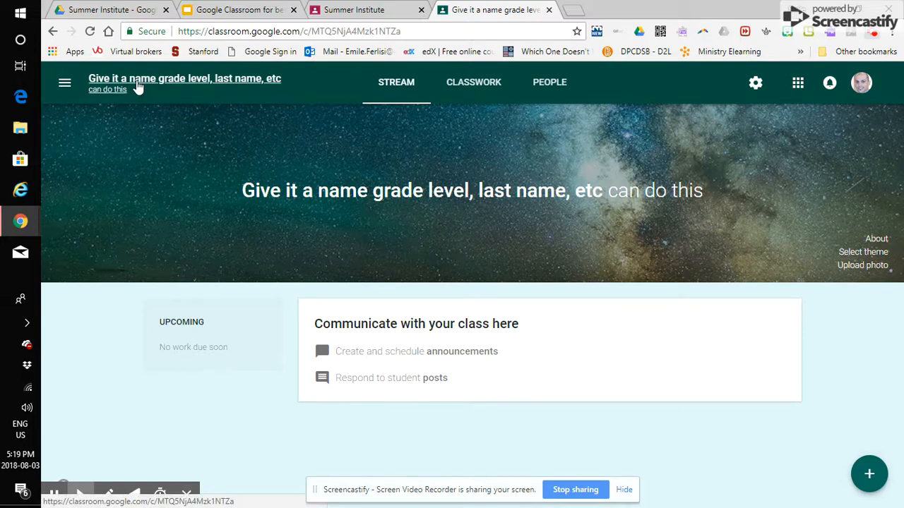
mouse_move(65, 83)
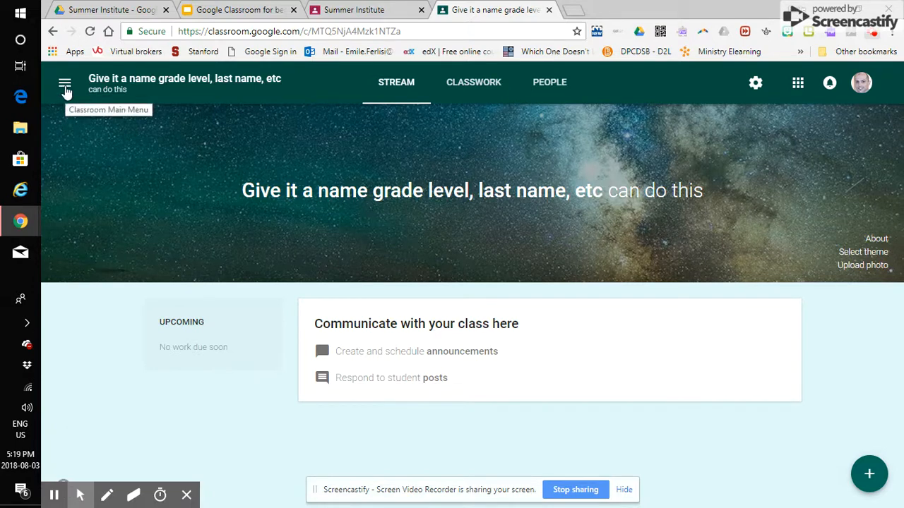
click(64, 84)
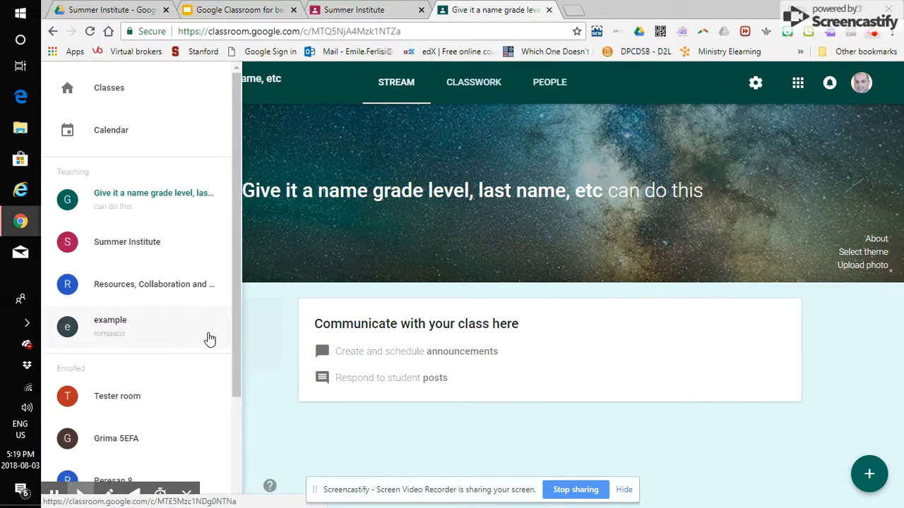
click(64, 83)
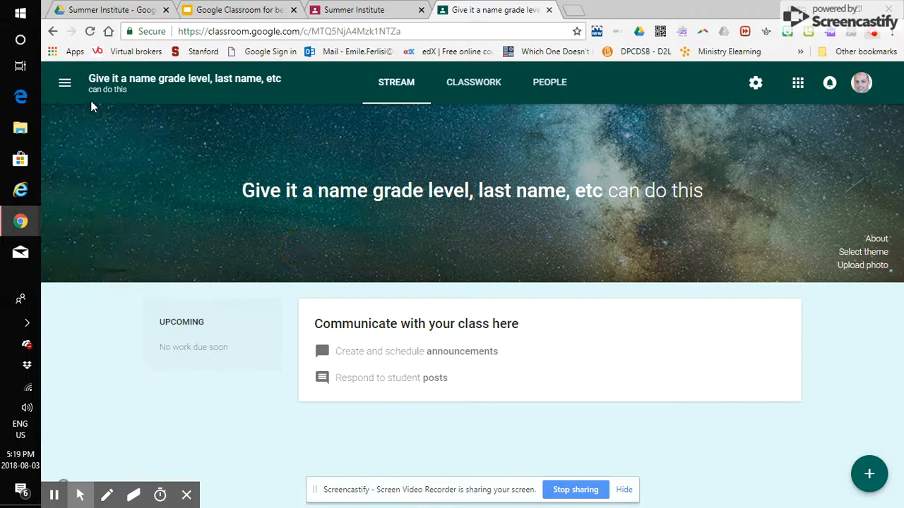
mouse_move(458, 398)
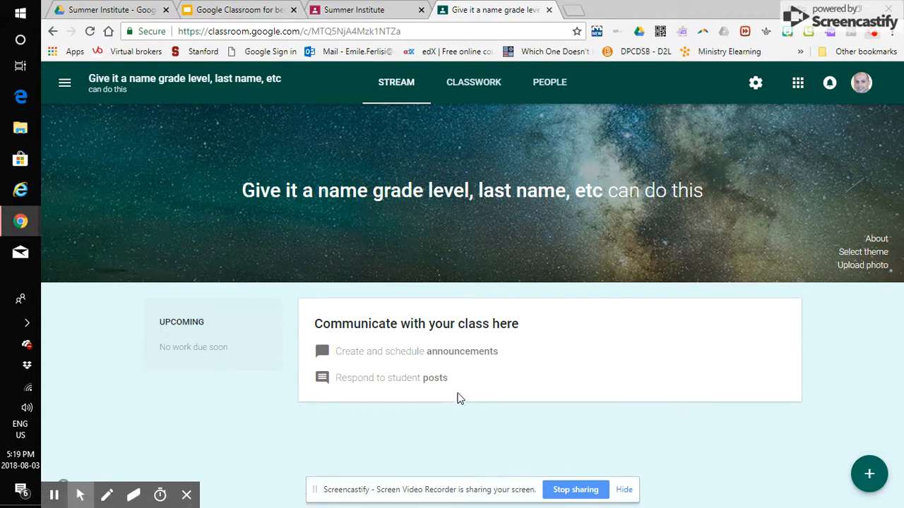
mouse_move(419, 450)
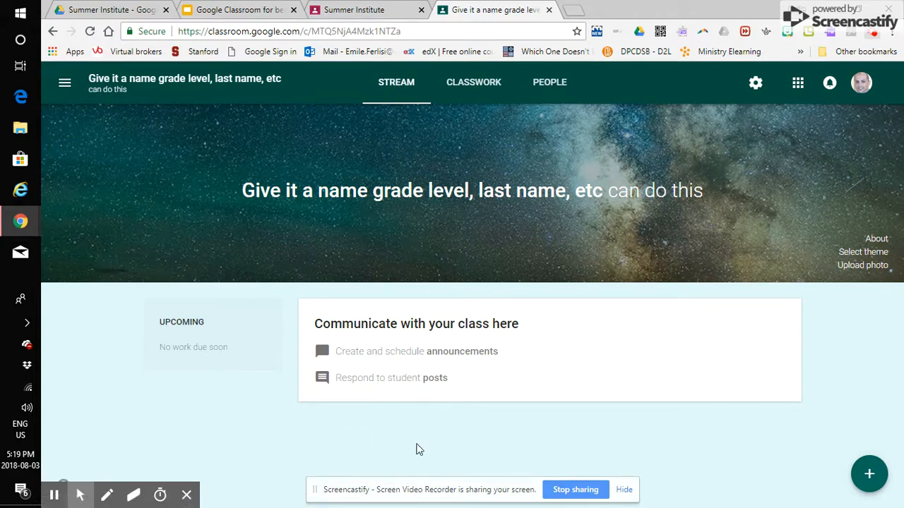
mouse_move(436, 291)
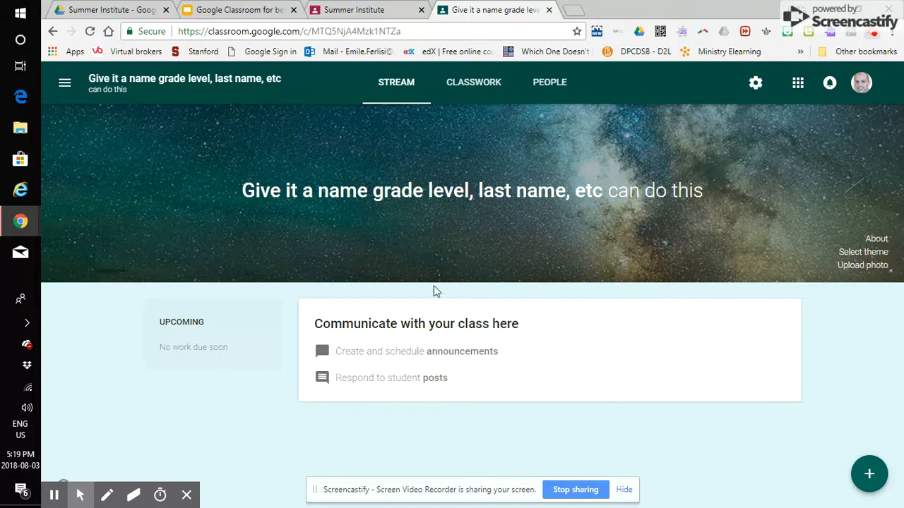
mouse_move(522, 230)
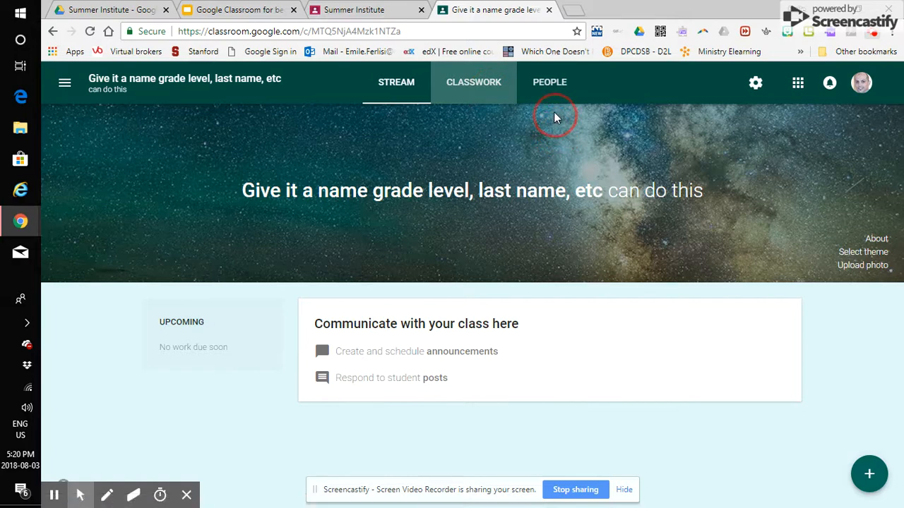
click(549, 82)
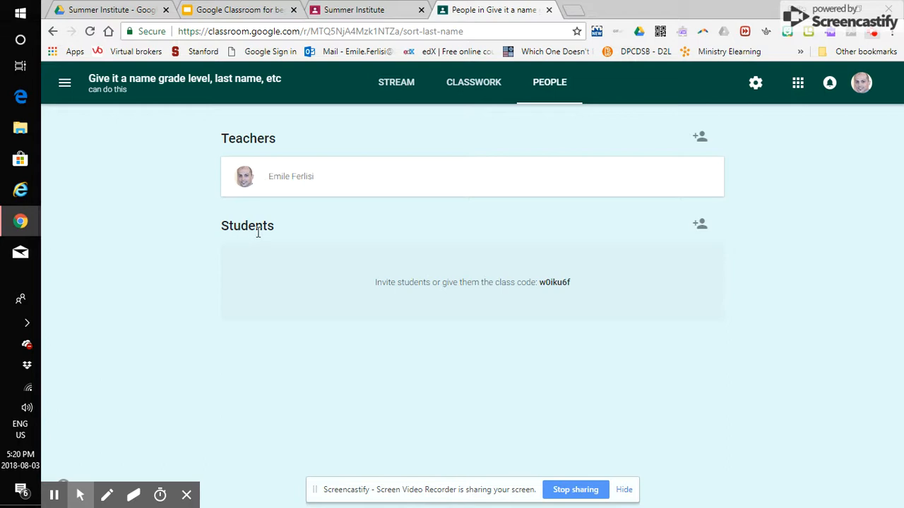
mouse_move(242, 119)
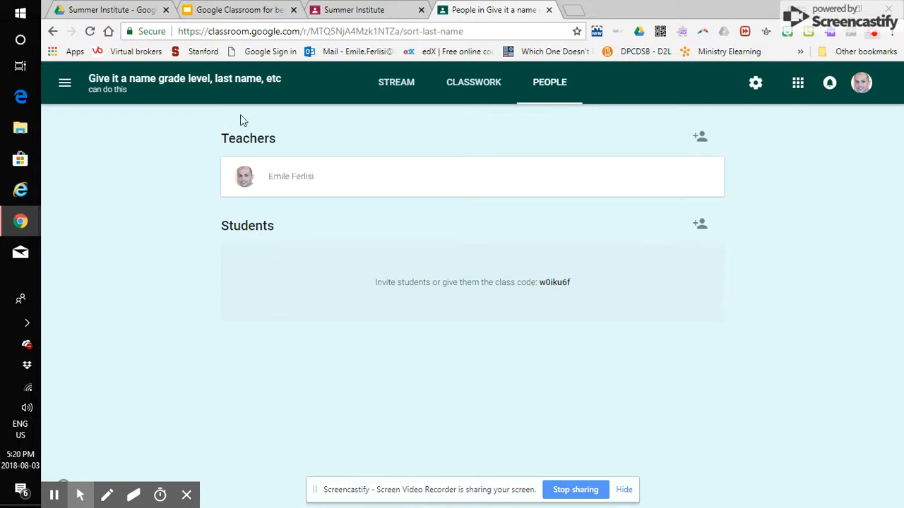
mouse_move(397, 82)
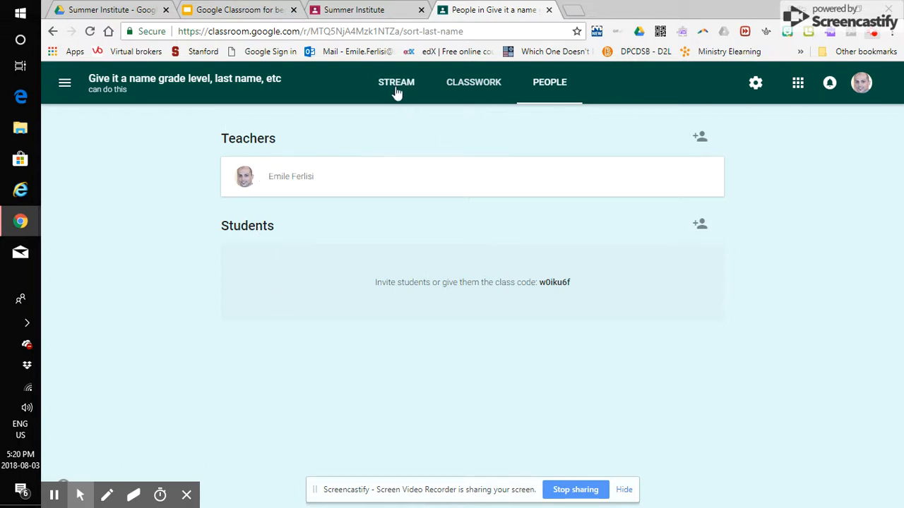
click(396, 82)
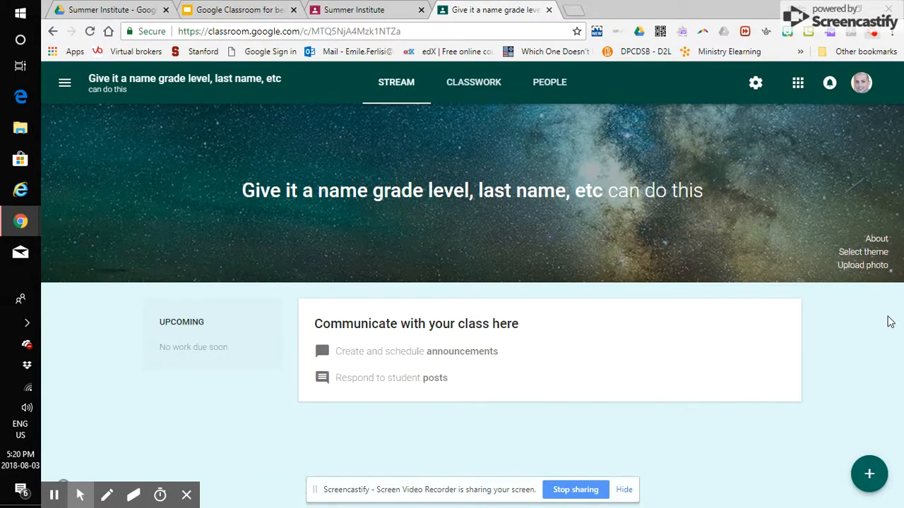
mouse_move(877, 241)
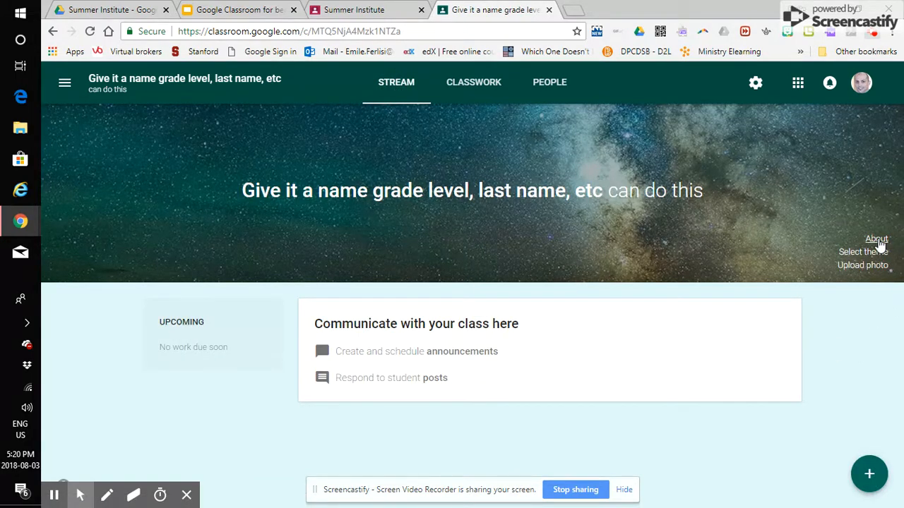
Open the class About details to see the class code, section and subject 'specific'
click(876, 238)
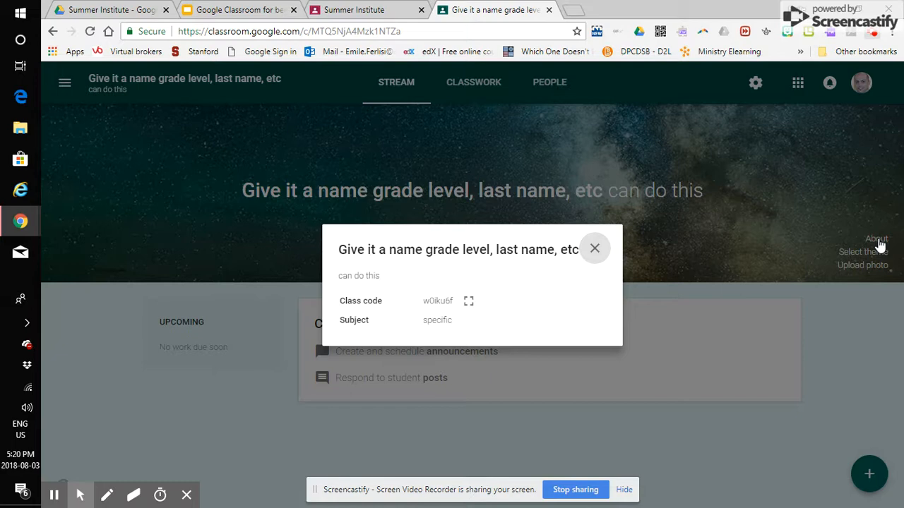
mouse_move(467, 309)
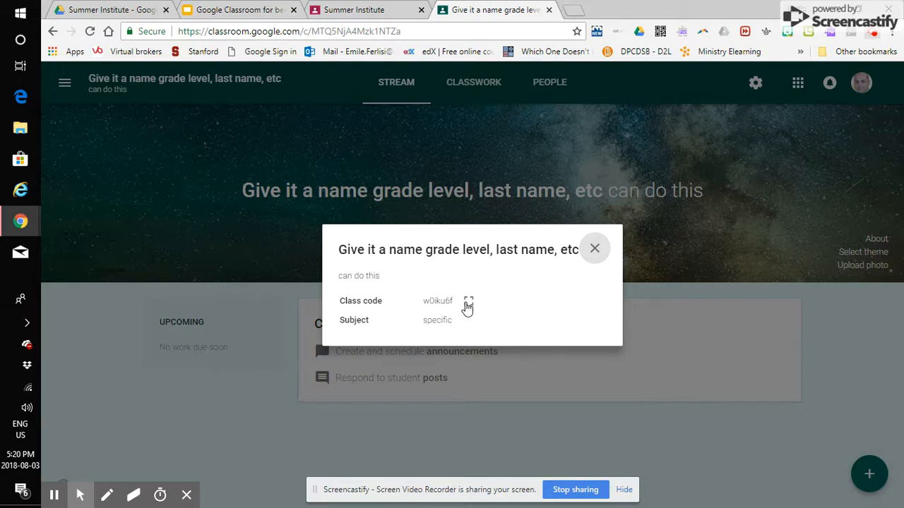
click(469, 301)
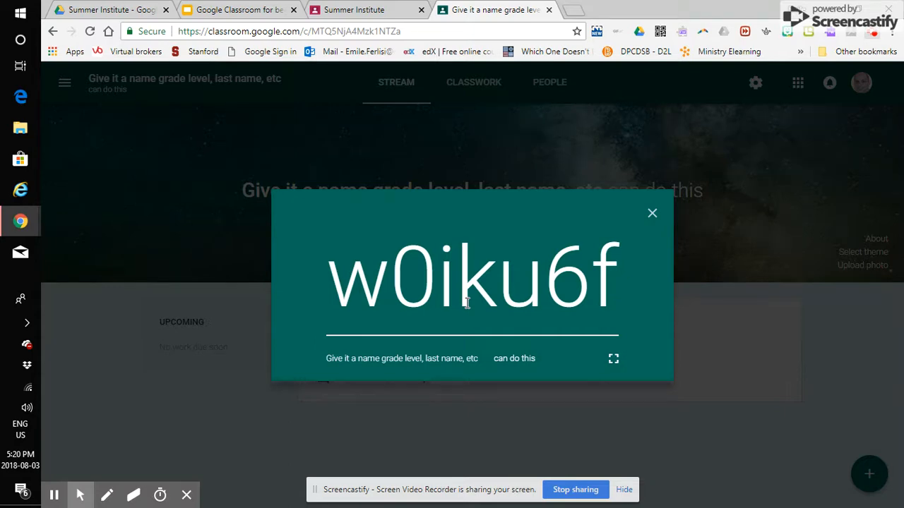
mouse_move(556, 309)
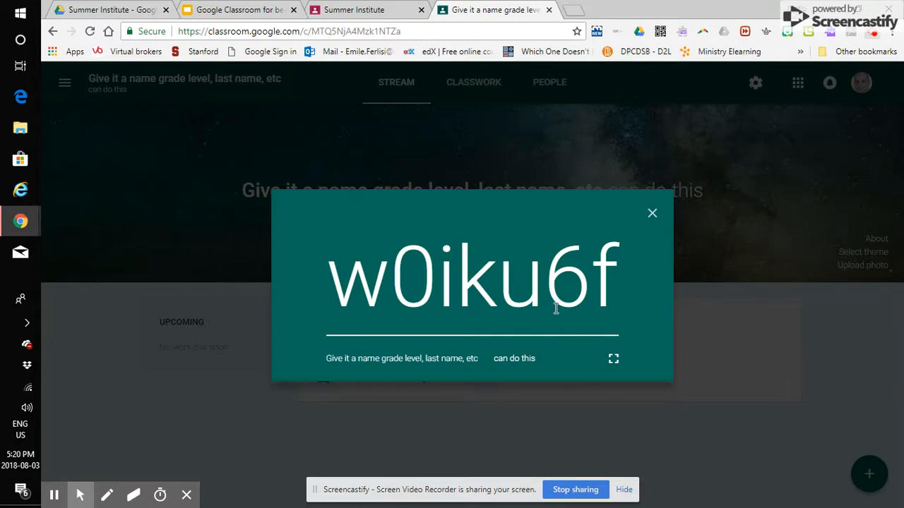
mouse_move(620, 329)
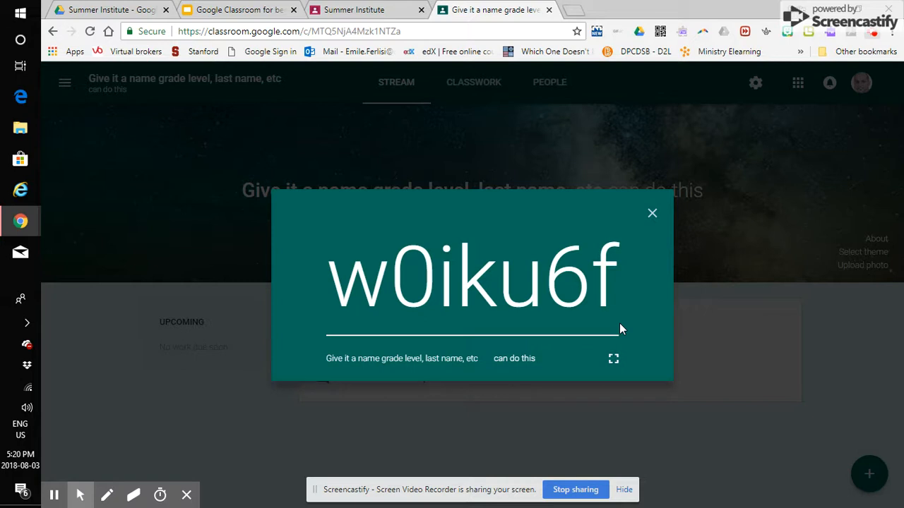
mouse_move(317, 287)
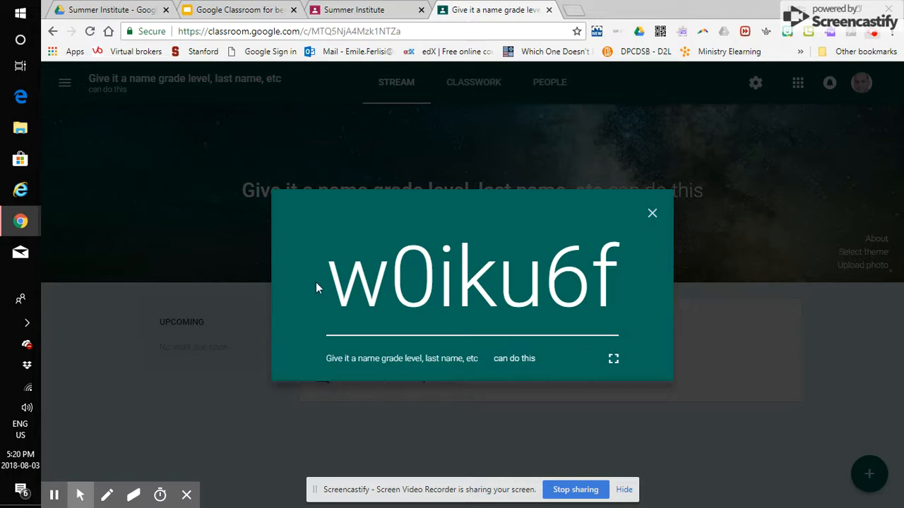
mouse_move(663, 258)
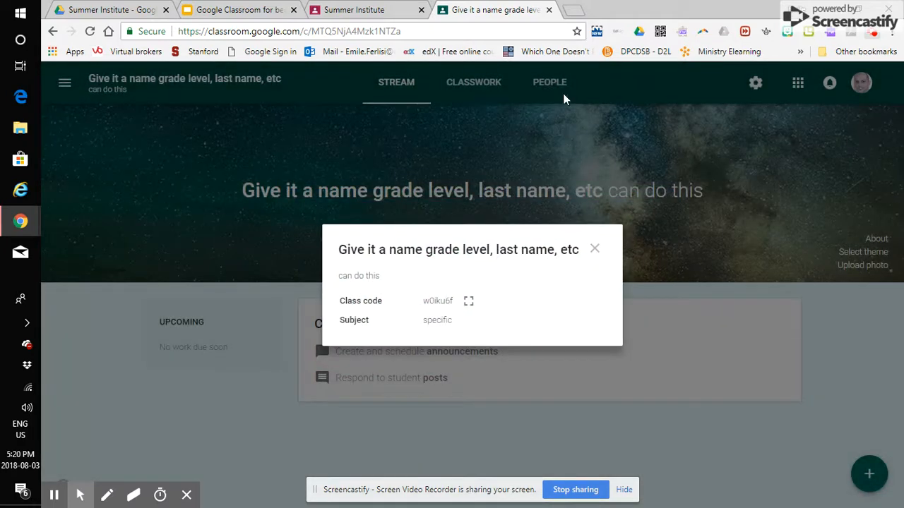
click(594, 249)
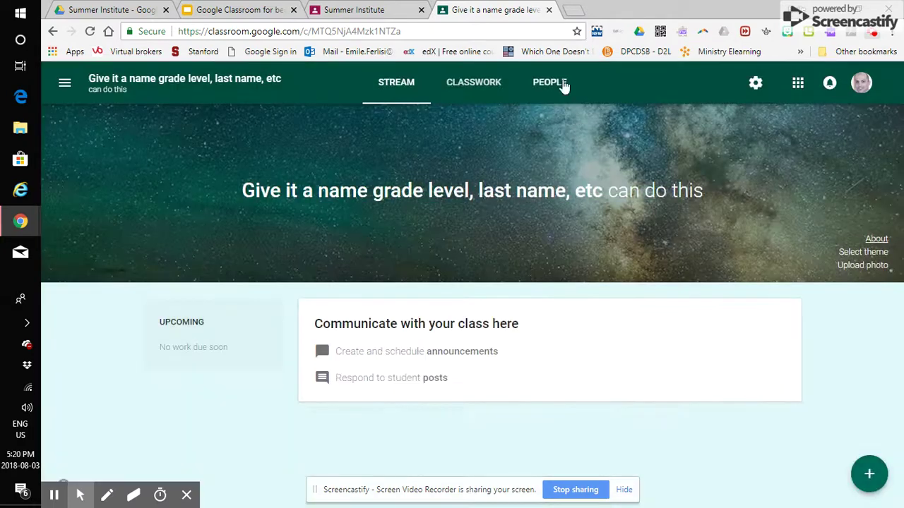
click(550, 82)
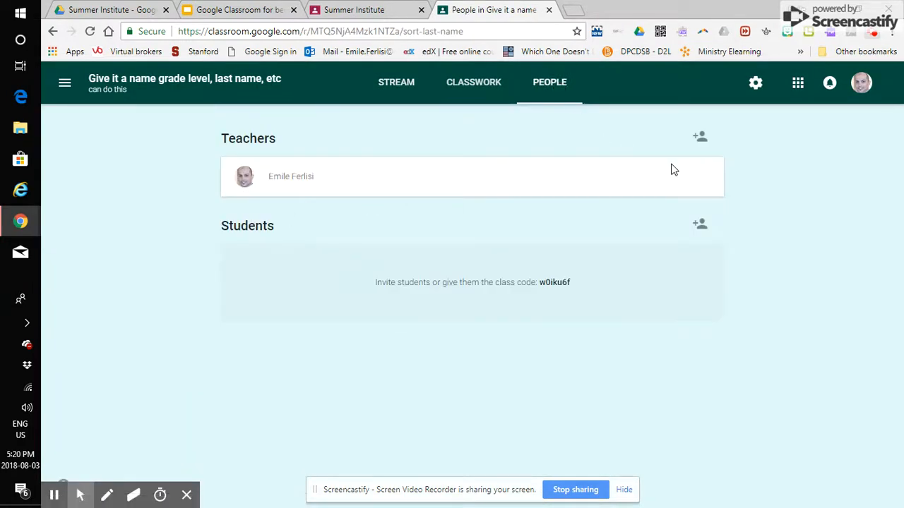
click(396, 82)
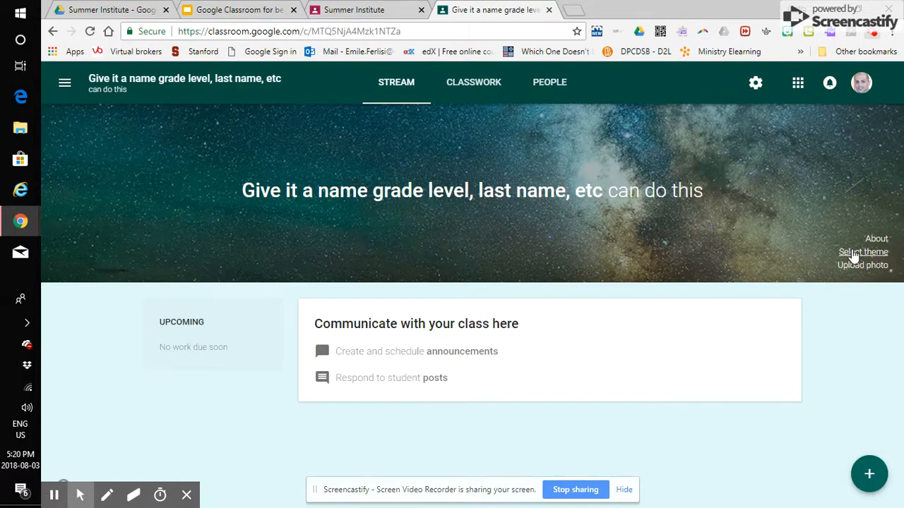
click(862, 252)
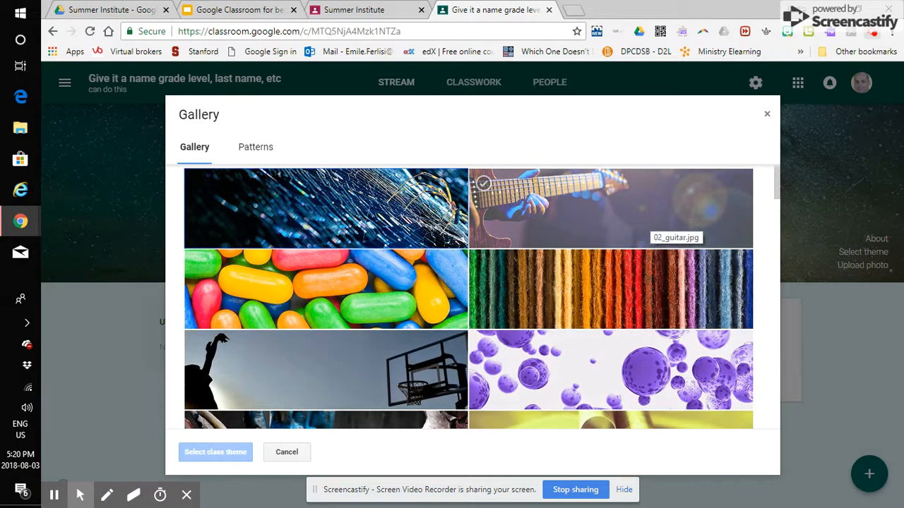
scroll(down, 3)
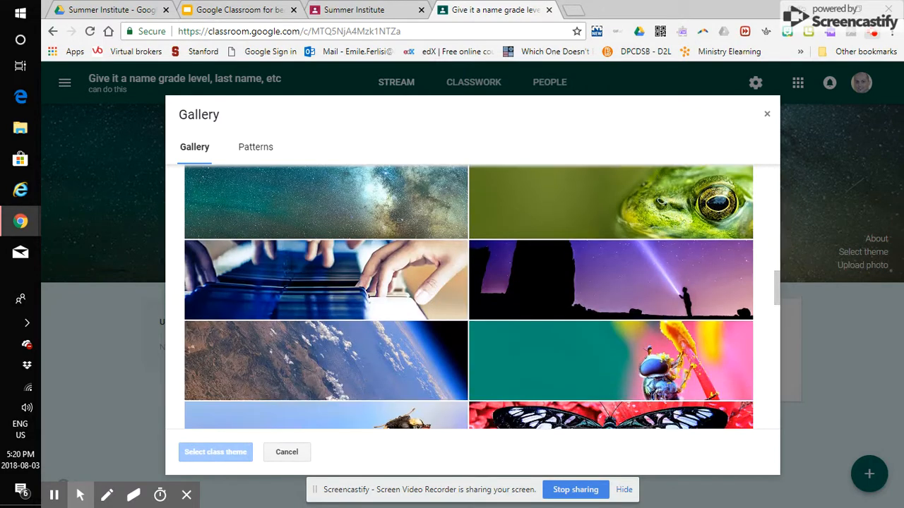
mouse_move(775, 297)
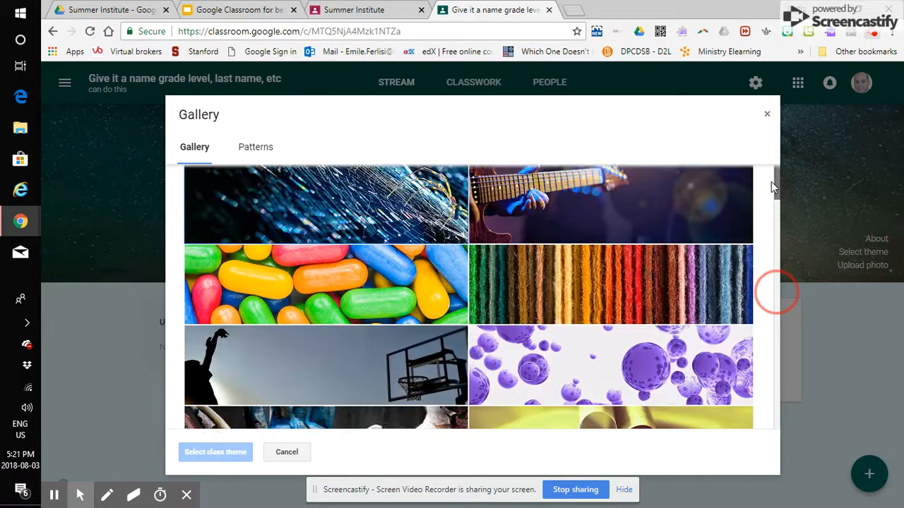
click(325, 204)
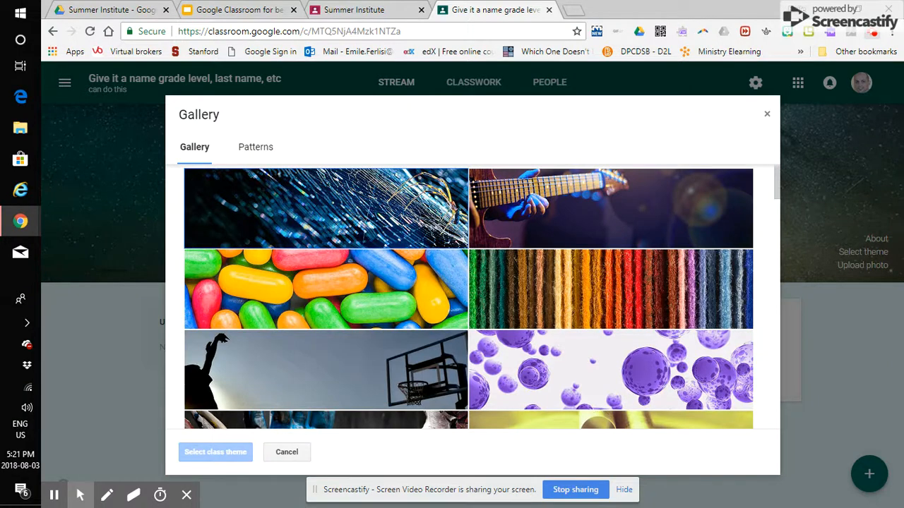
click(255, 147)
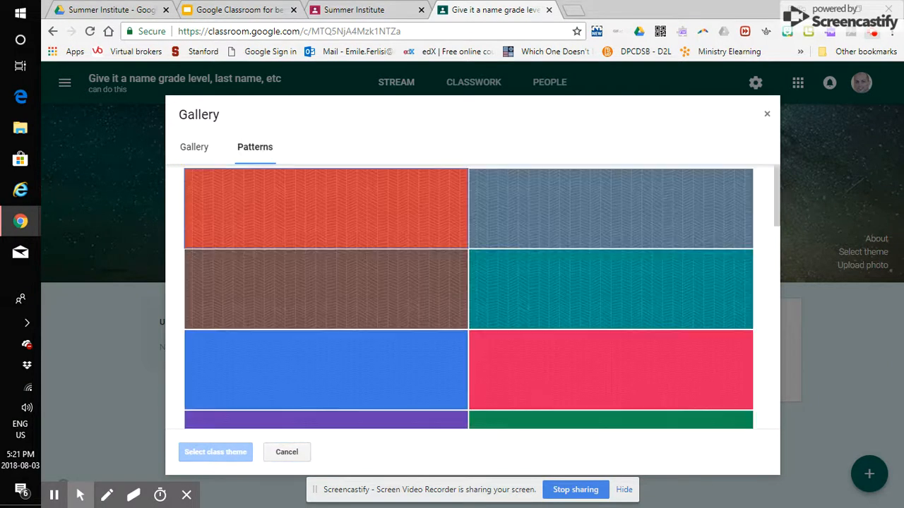
click(609, 208)
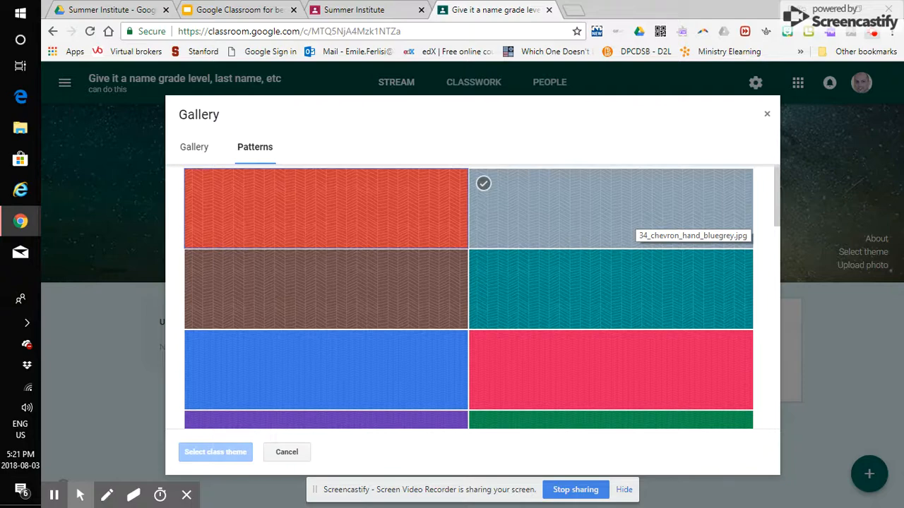
scroll(down, 3)
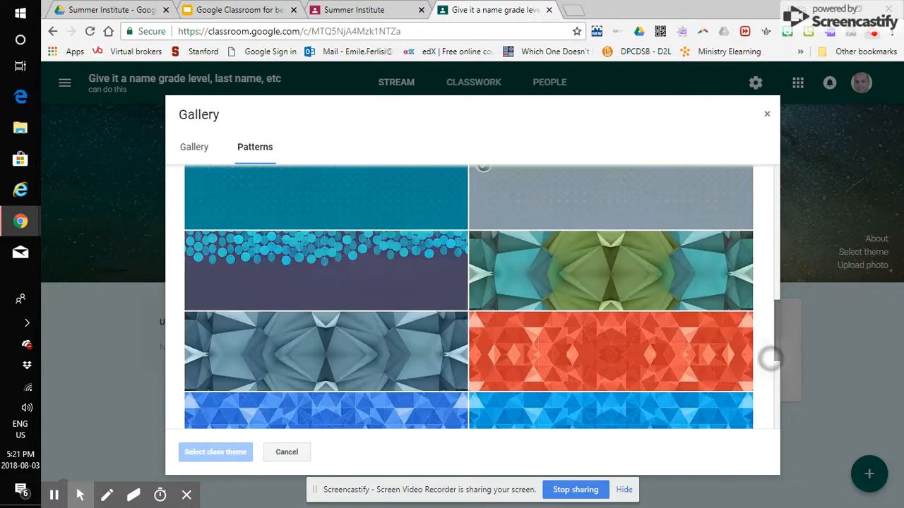
scroll(up, 3)
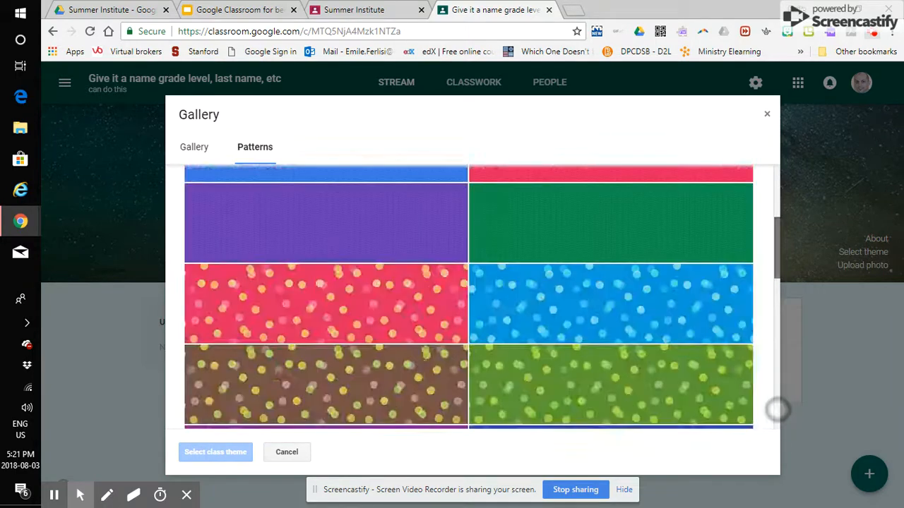
scroll(up, 3)
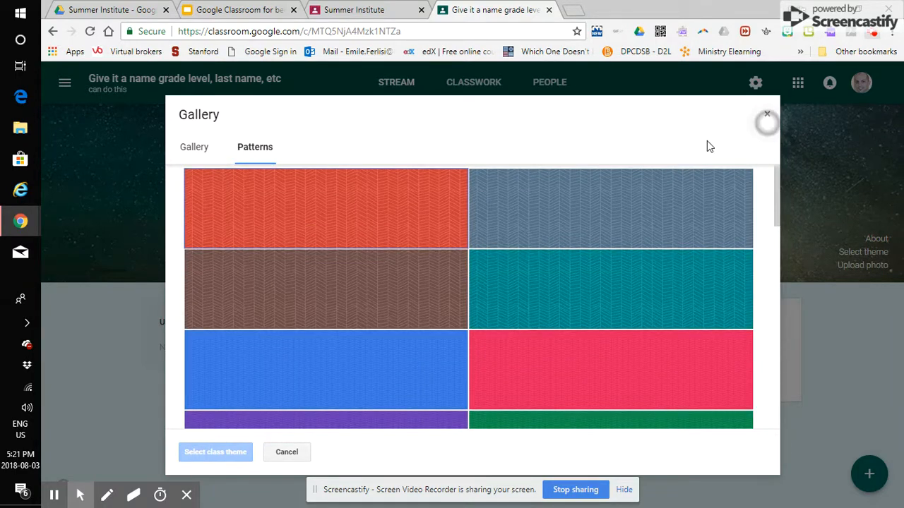
click(287, 452)
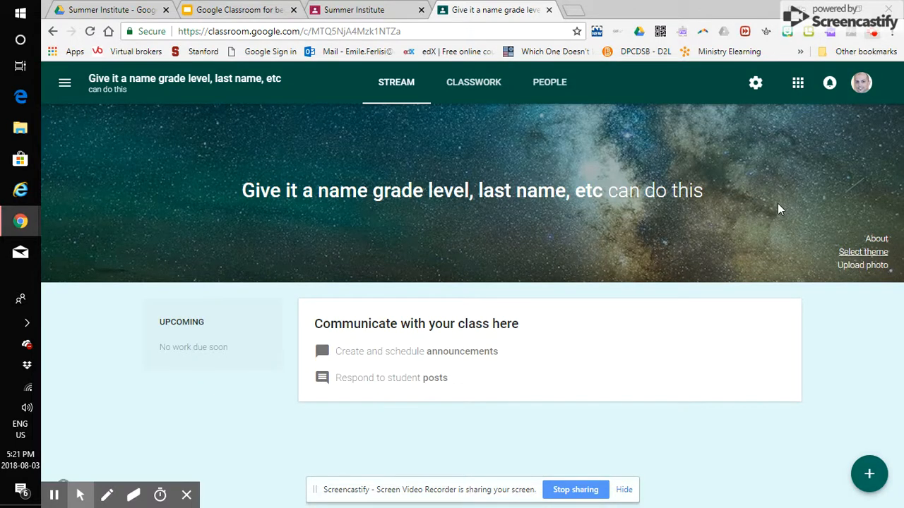
Return to the new class's Stream page
click(21, 492)
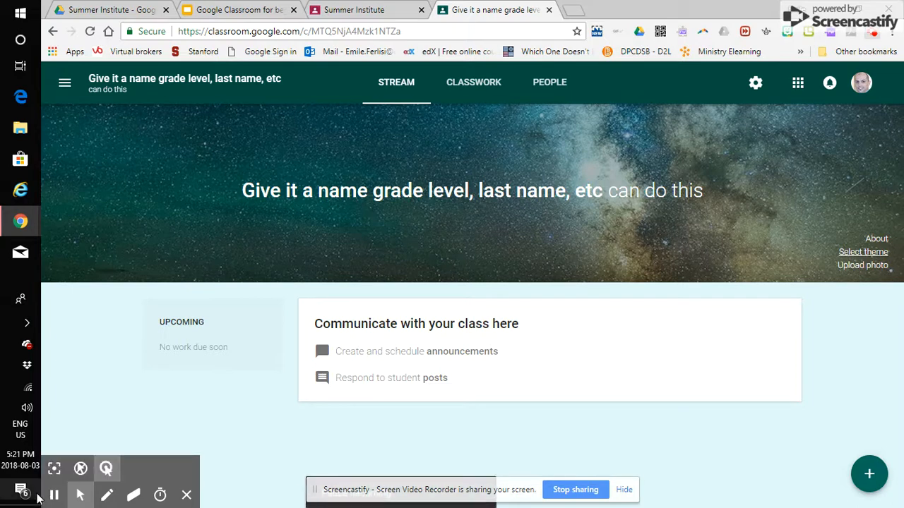
mouse_move(669, 334)
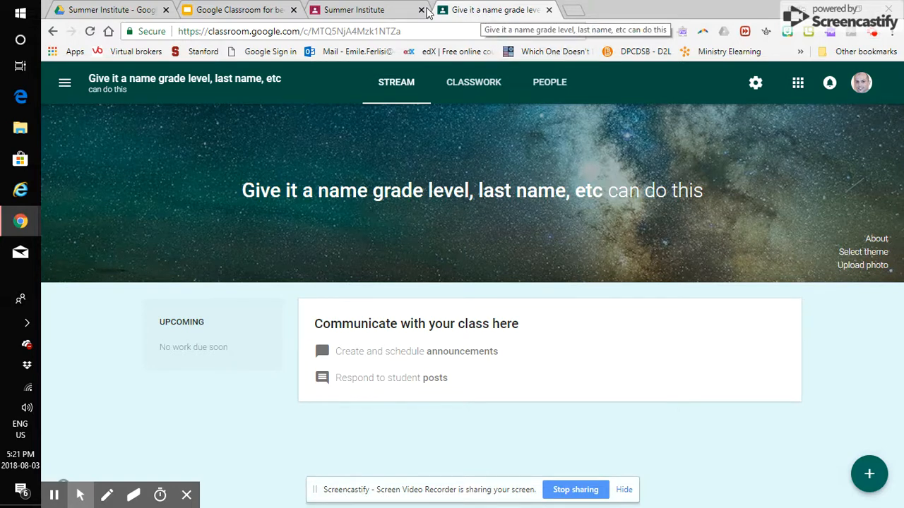
mouse_move(494, 10)
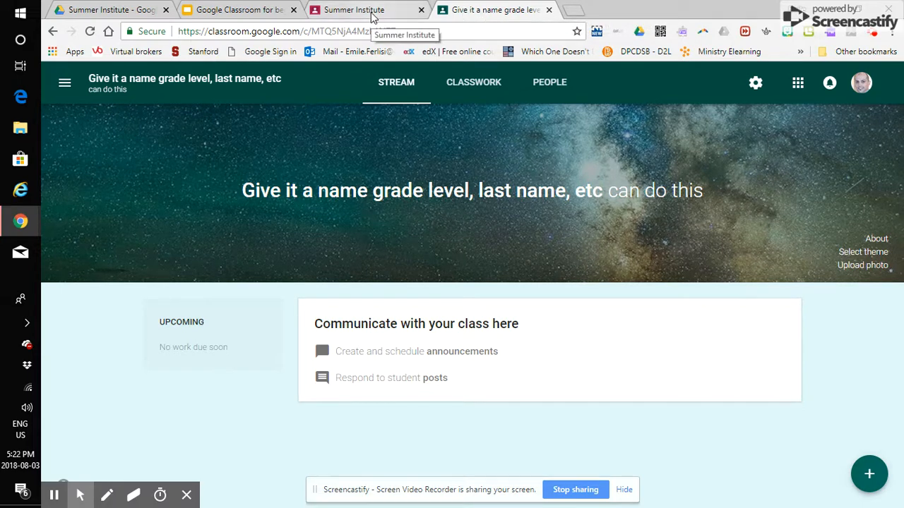
Switch to the Summer Institute tab and scroll through its Stream with Language and Math topics
click(353, 9)
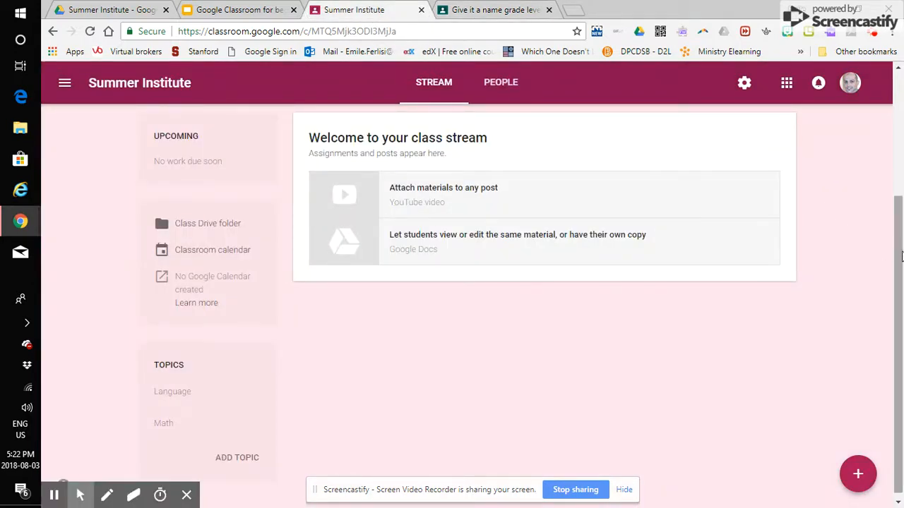
scroll(up, 3)
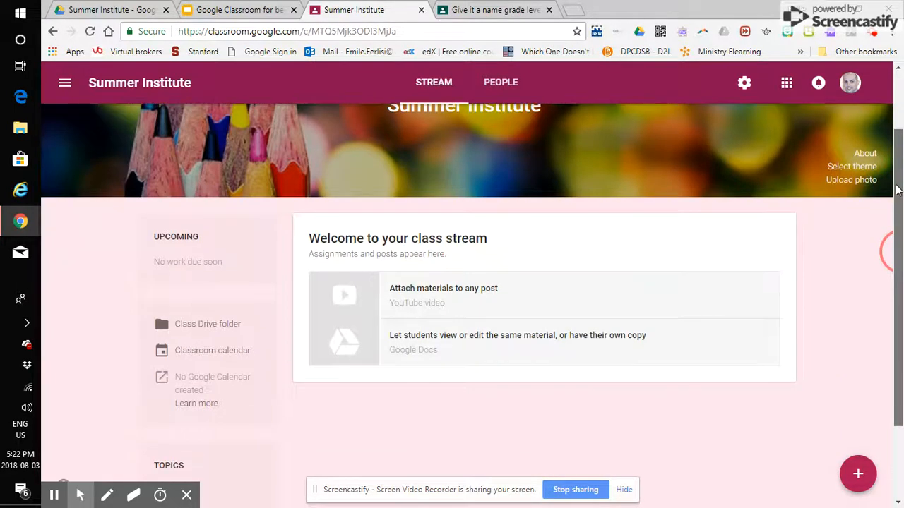
scroll(up, 3)
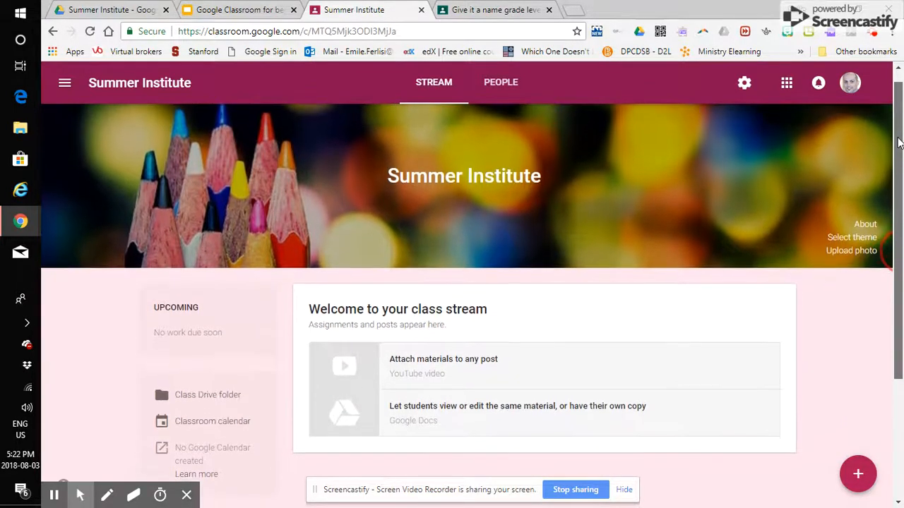
scroll(down, 3)
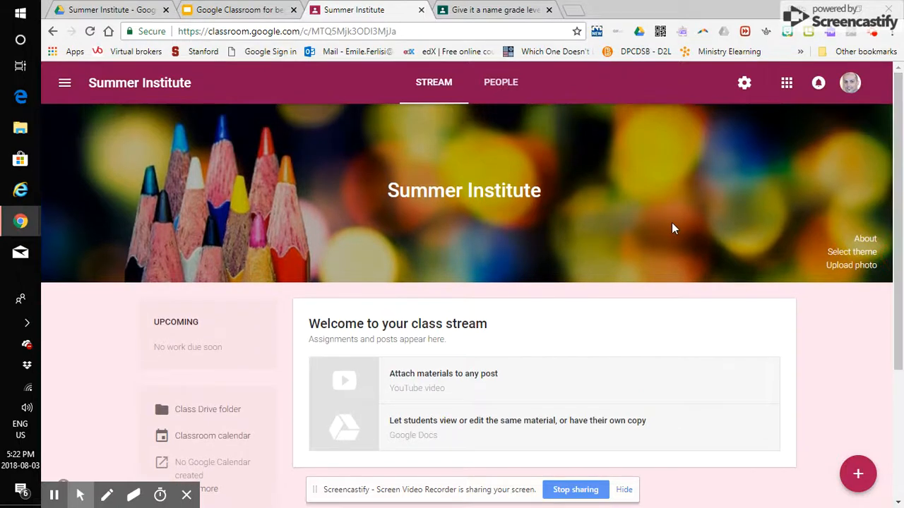
mouse_move(530, 159)
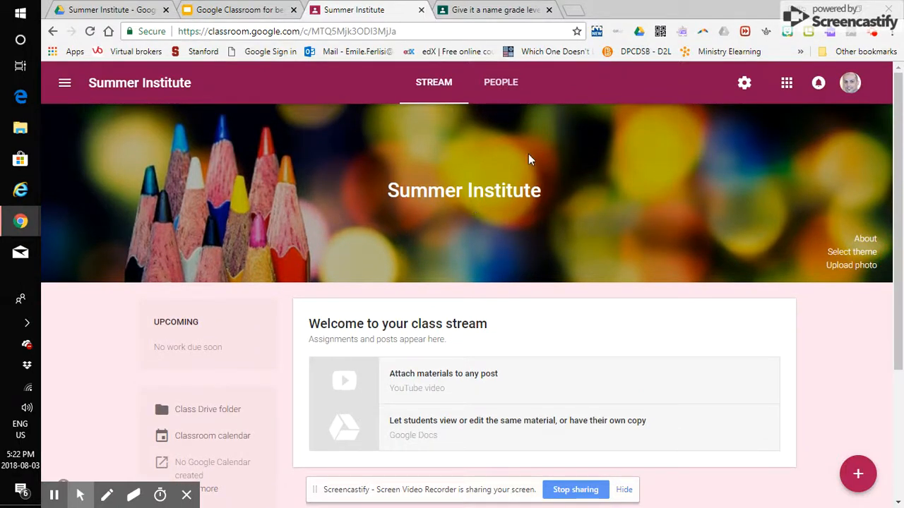
mouse_move(899, 149)
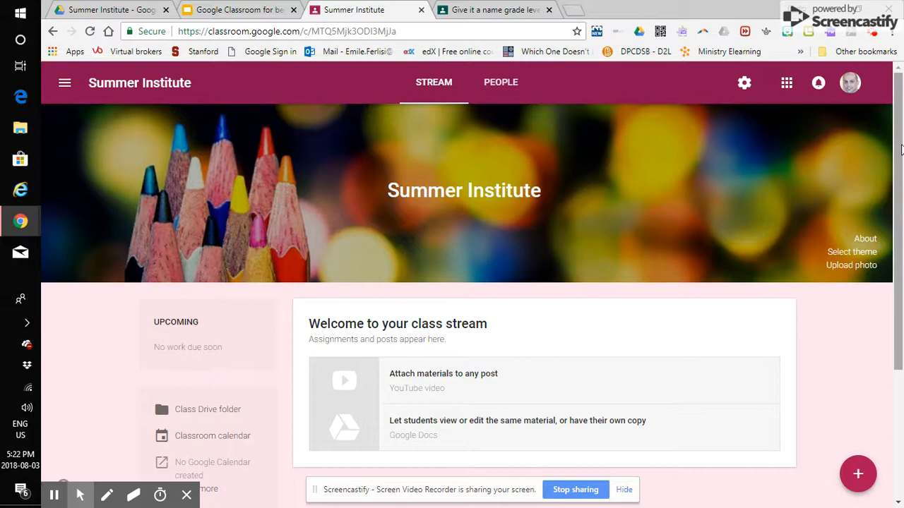
scroll(down, 3)
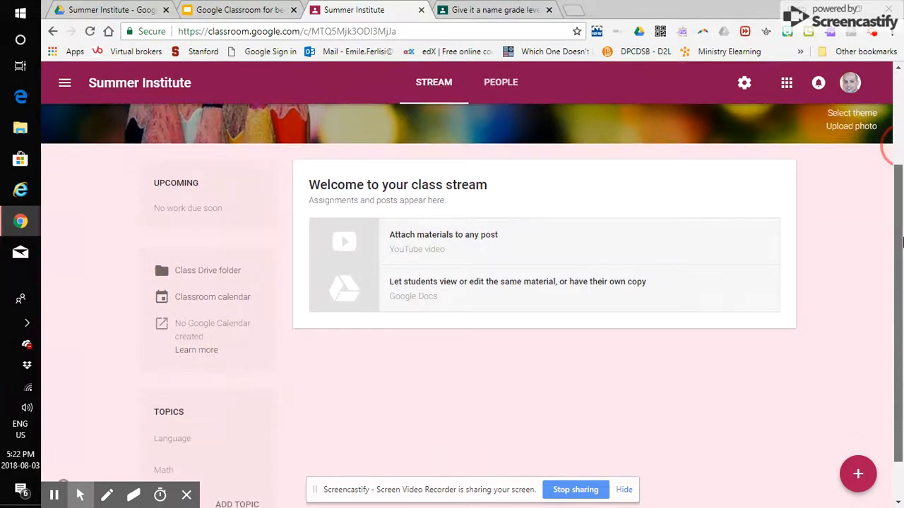
scroll(up, 3)
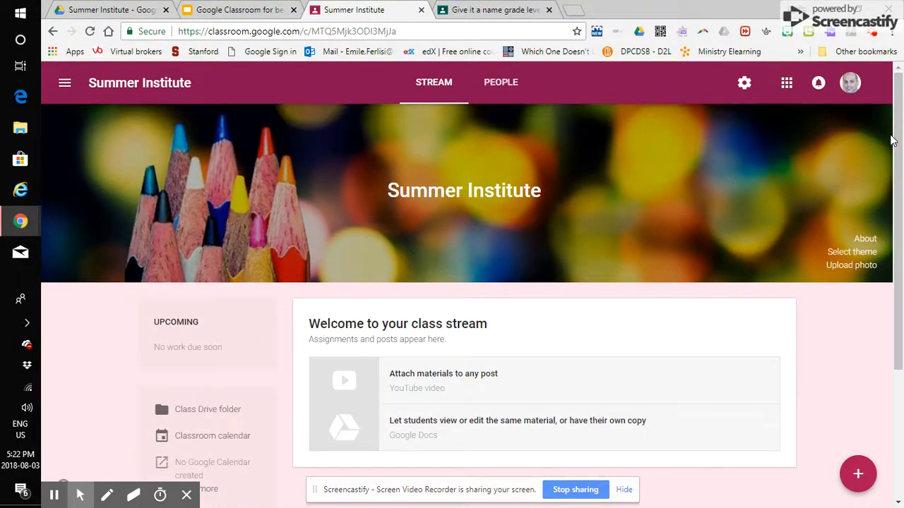
mouse_move(540, 211)
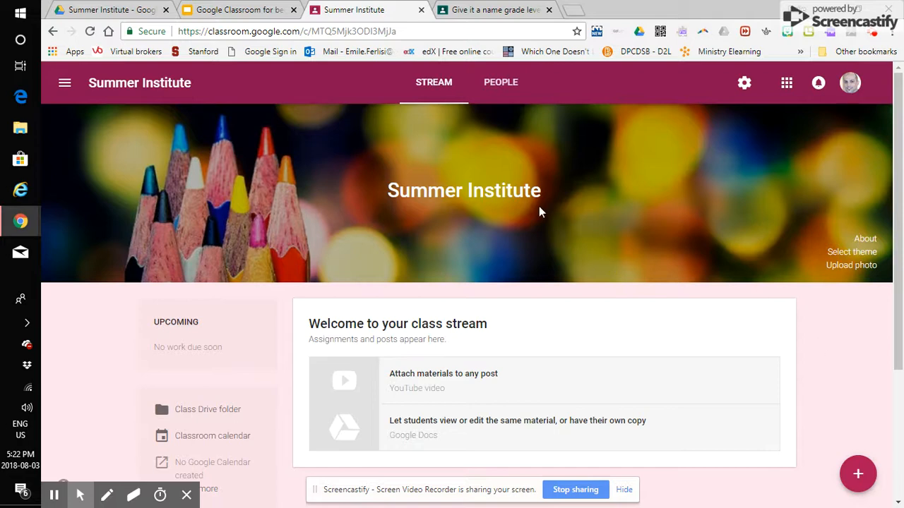
mouse_move(881, 217)
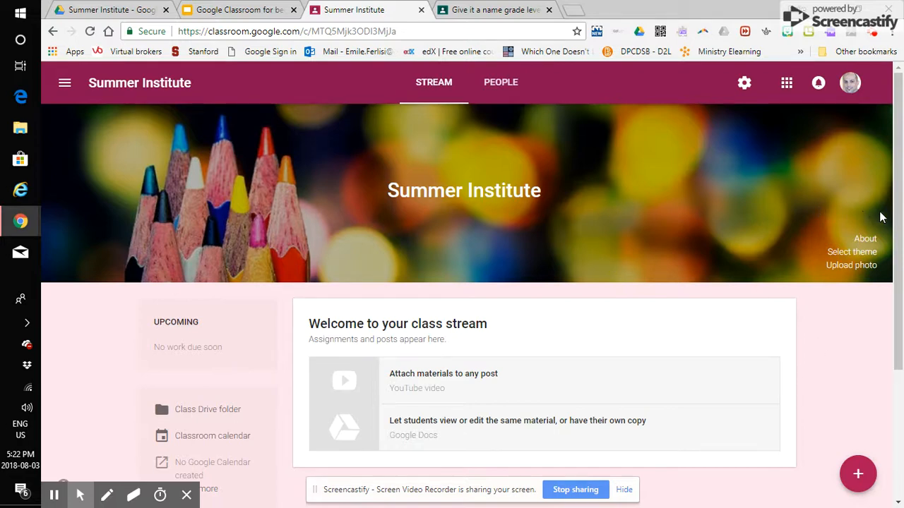
mouse_move(865, 240)
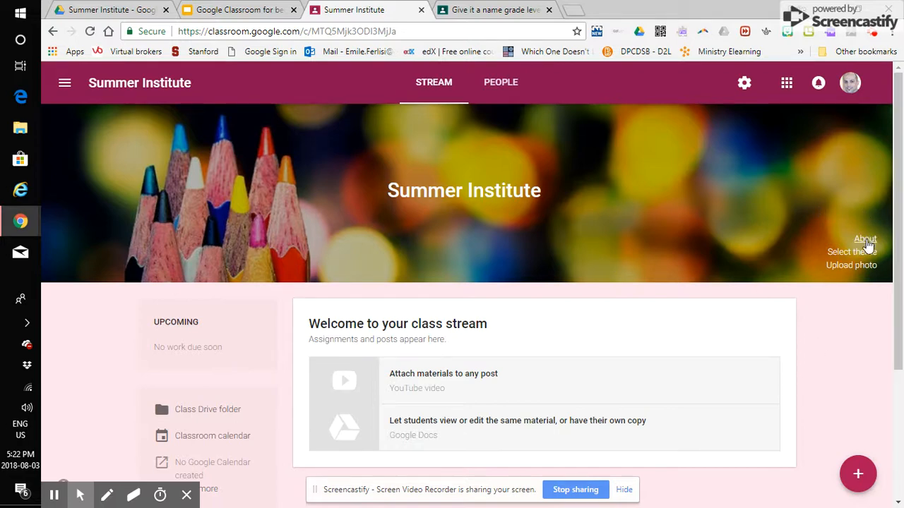
click(865, 239)
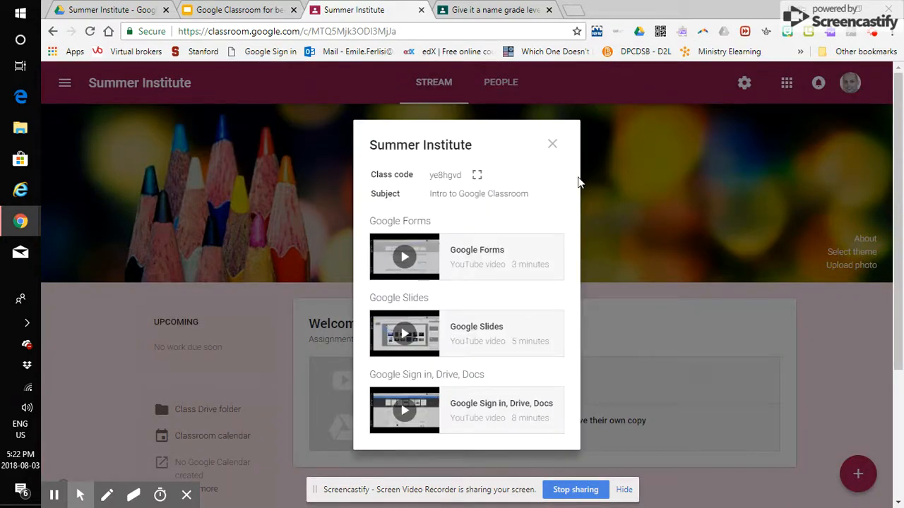
click(552, 144)
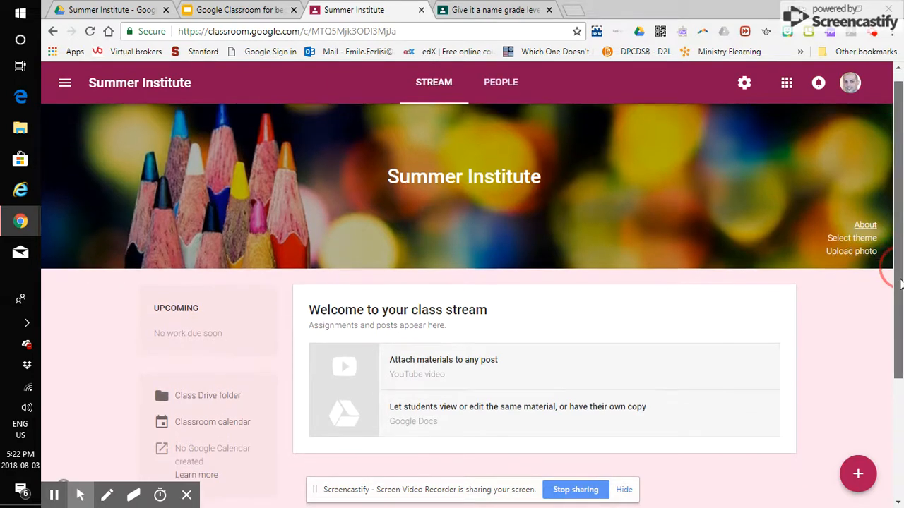
scroll(down, 3)
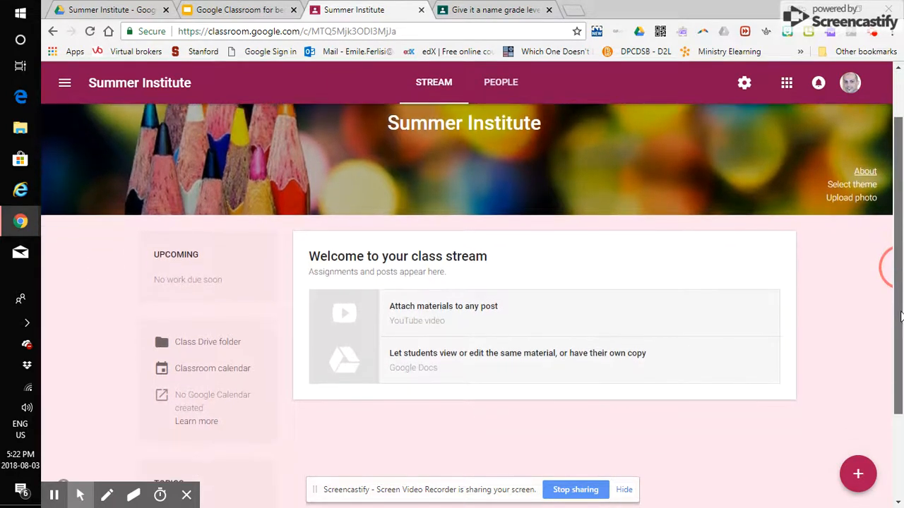
scroll(down, 3)
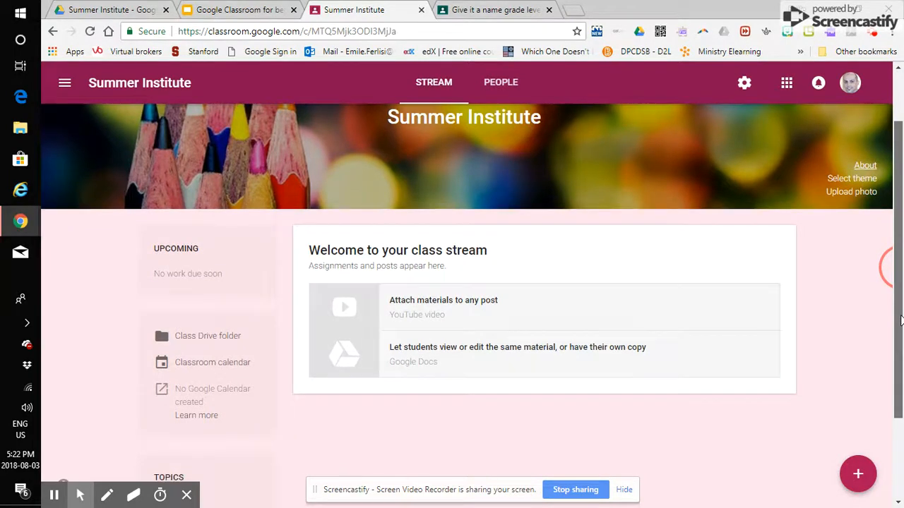
scroll(down, 3)
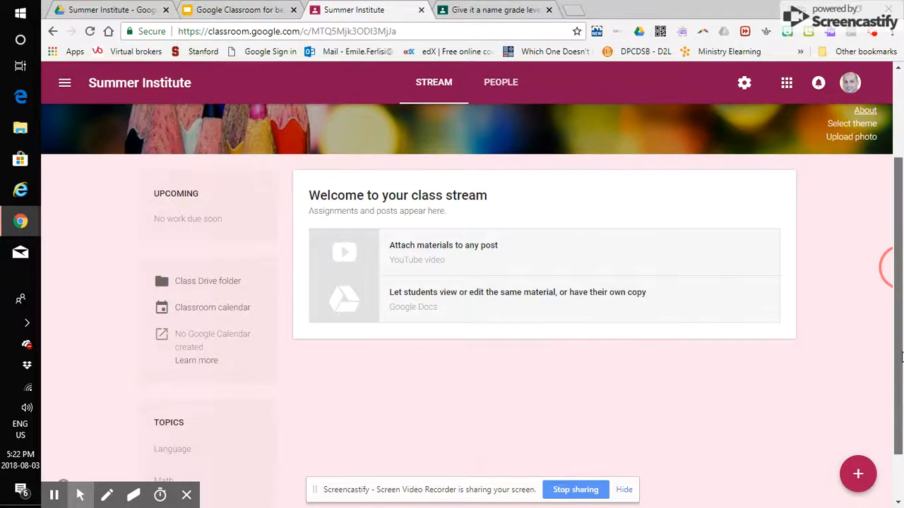
scroll(up, 3)
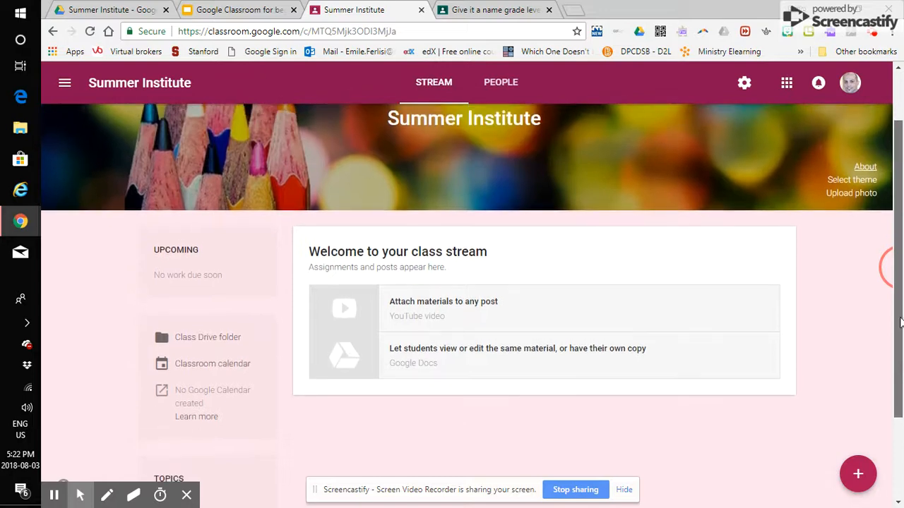
scroll(up, 3)
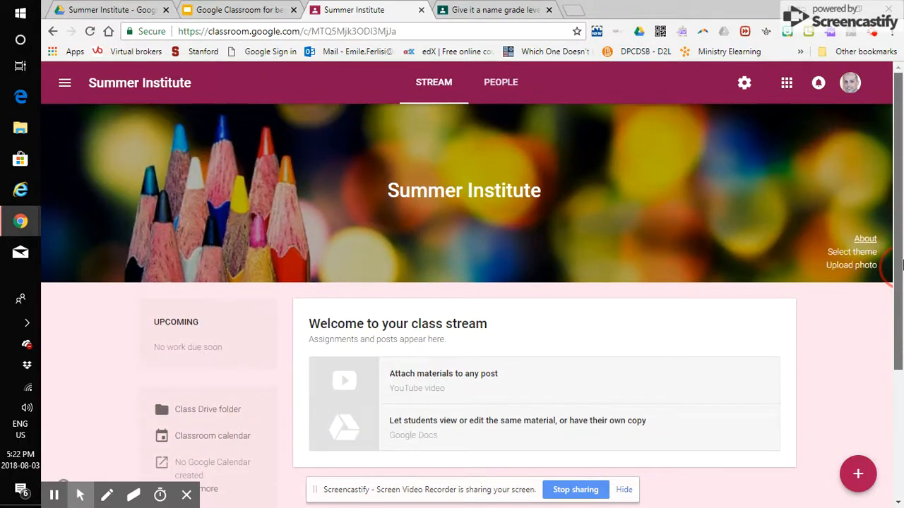
click(858, 474)
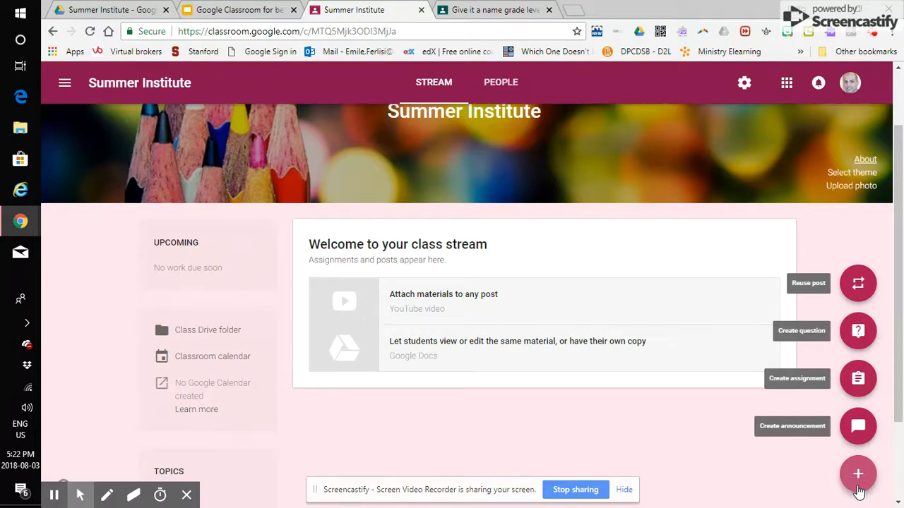
mouse_move(861, 452)
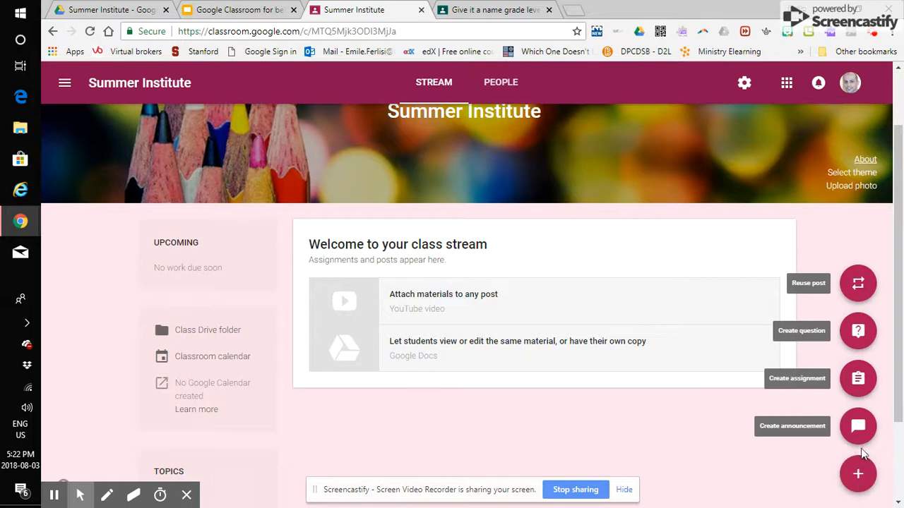
mouse_move(857, 426)
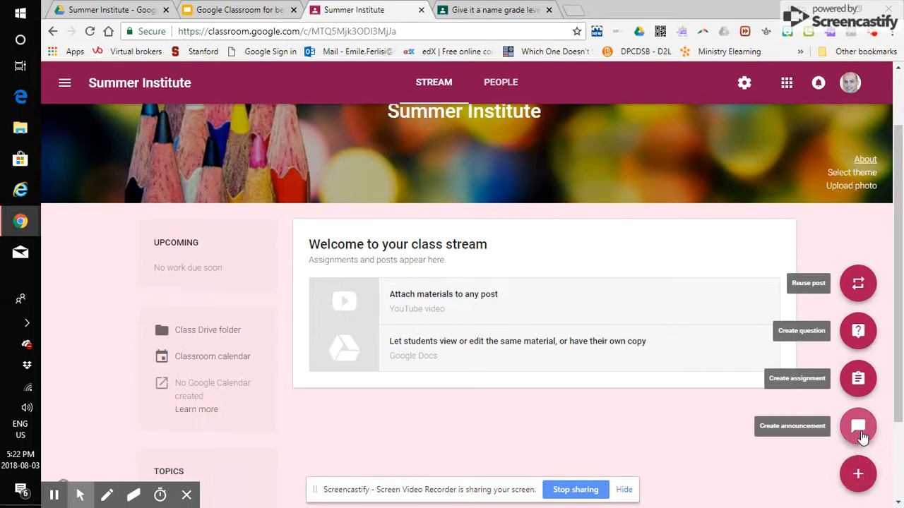
mouse_move(858, 378)
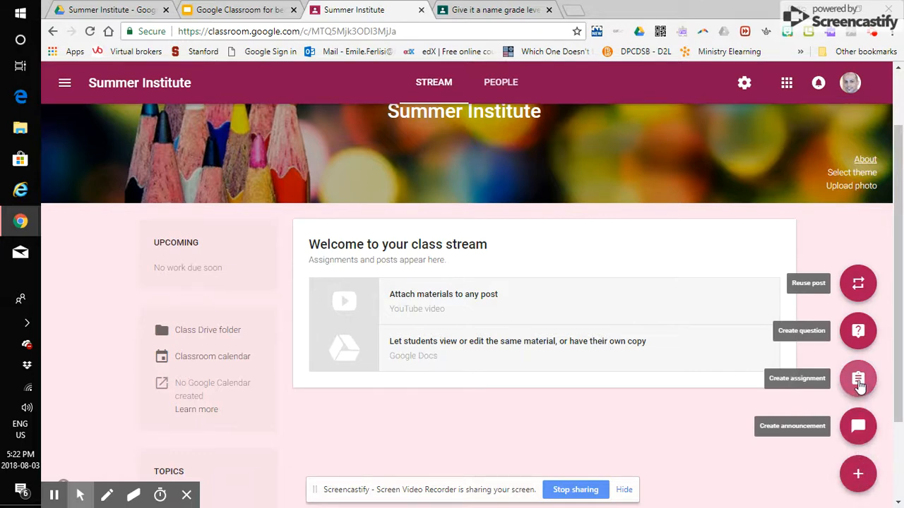
mouse_move(858, 283)
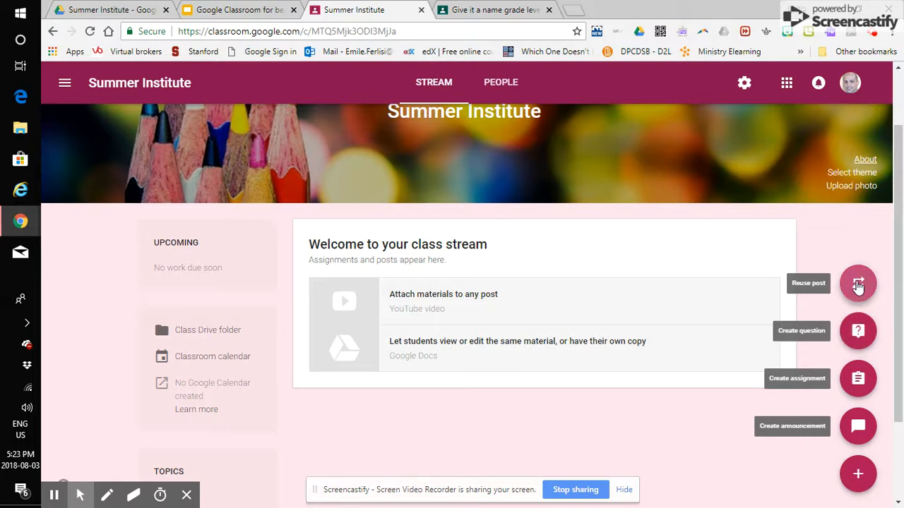
mouse_move(858, 379)
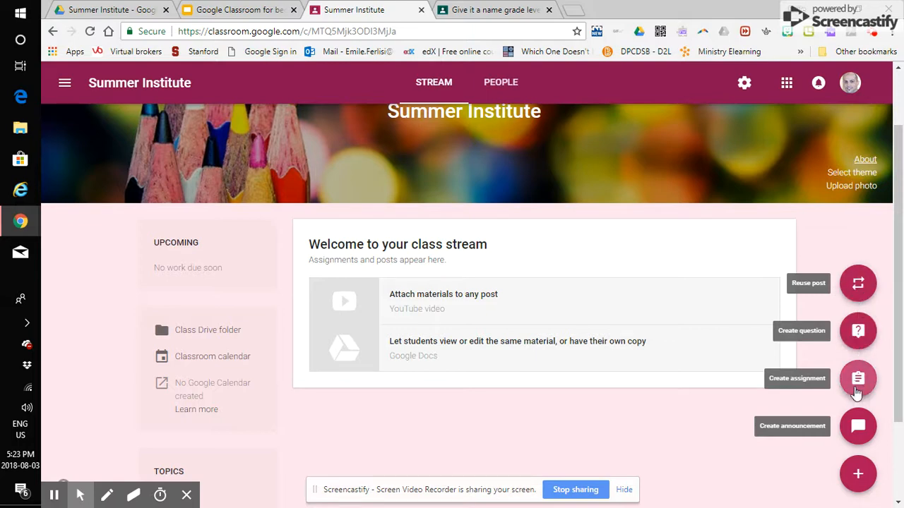
mouse_move(868, 310)
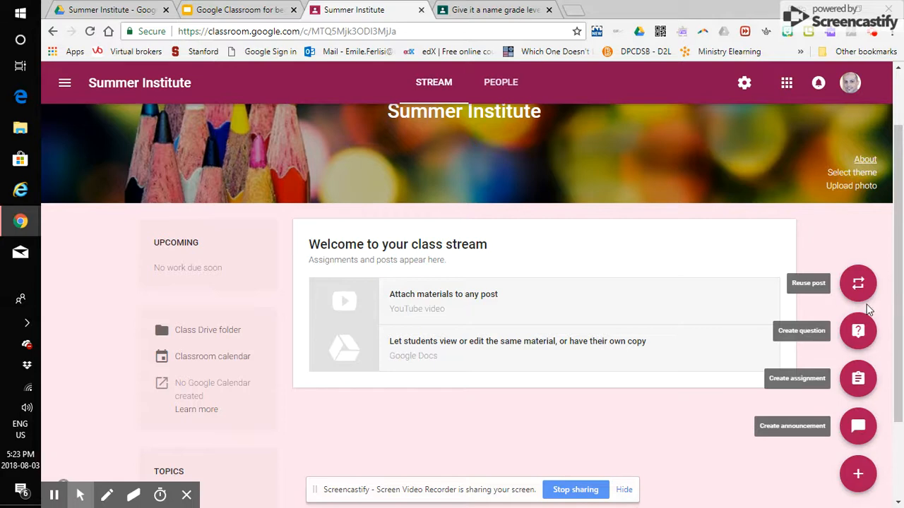
mouse_move(858, 425)
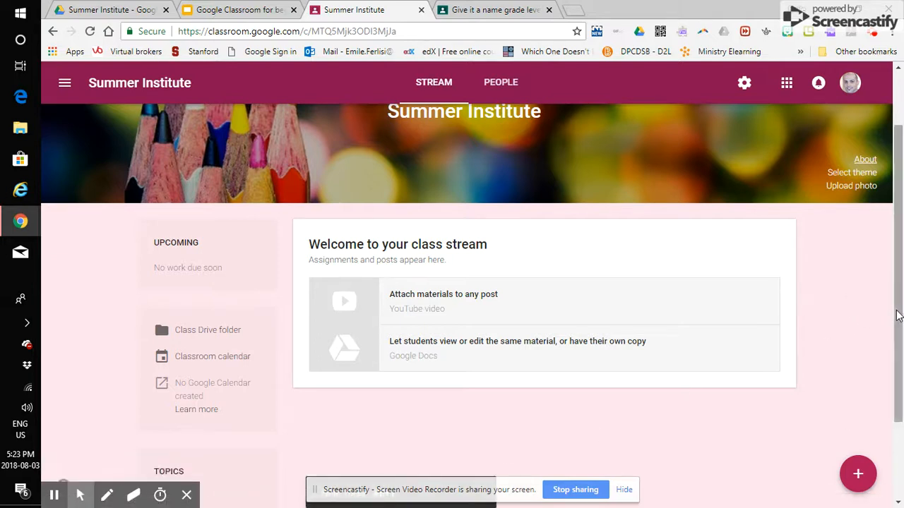
Add a 'Social Studies' topic to the Summer Institute class
scroll(down, 3)
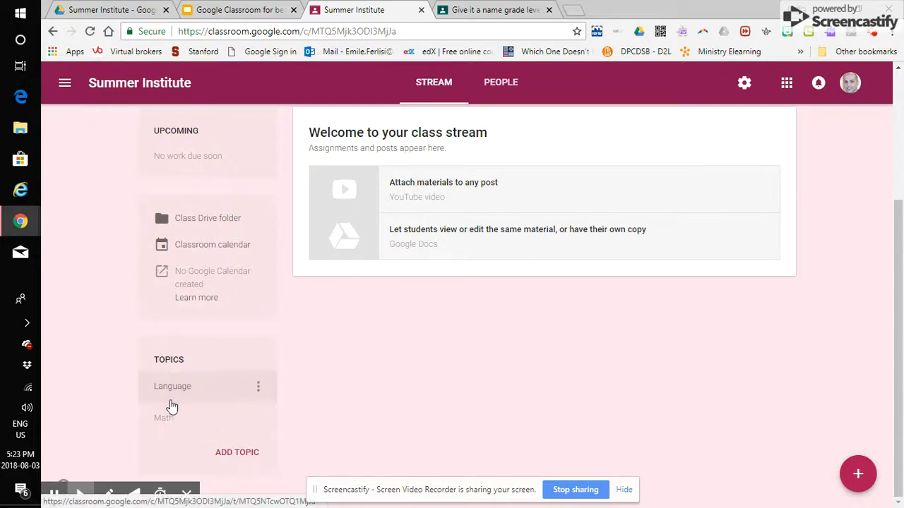
mouse_move(170, 395)
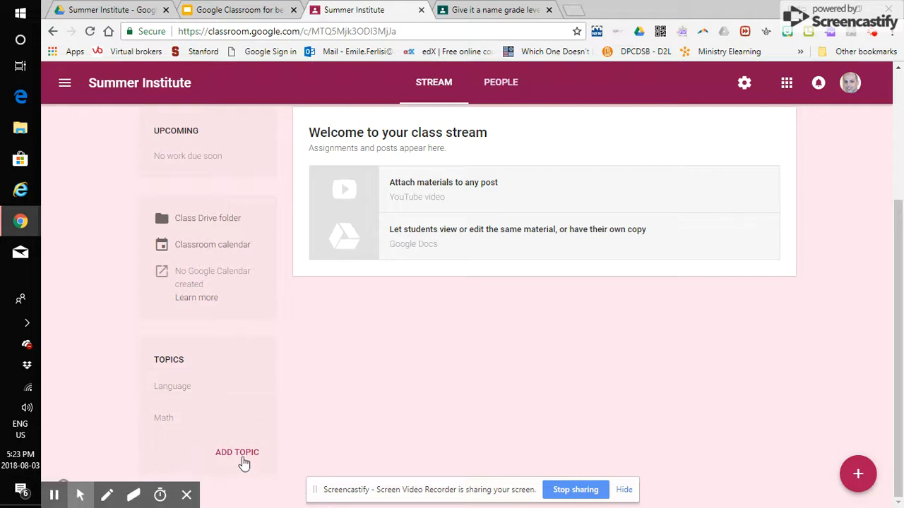
click(236, 452)
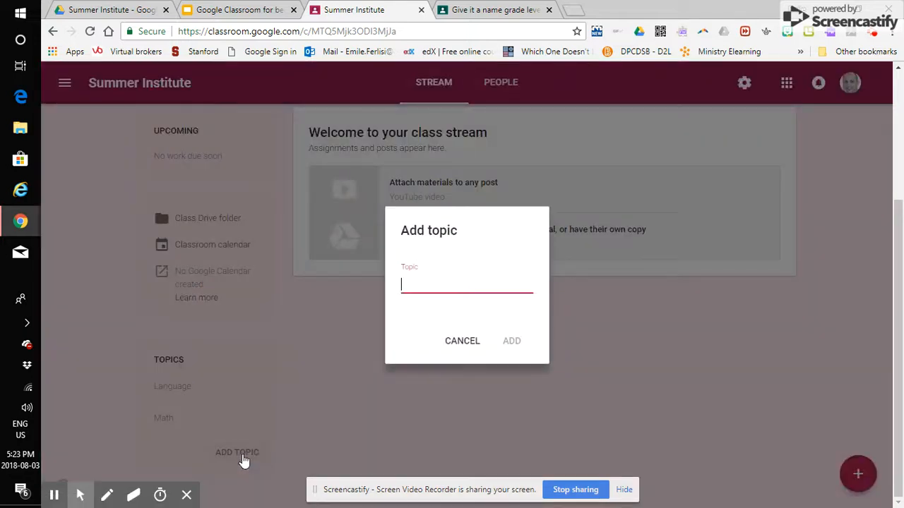
text(Social)
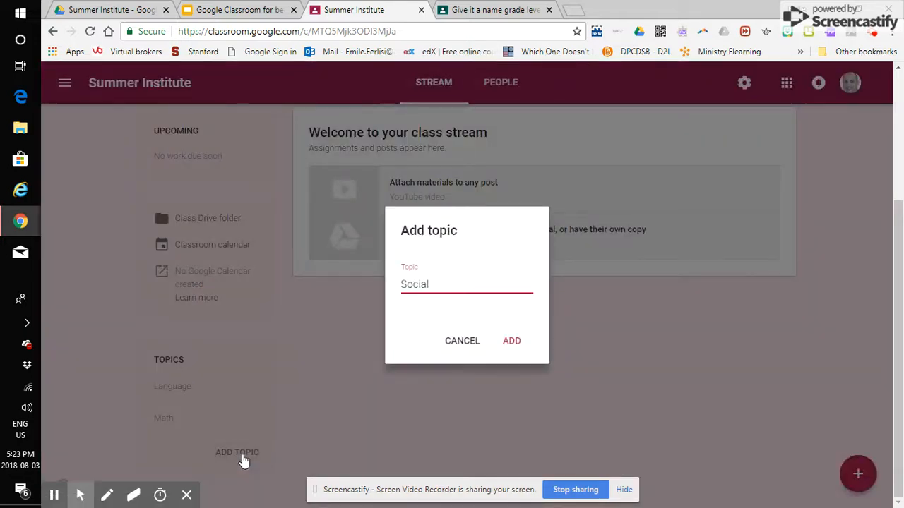
text(Studies)
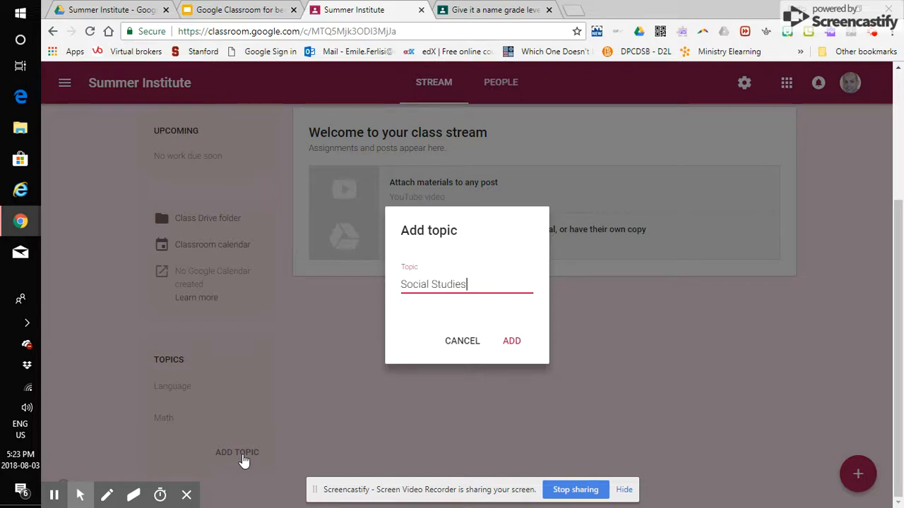
click(511, 340)
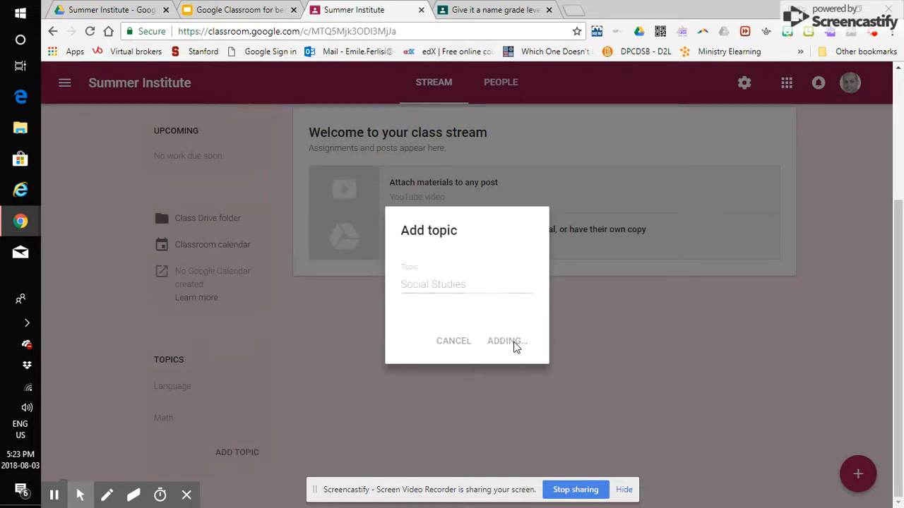
click(504, 341)
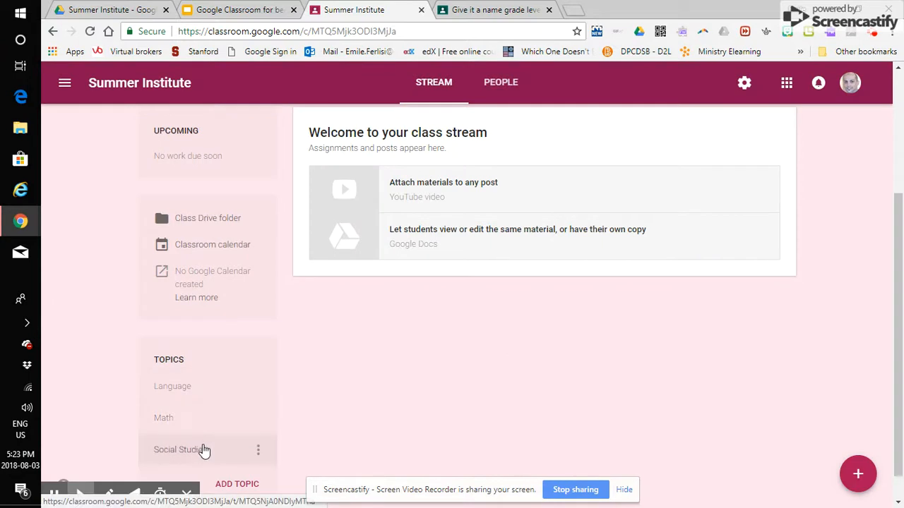
mouse_move(184, 449)
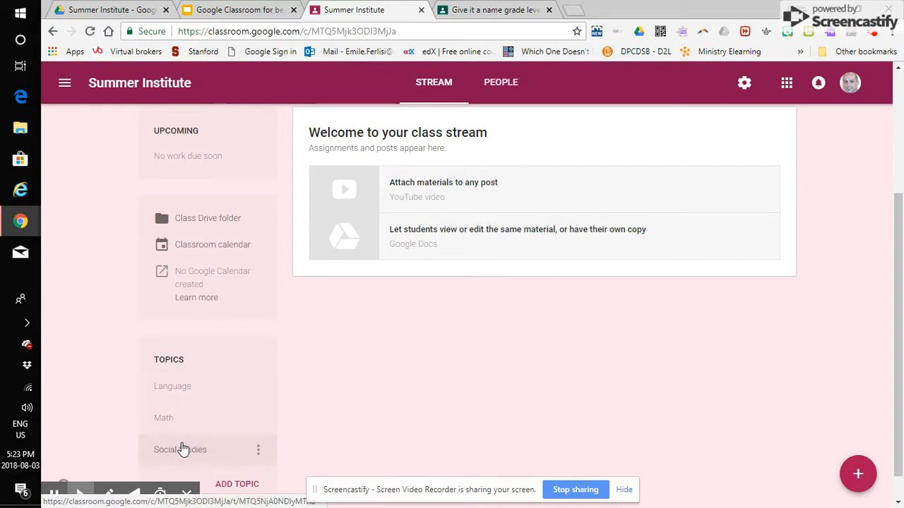
mouse_move(796, 434)
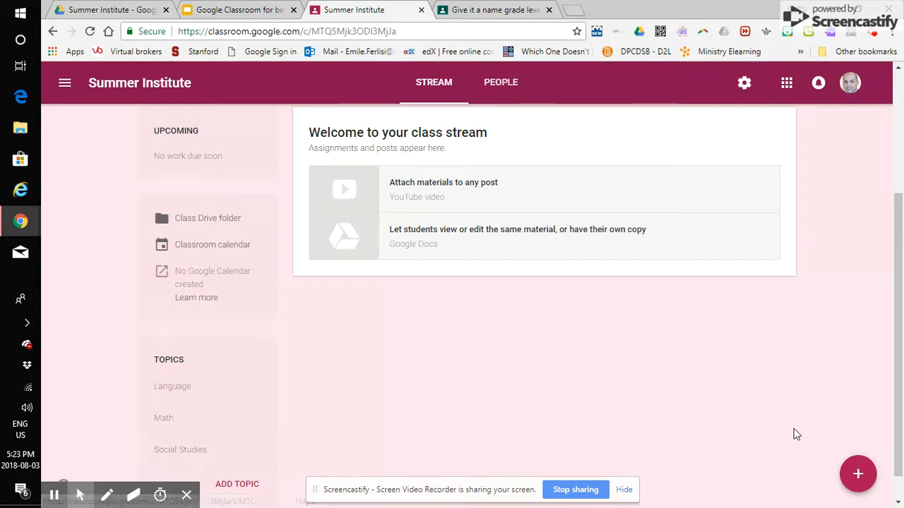
click(857, 473)
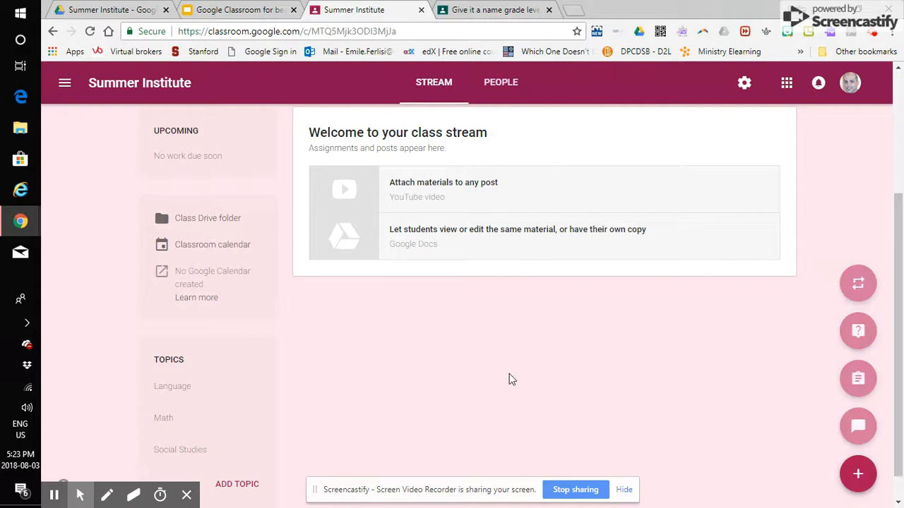
Create a Summer Institute announcement reading 'Novel group readings due' with topic set to Language
click(858, 474)
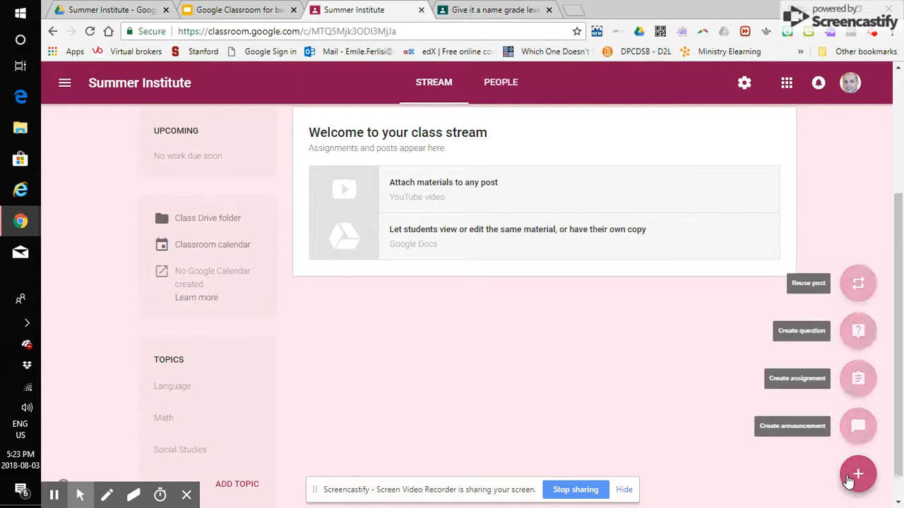
click(857, 474)
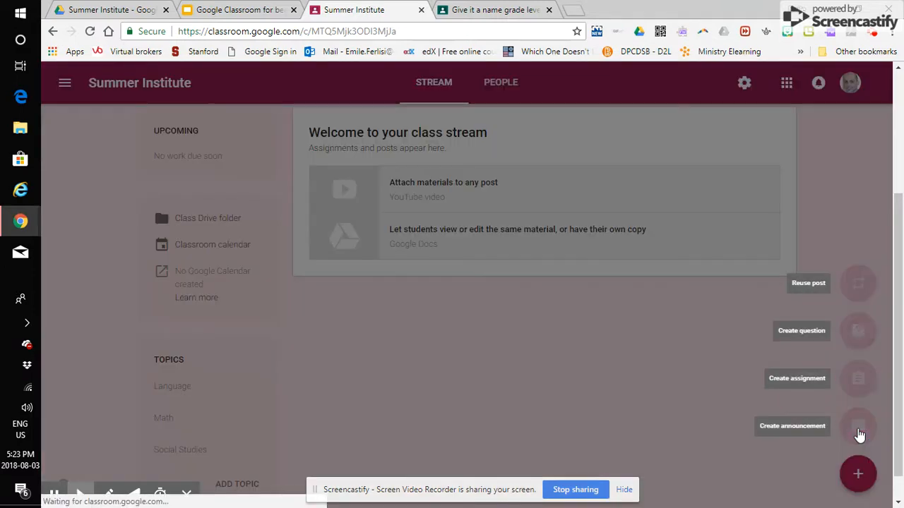
click(857, 426)
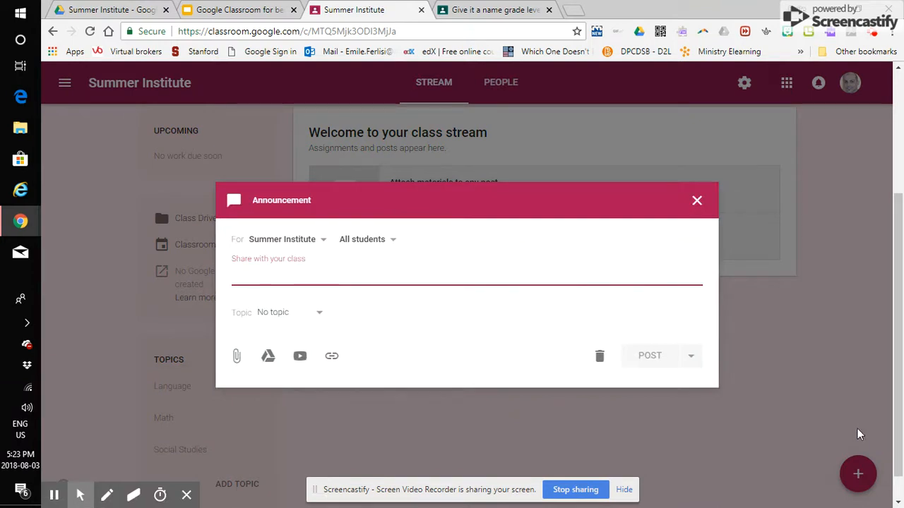
text(D)
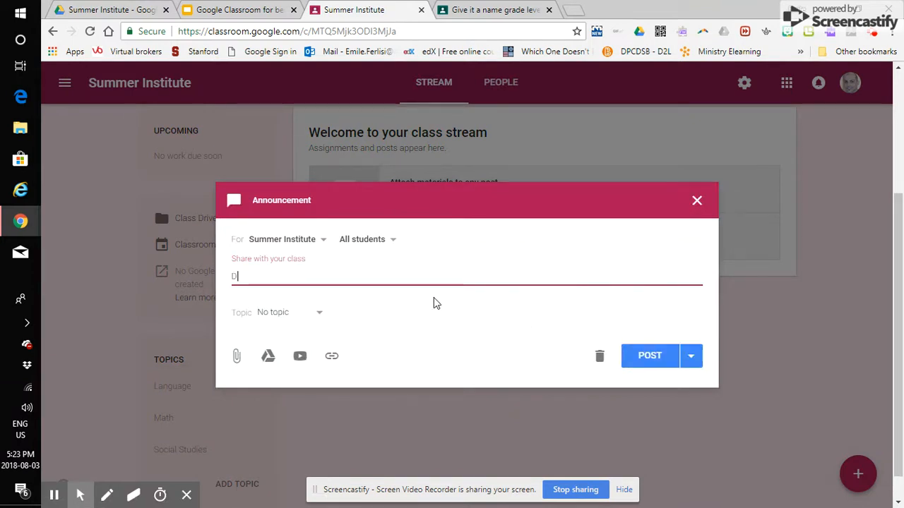
text(on)
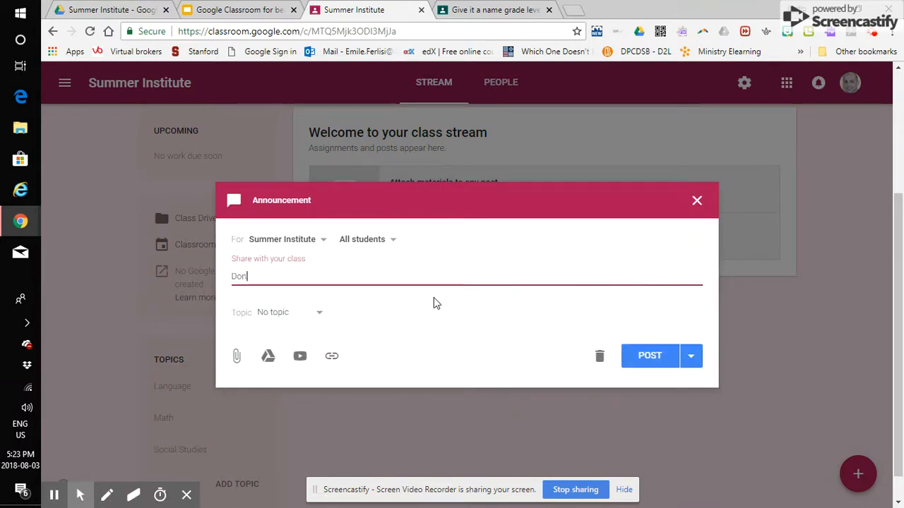
text(Novel s)
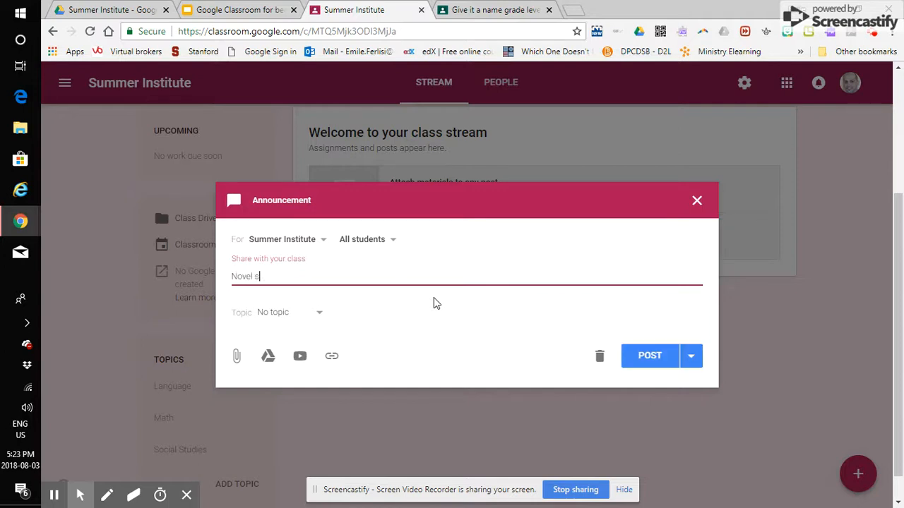
text(group.)
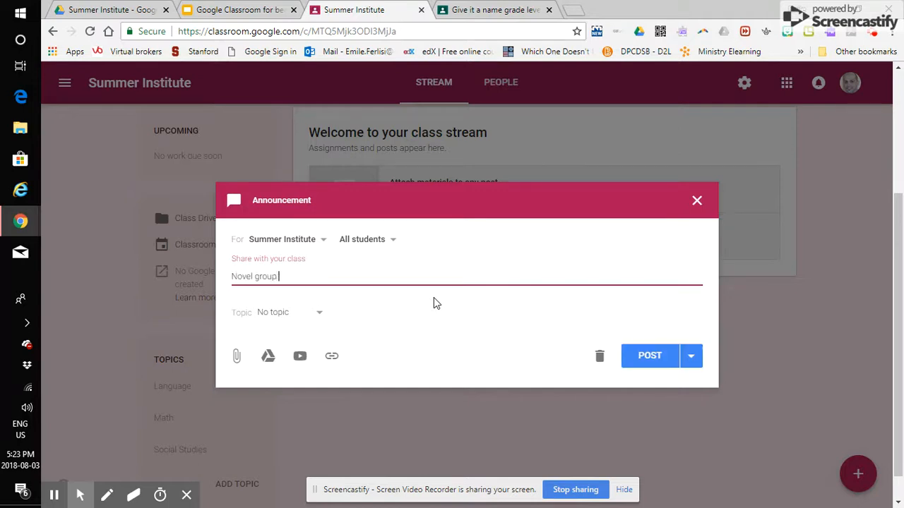
text(readings due)
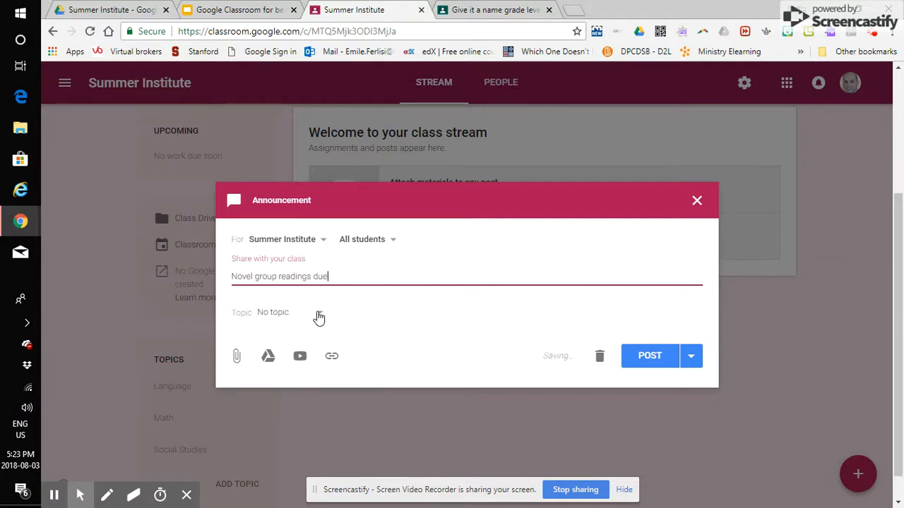
click(273, 313)
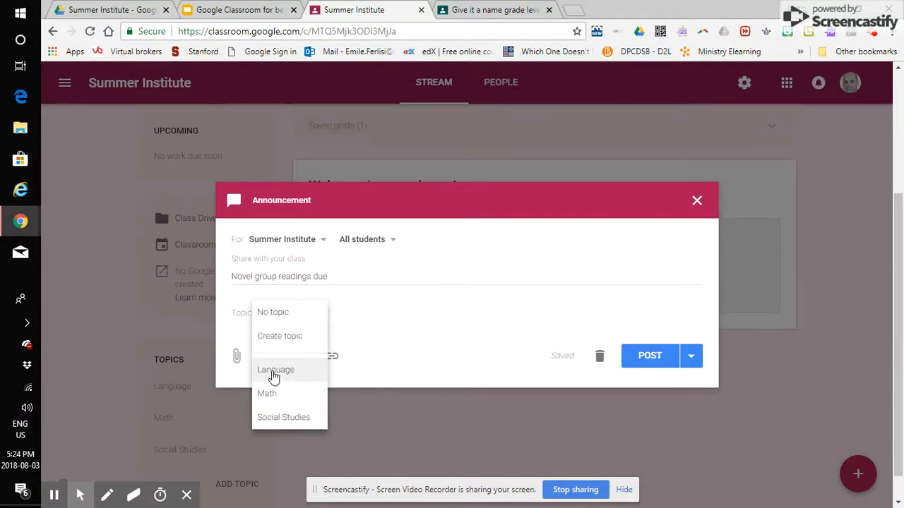
click(275, 369)
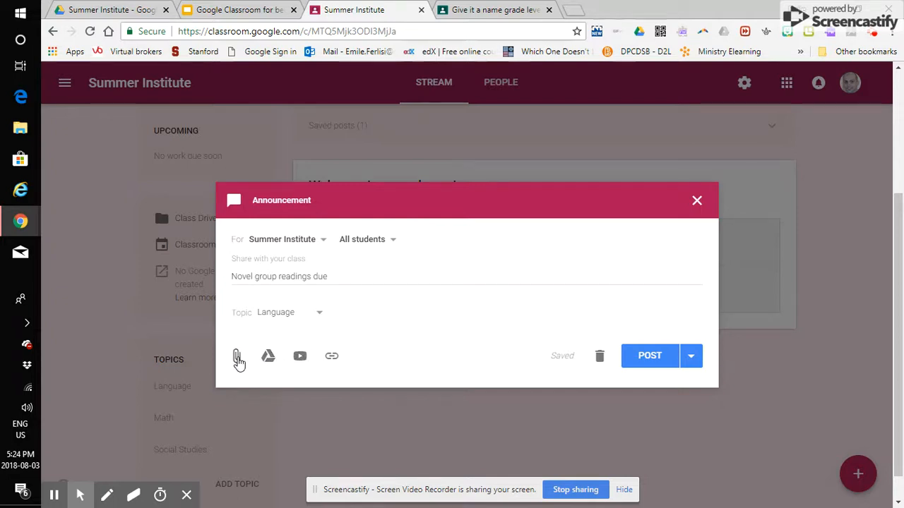
mouse_move(247, 336)
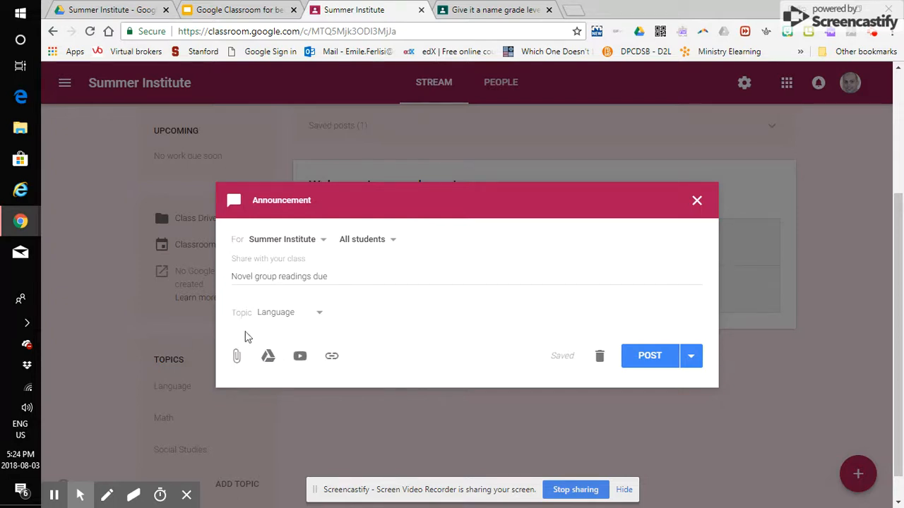
mouse_move(624, 416)
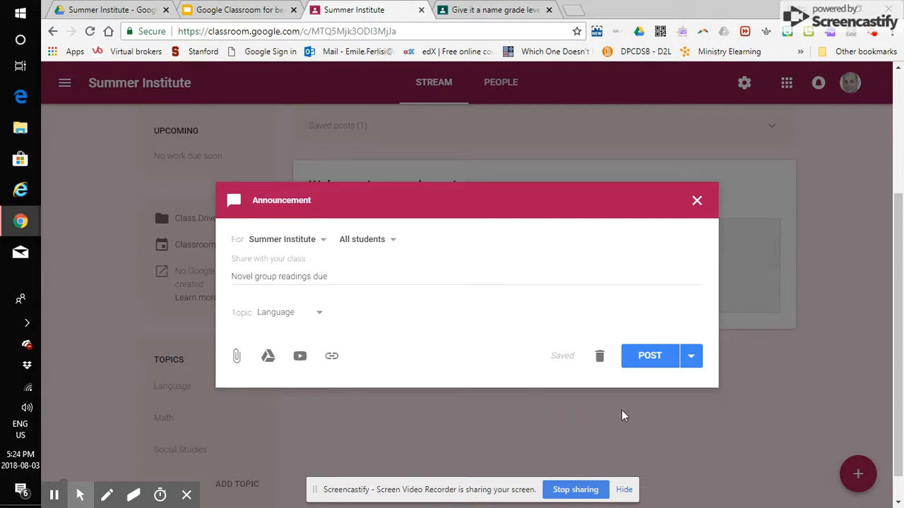
mouse_move(287, 300)
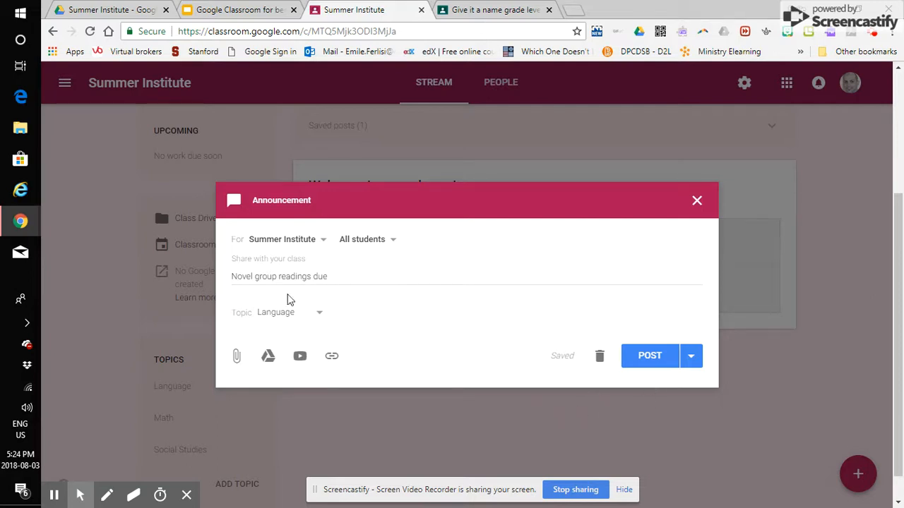
mouse_move(649, 355)
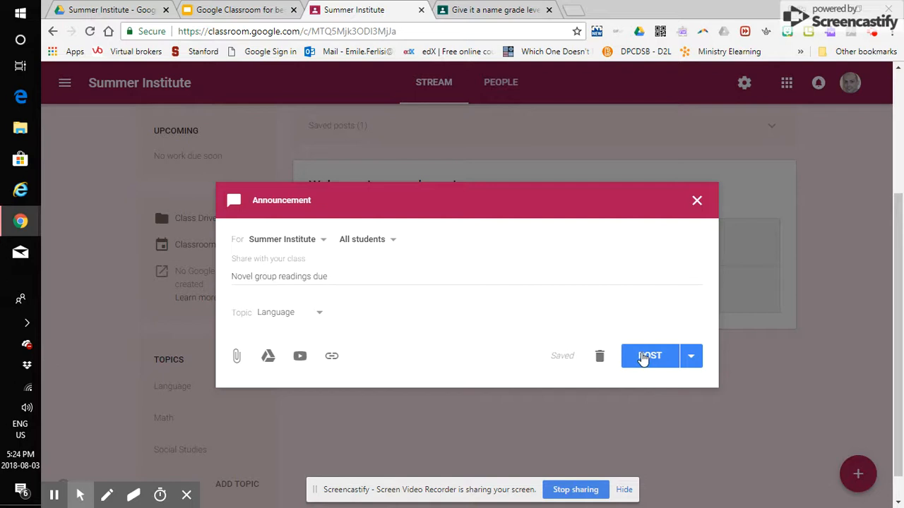
Post the announcement, verify it under the Language topic filter, and return to the stream
click(649, 355)
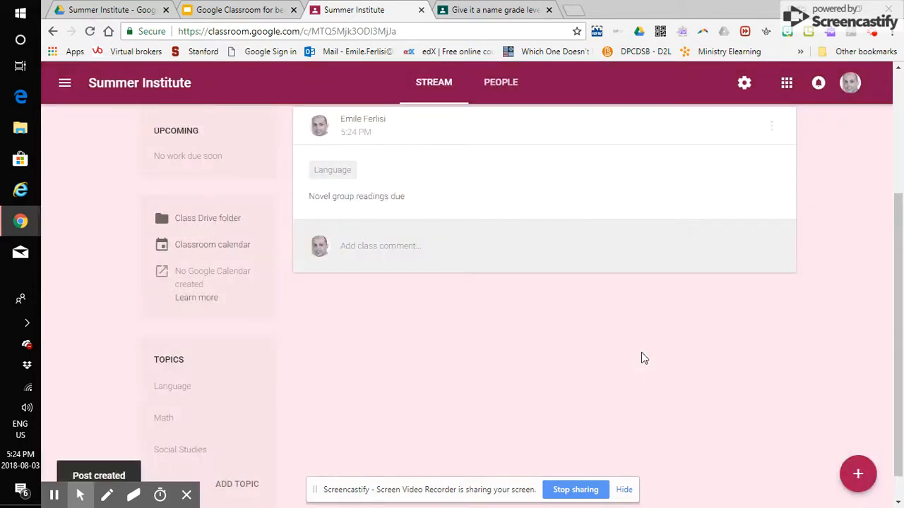
mouse_move(332, 170)
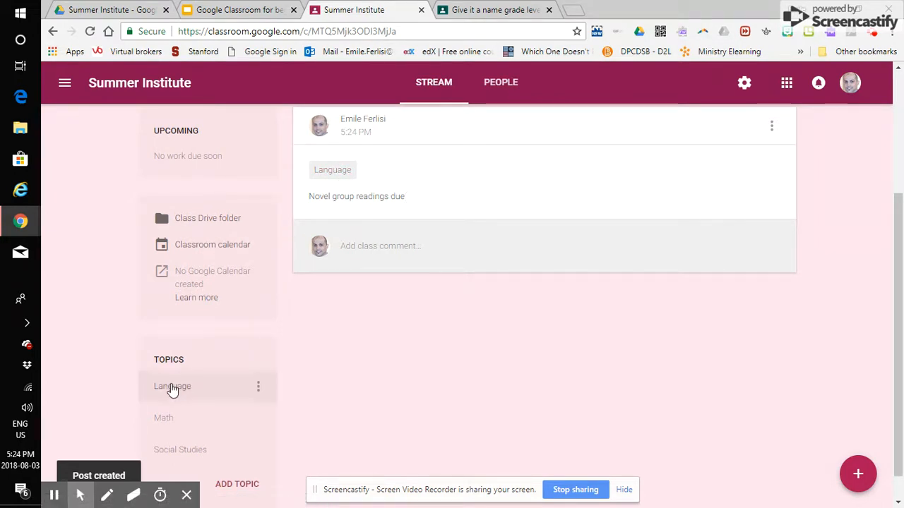
click(172, 386)
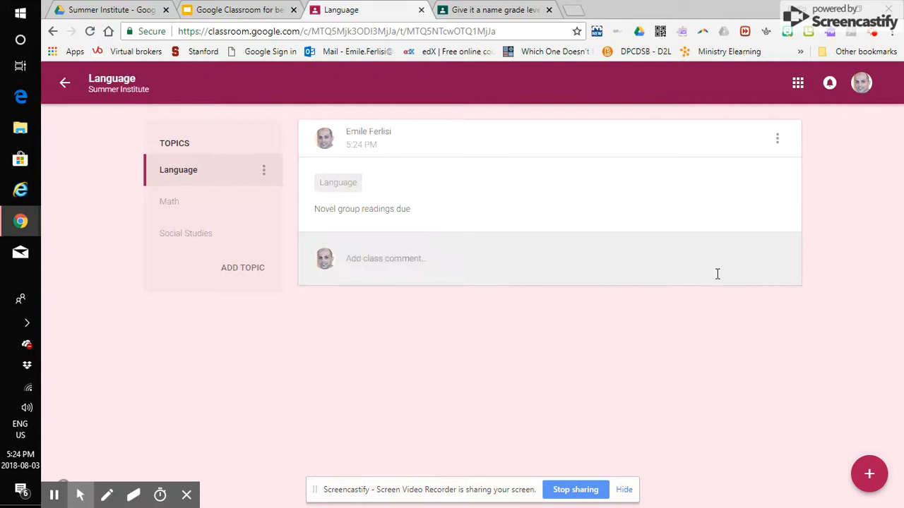
mouse_move(848, 324)
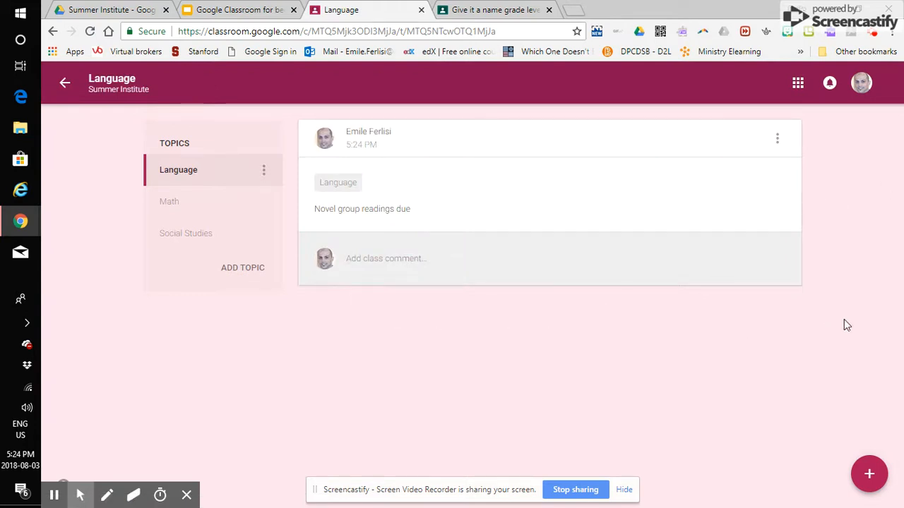
mouse_move(64, 83)
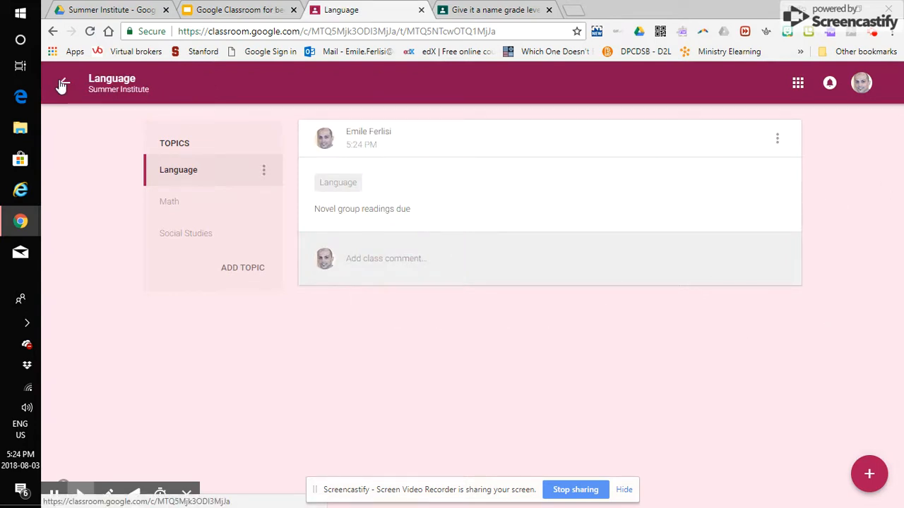
click(62, 83)
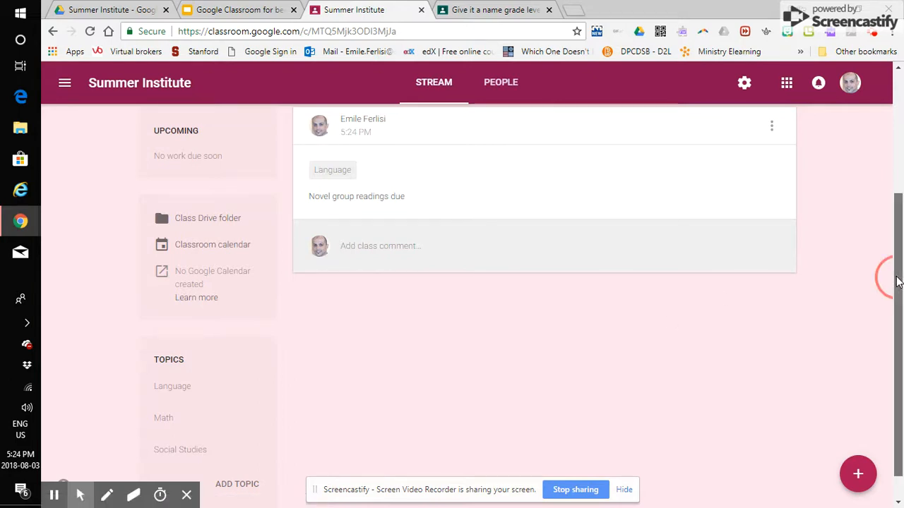
scroll(up, 3)
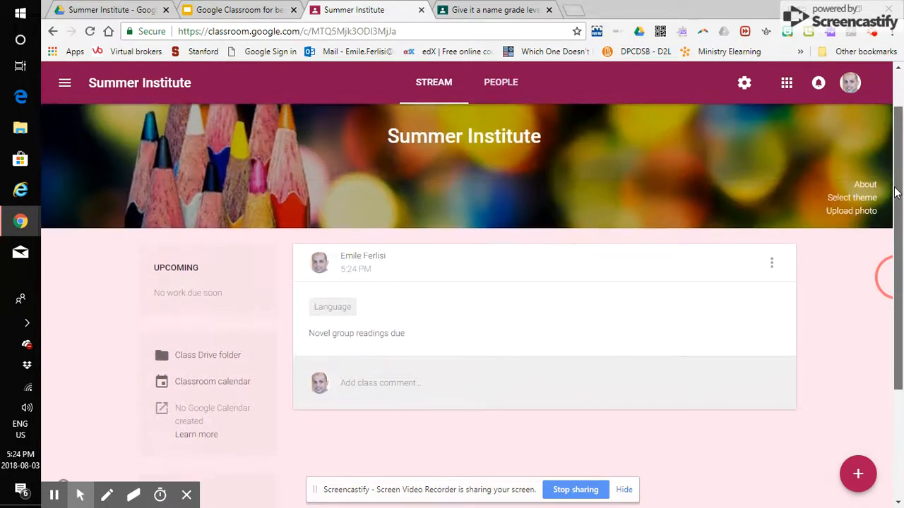
scroll(down, 3)
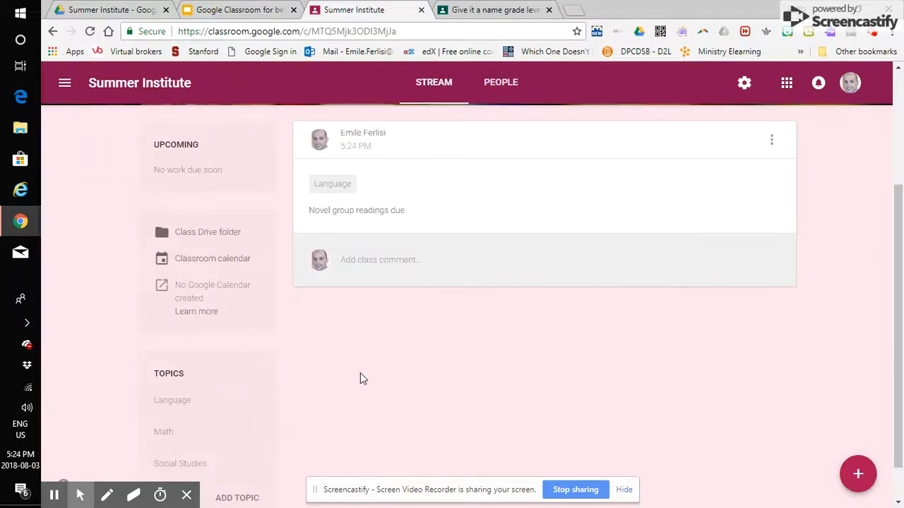